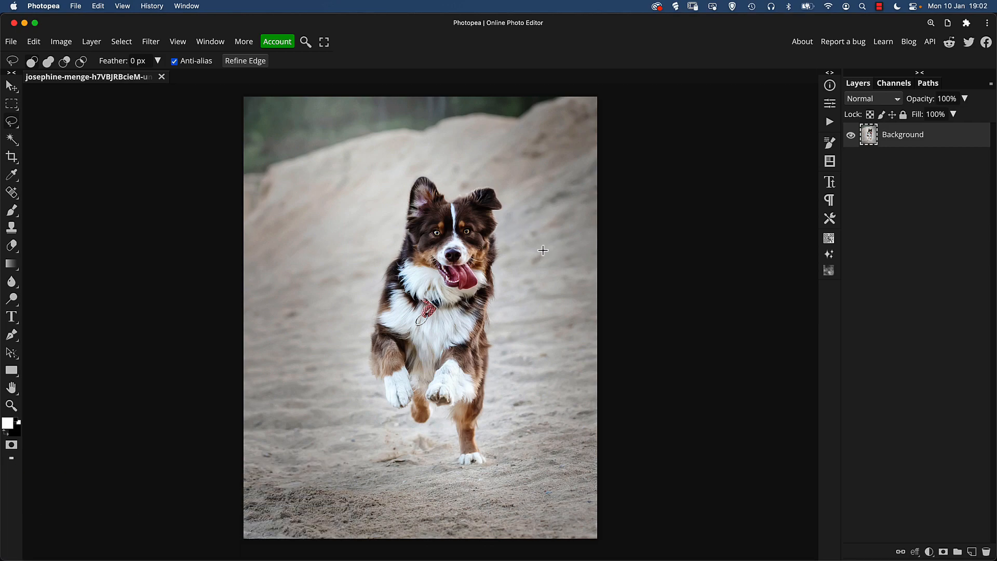
mouse_move(538, 289)
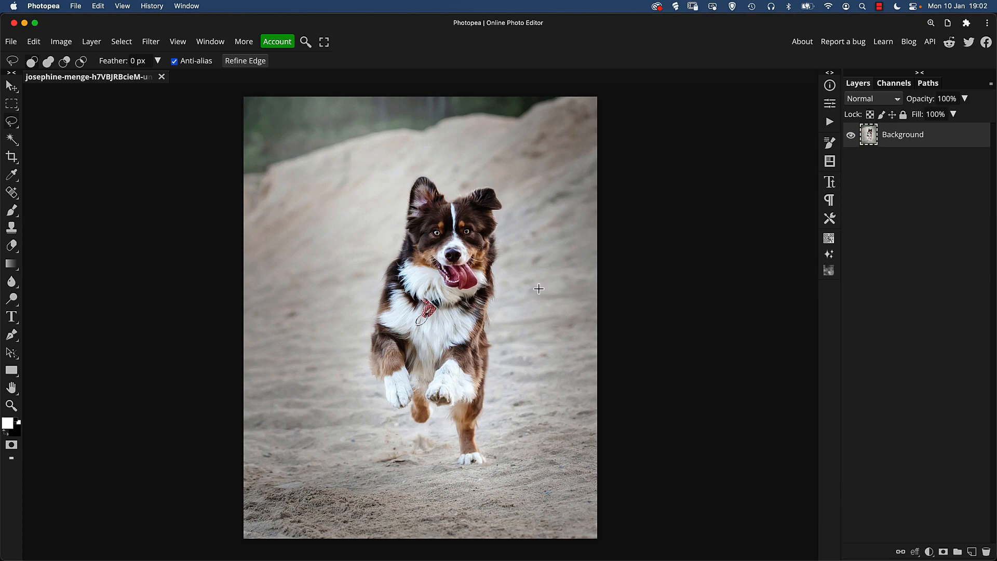
mouse_move(455, 285)
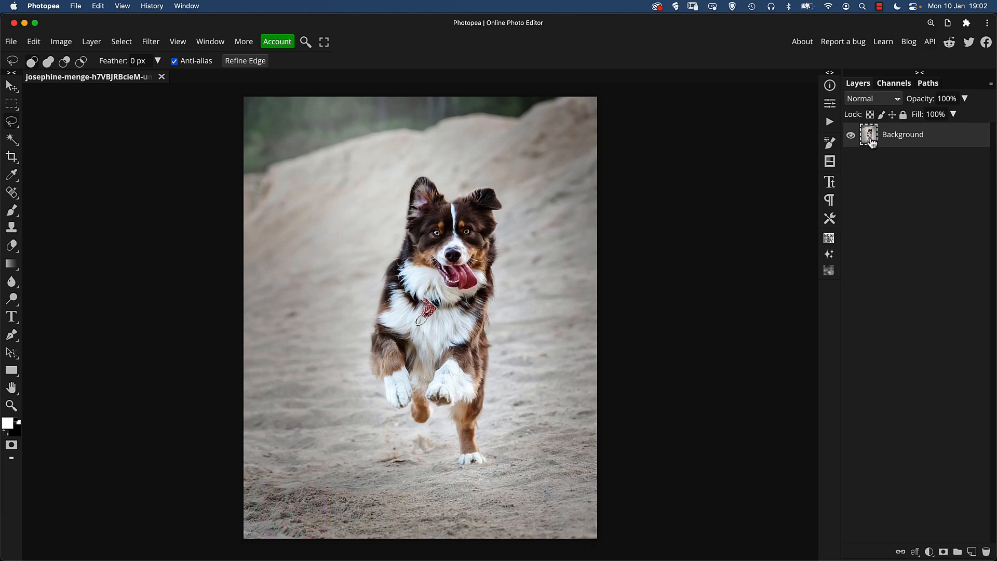
- Duplicate the Background photo layer to create Layer 1
left_click(972, 552)
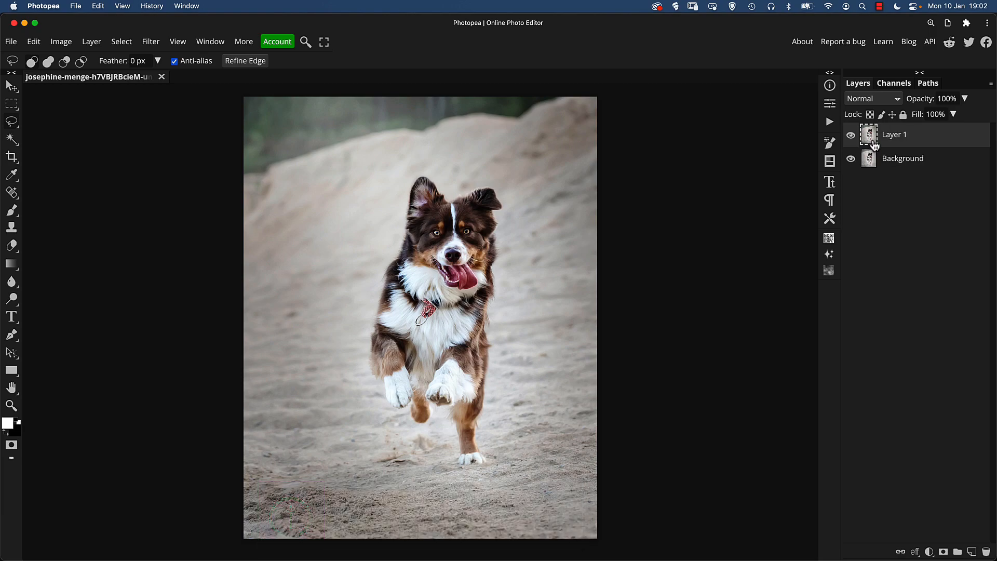
key("cmd+j")
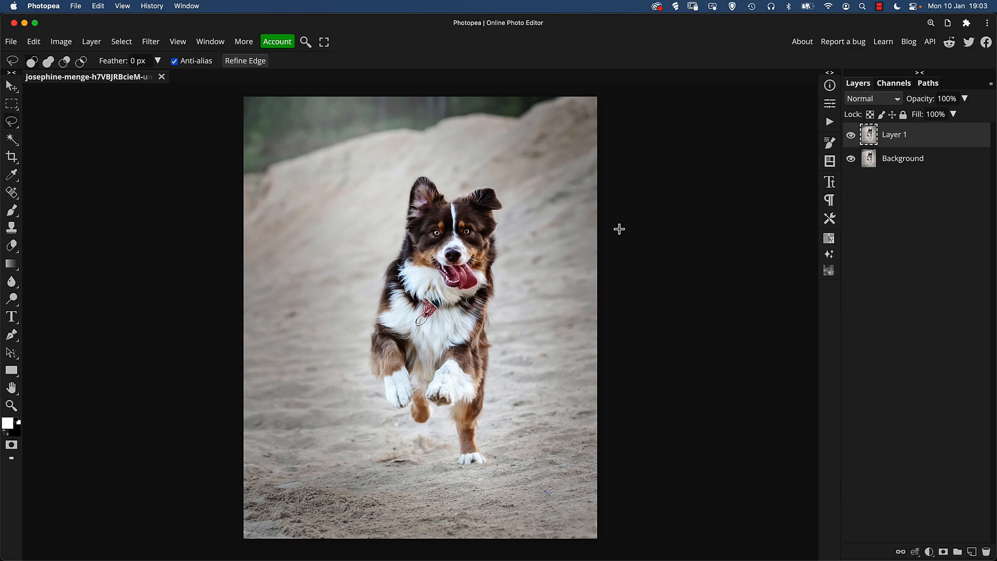
mouse_move(589, 242)
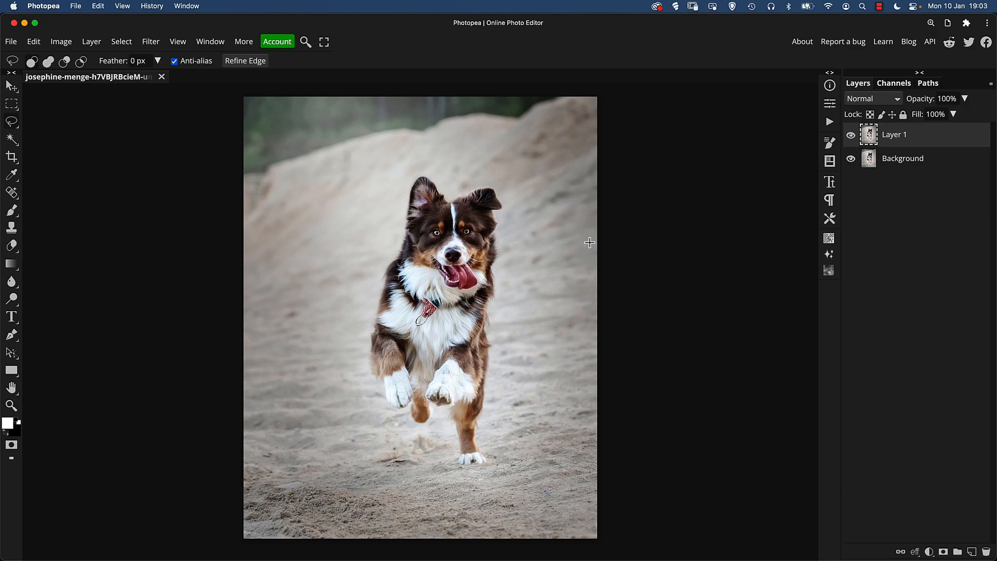
mouse_move(581, 240)
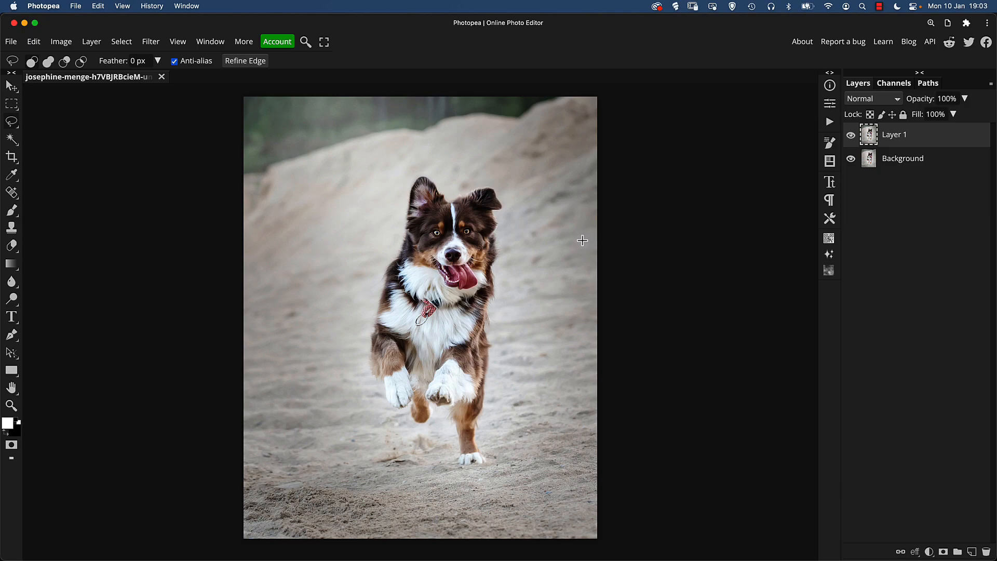
mouse_move(579, 251)
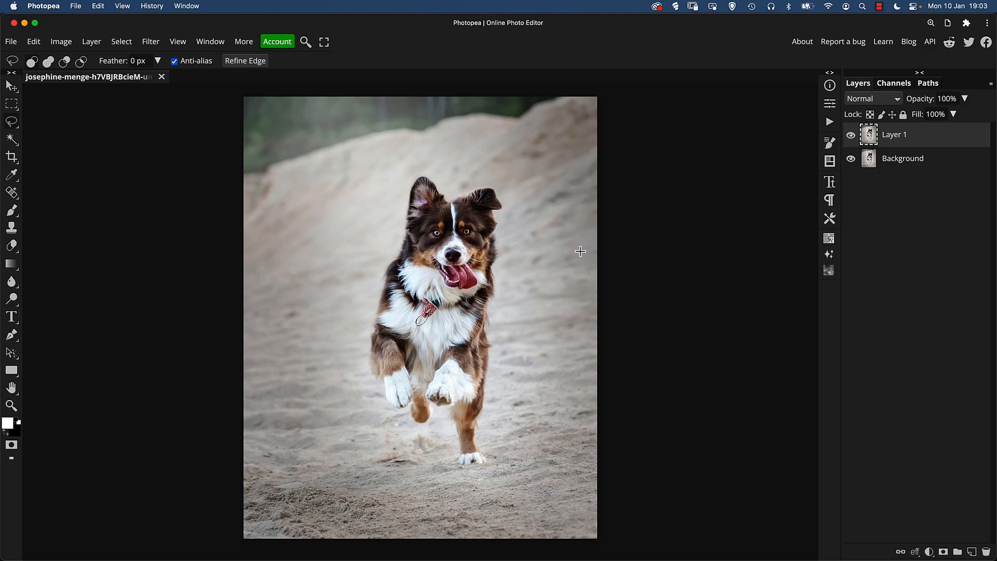
mouse_move(832, 182)
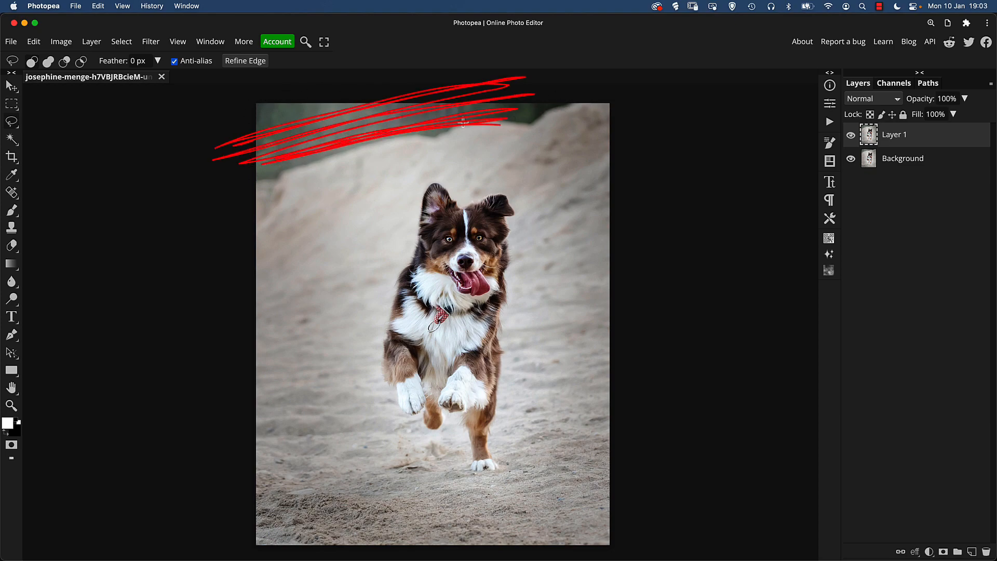
mouse_move(400, 119)
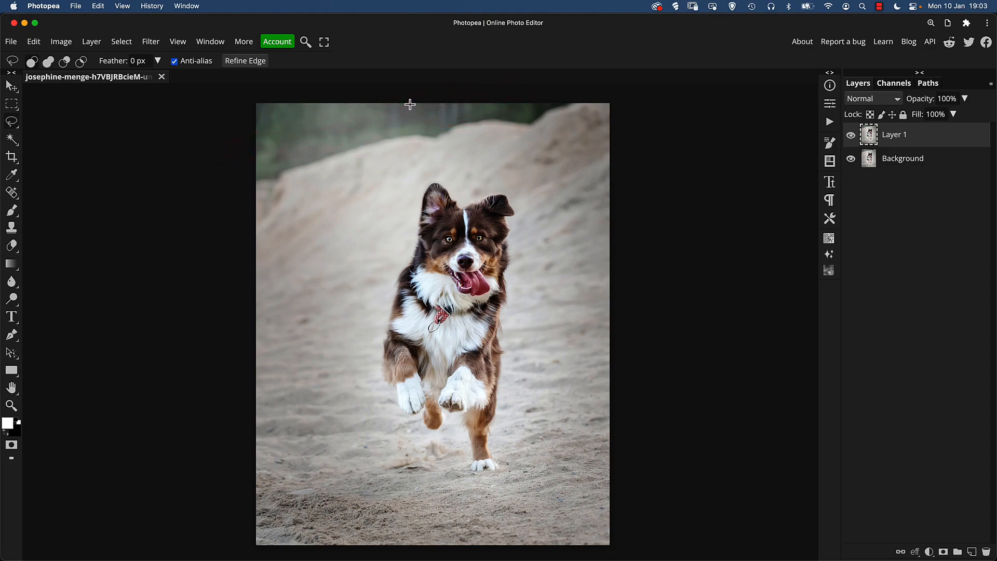
mouse_move(418, 123)
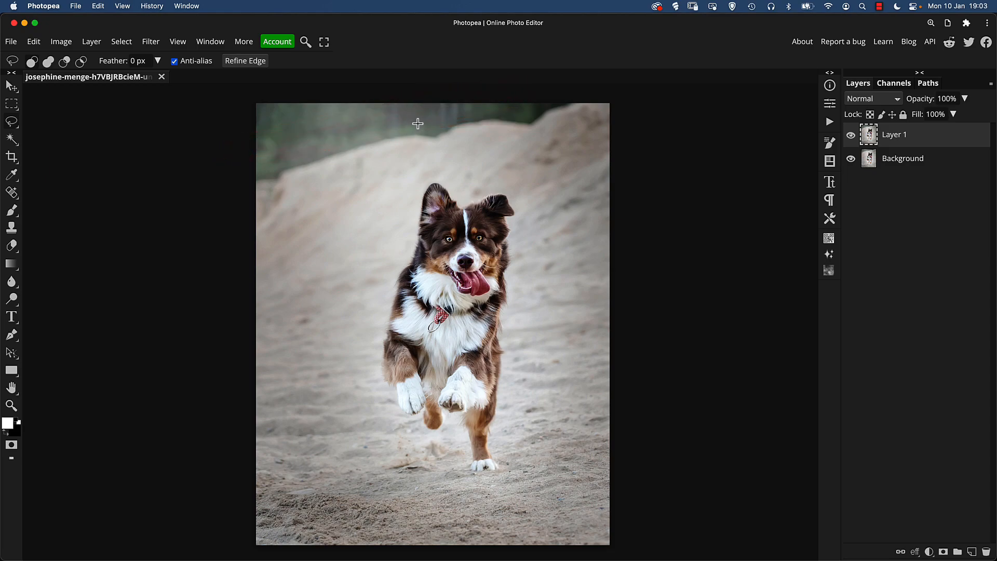
mouse_move(446, 143)
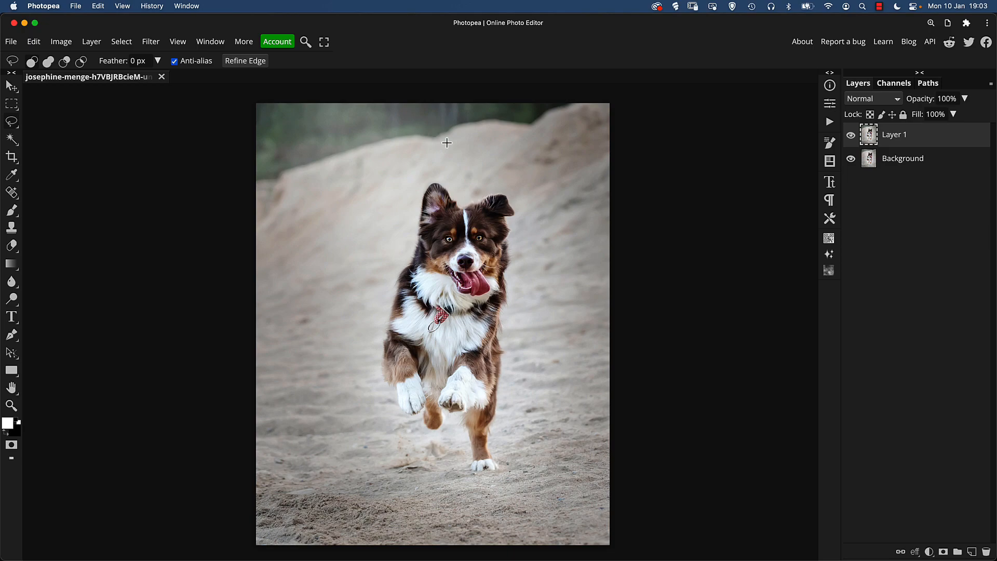
mouse_move(390, 142)
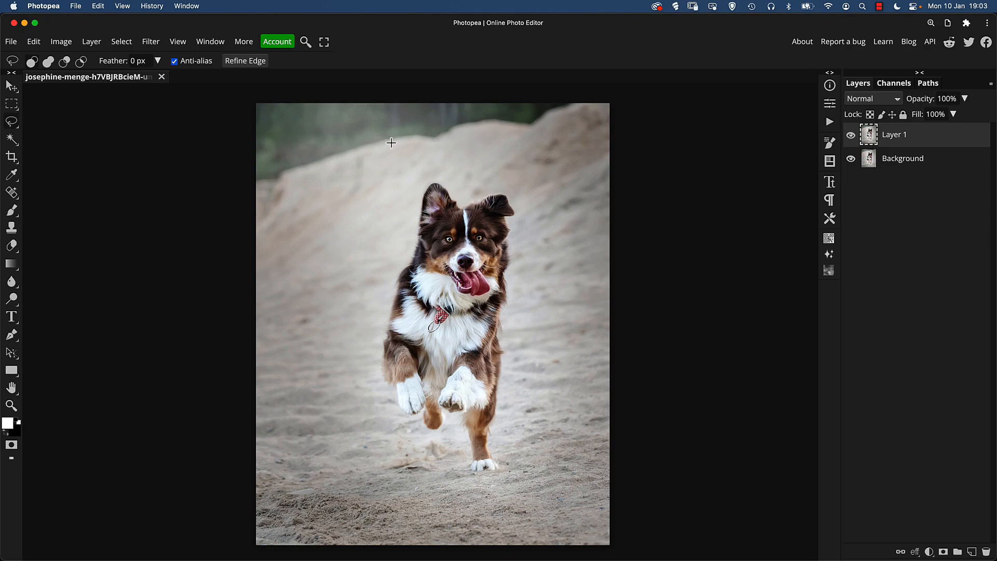
mouse_move(17, 132)
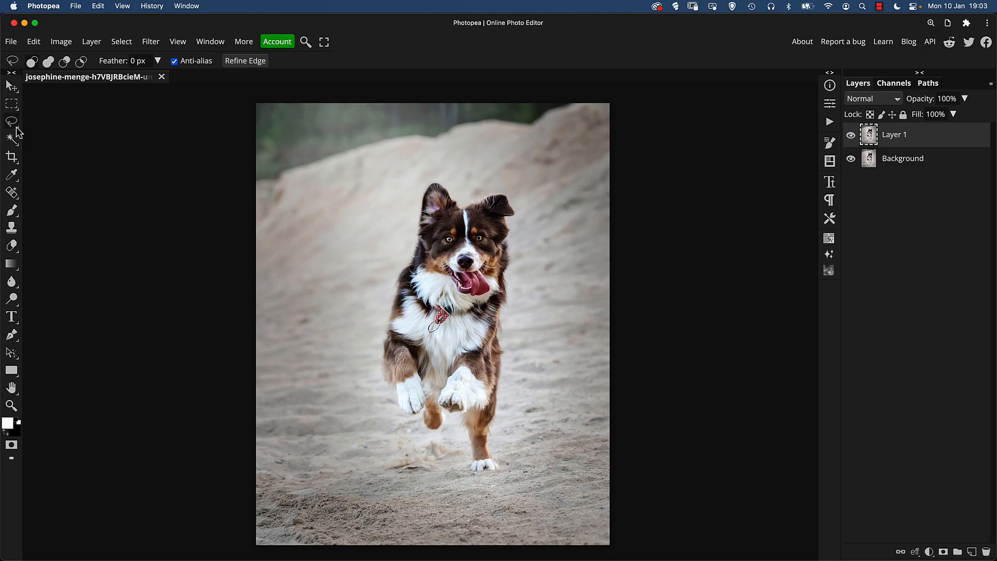
- Lasso-select the dark treeline strip along the top of the photo
left_click(11, 121)
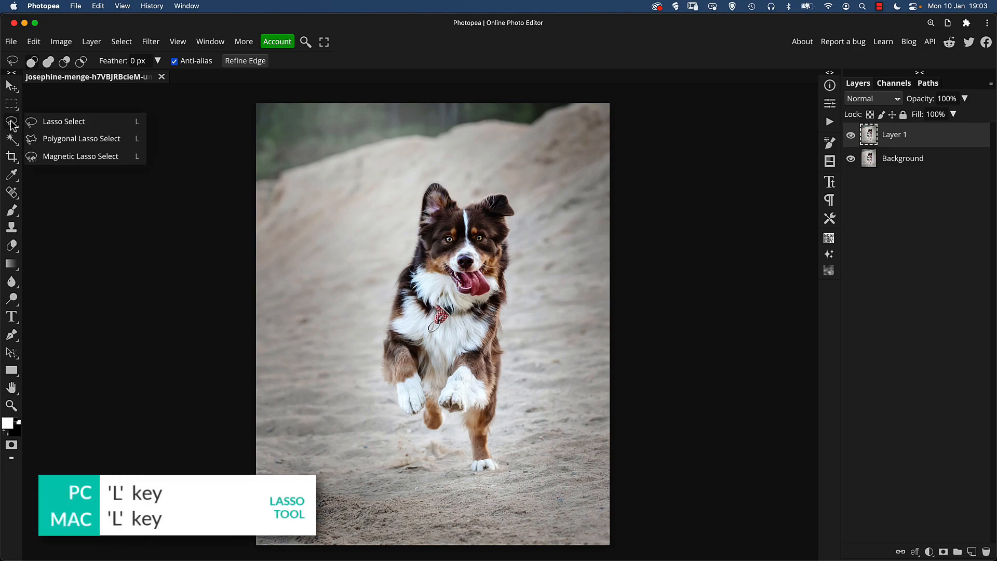
mouse_move(43, 125)
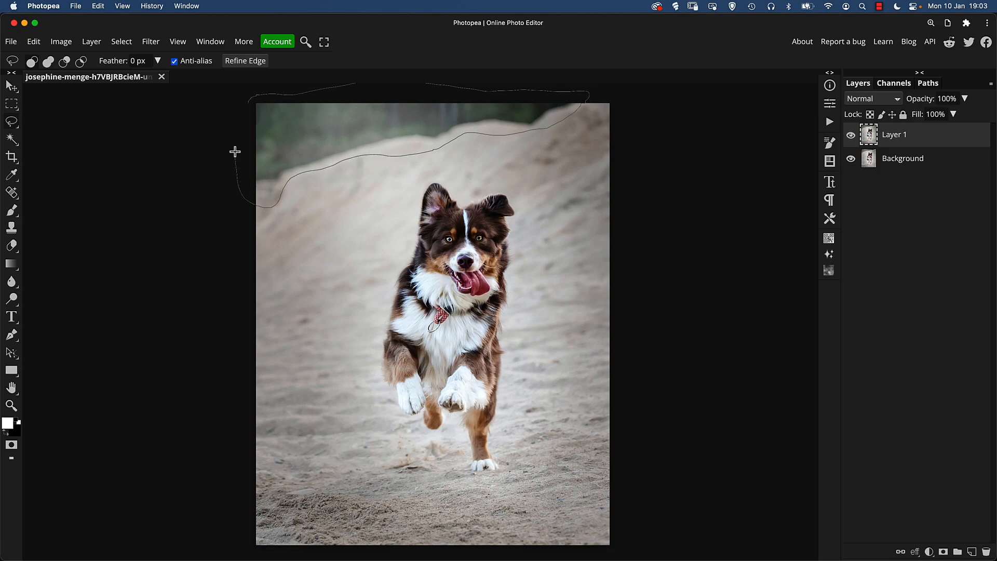
left_click(234, 151)
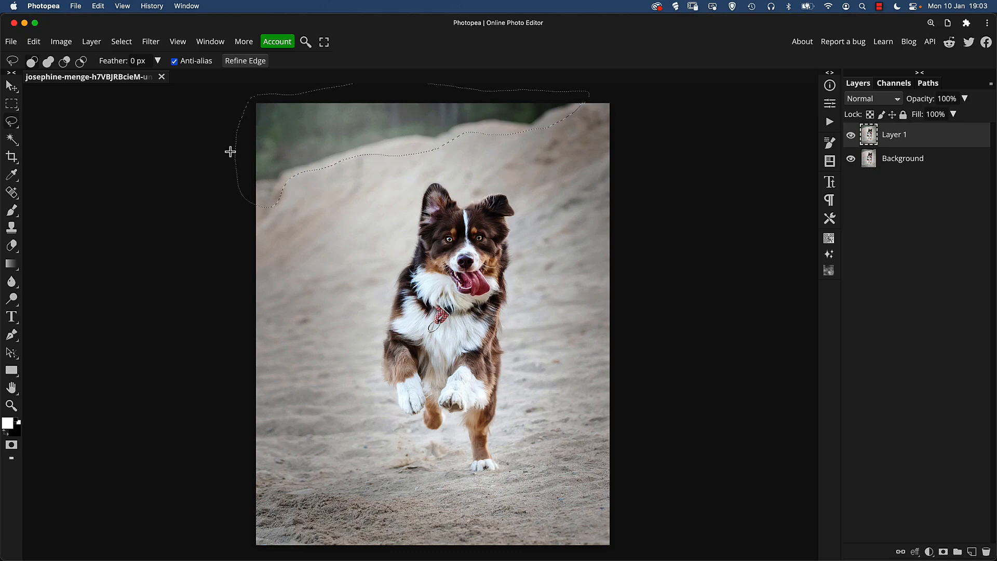
mouse_move(249, 135)
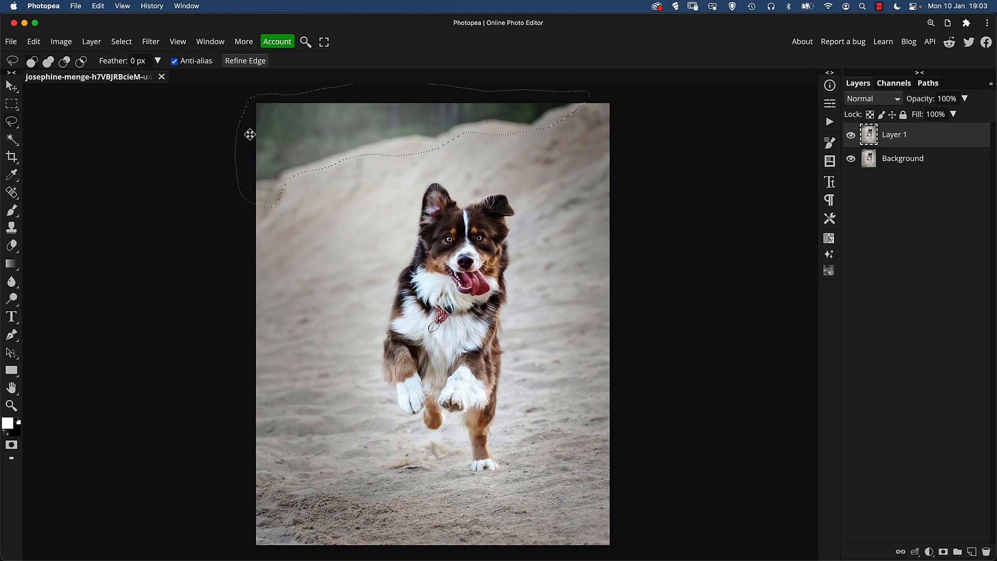
mouse_move(169, 109)
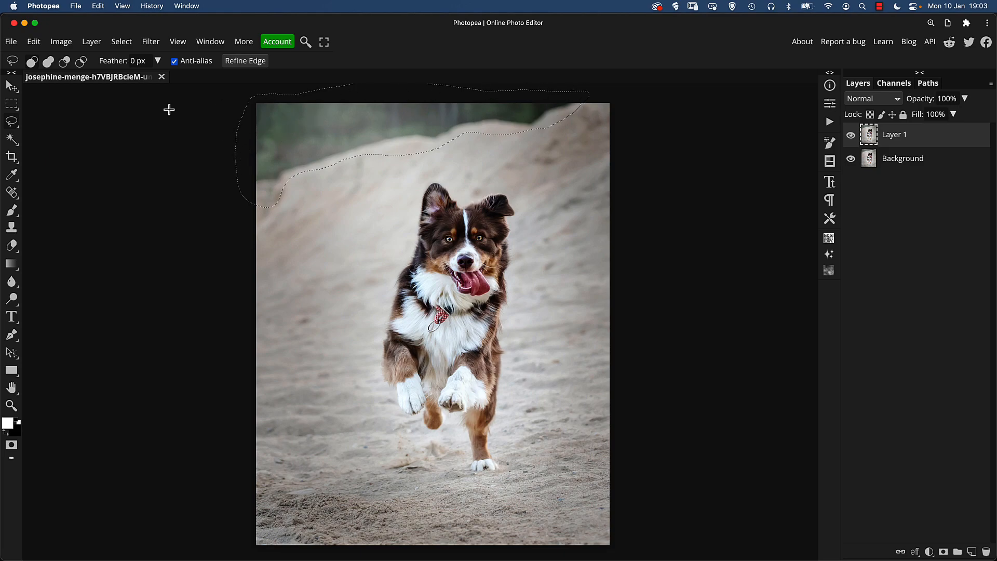
mouse_move(45, 51)
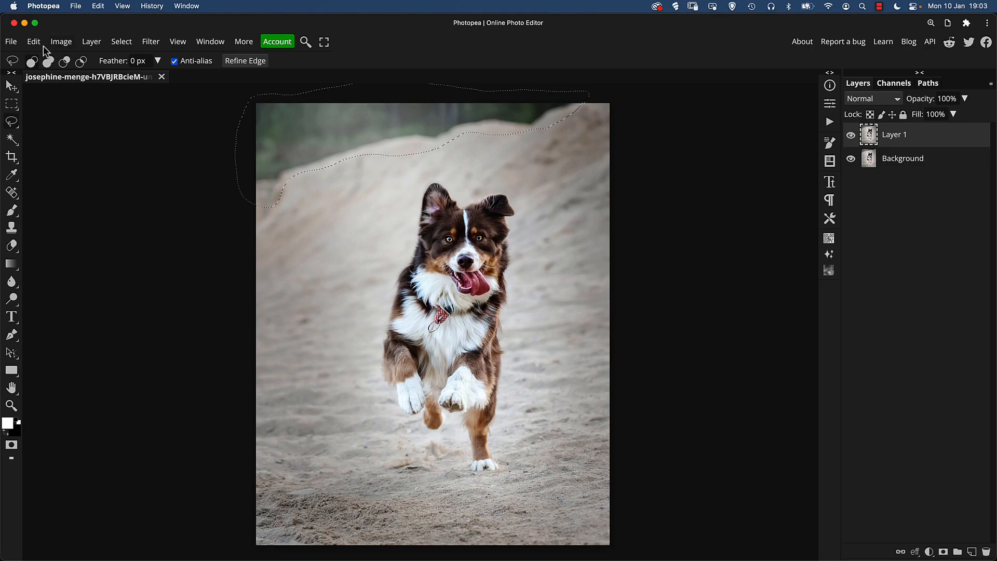
- Content-aware fill the selected treeline so surrounding sand replaces the trees
left_click(34, 41)
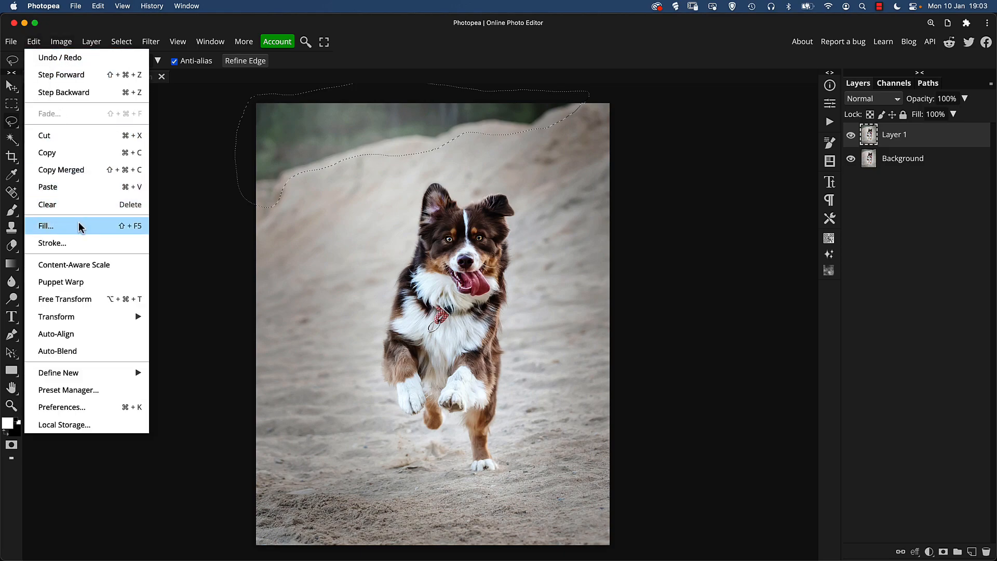
left_click(46, 226)
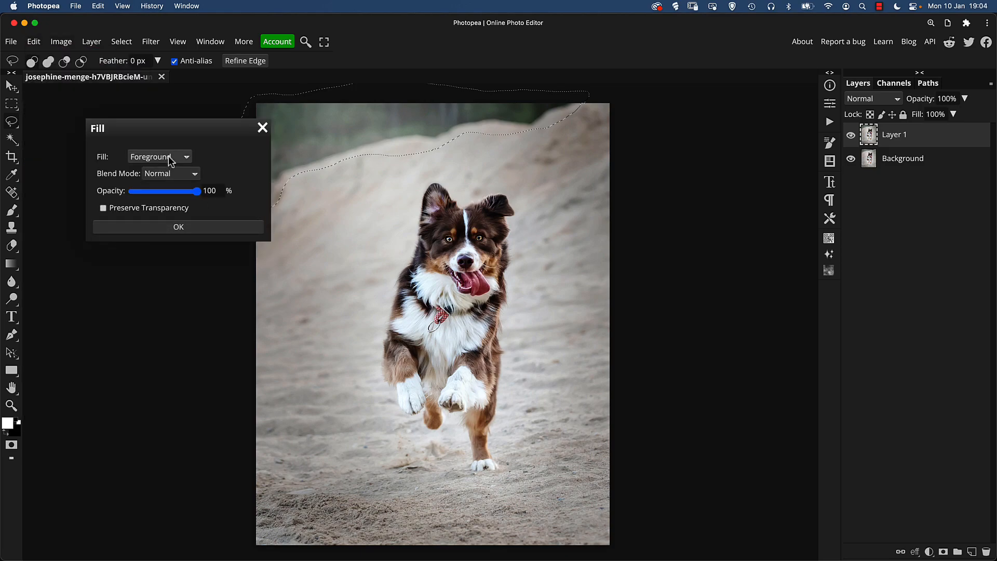
left_click(158, 156)
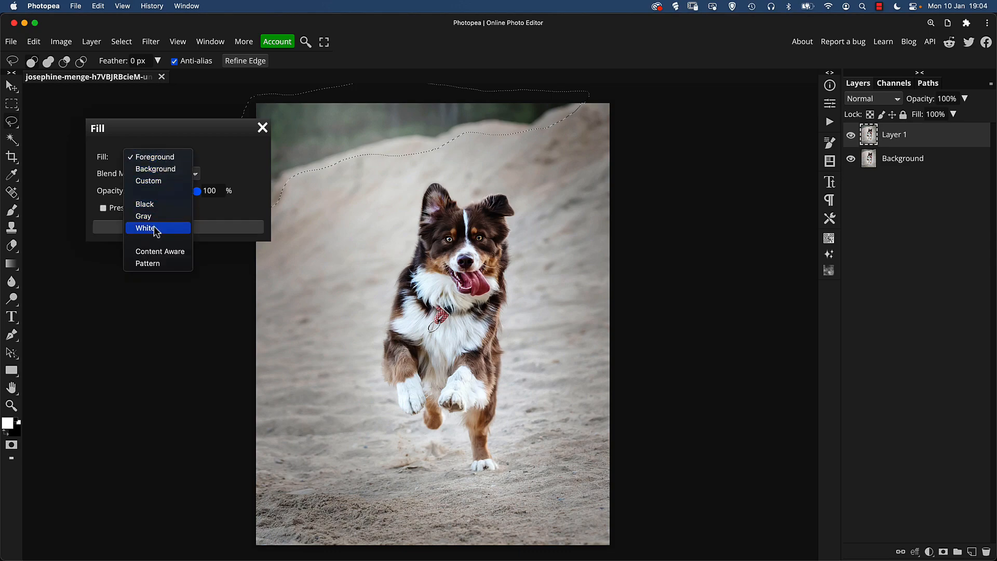
left_click(160, 251)
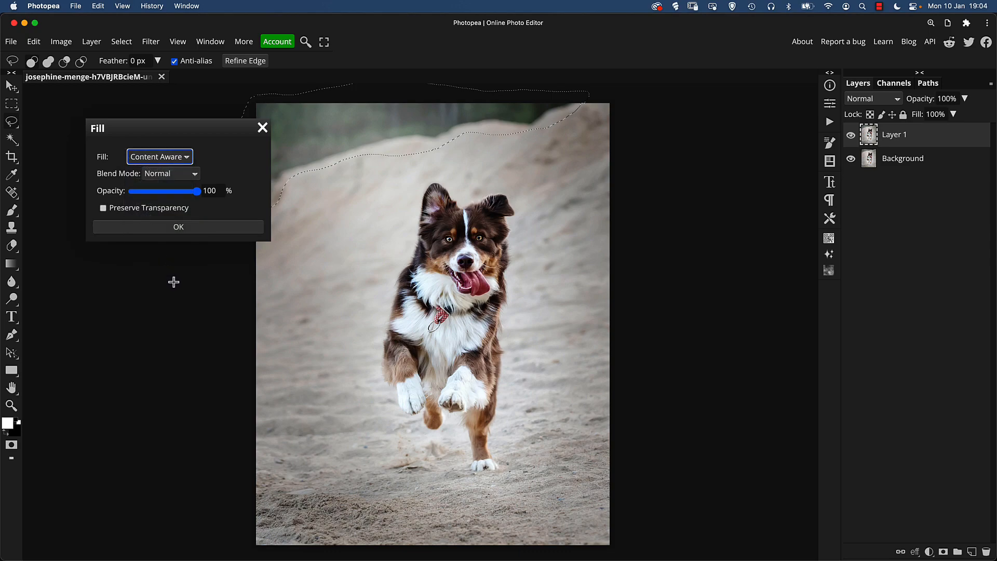
mouse_move(204, 231)
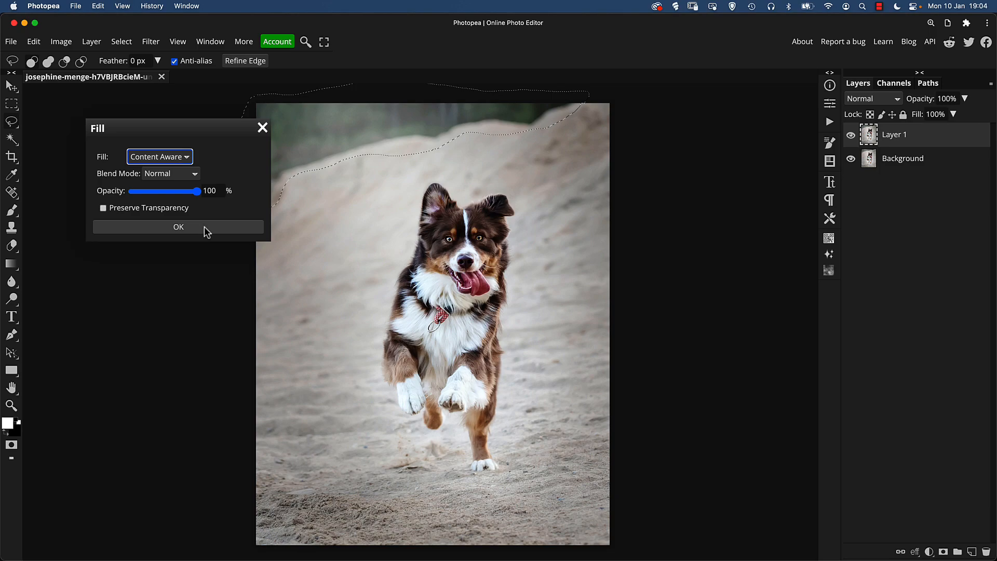
mouse_move(213, 267)
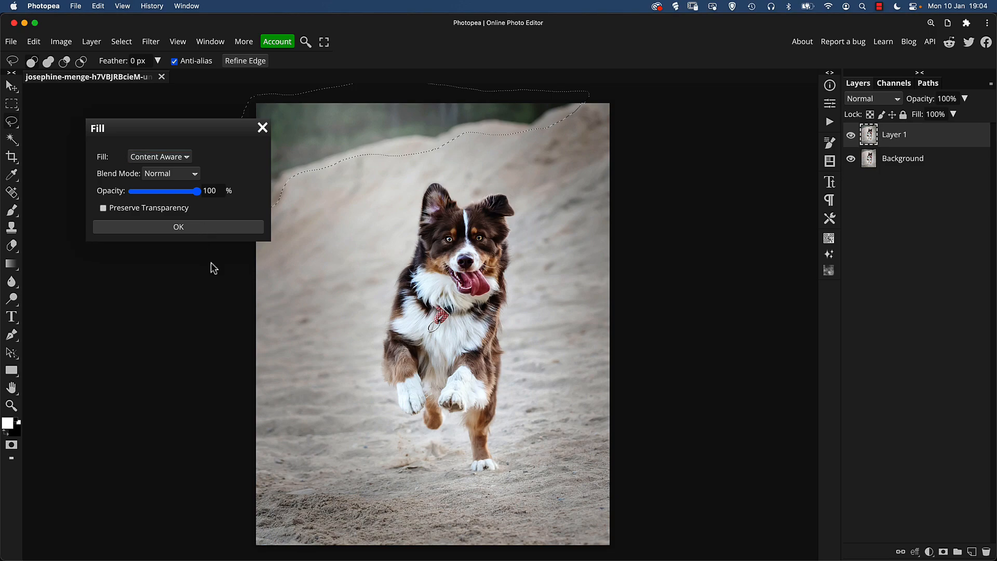
mouse_move(206, 234)
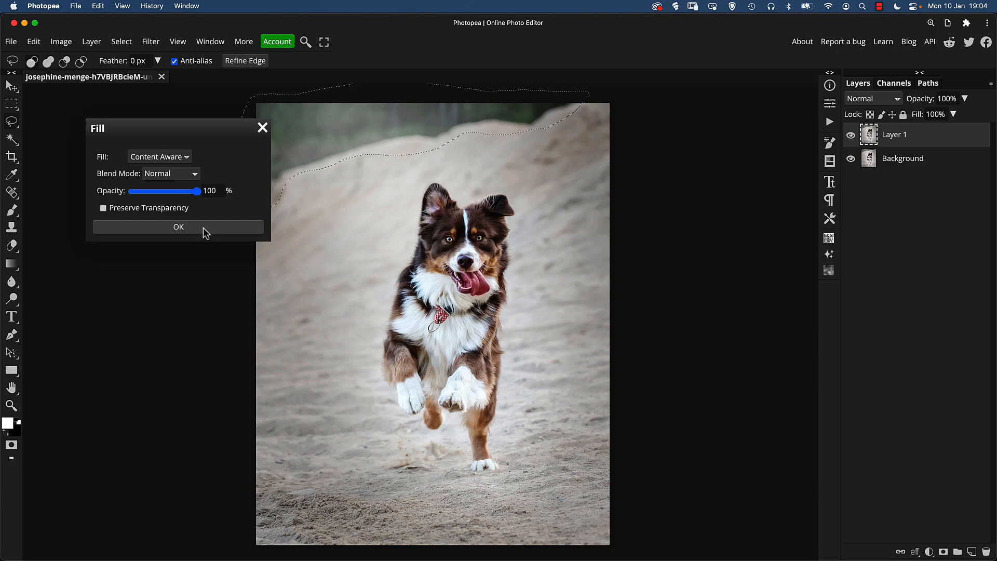
left_click(178, 227)
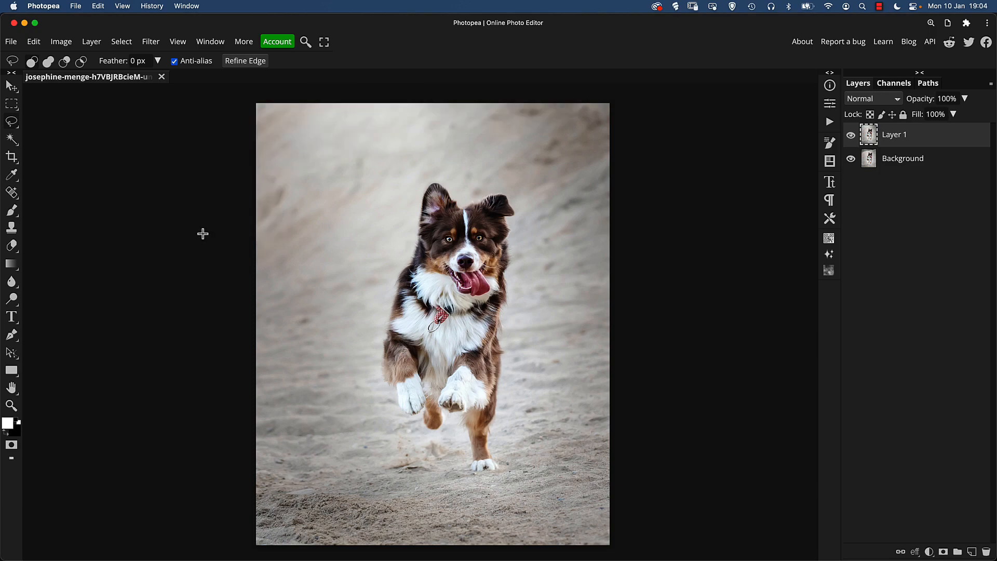
mouse_move(506, 105)
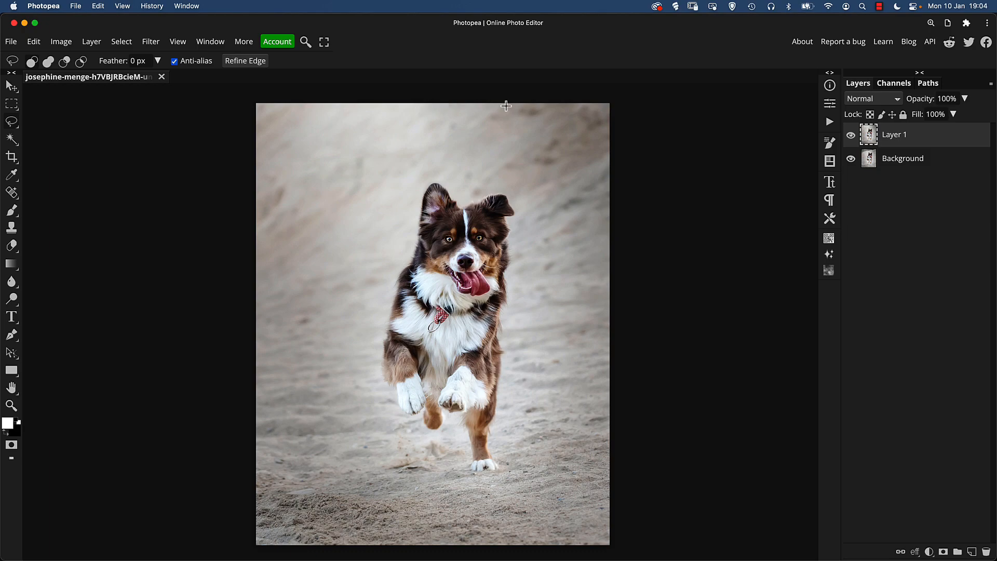
mouse_move(400, 111)
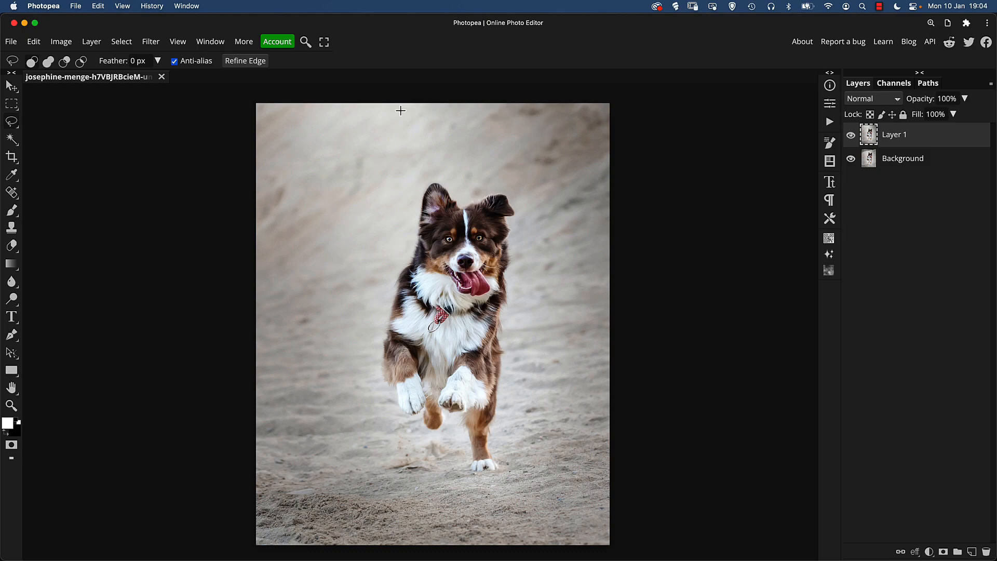
mouse_move(803, 100)
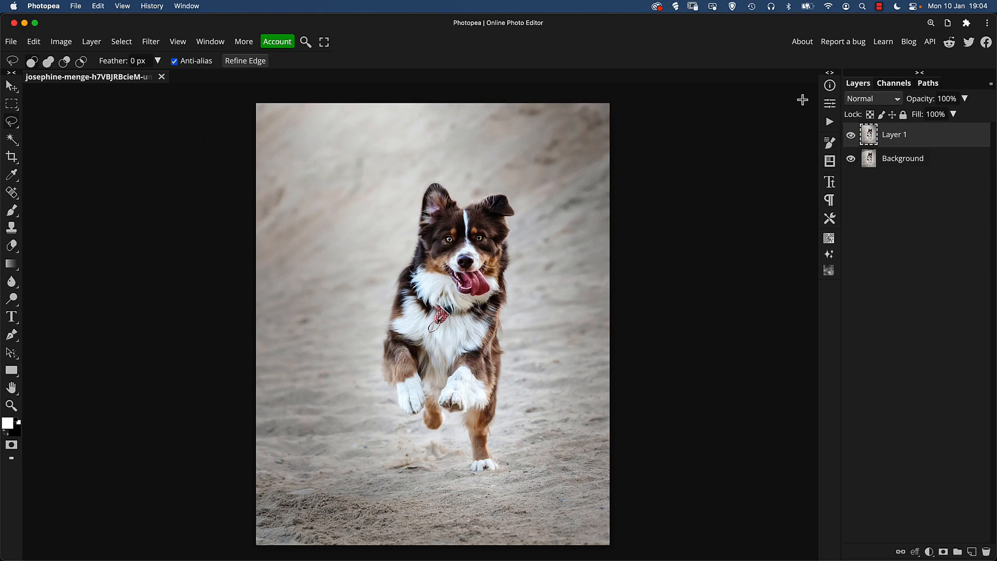
mouse_move(763, 98)
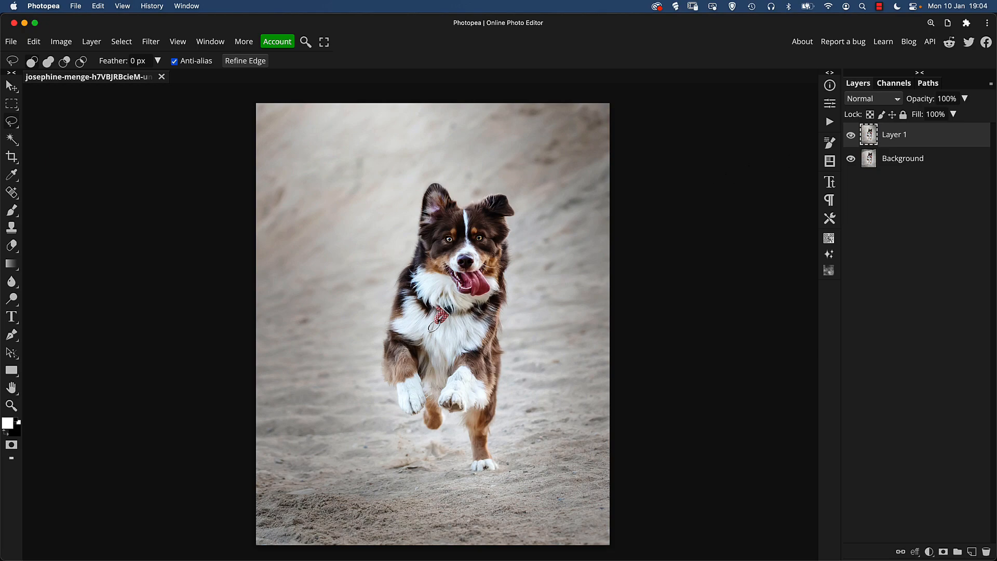
mouse_move(912, 419)
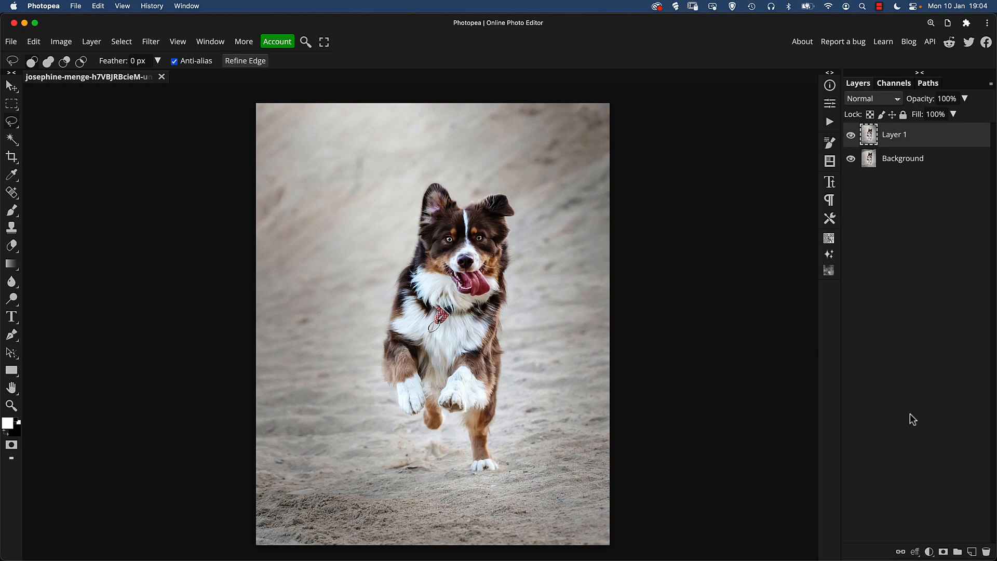
mouse_move(969, 549)
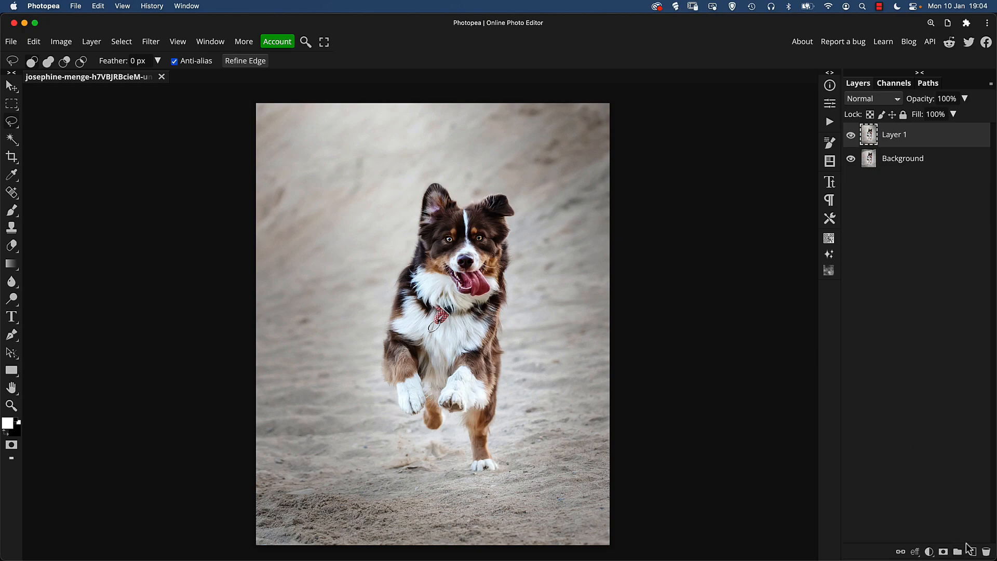
- Add empty Layer 2 and spot-heal sand specks, sampling Current & Below
left_click(963, 551)
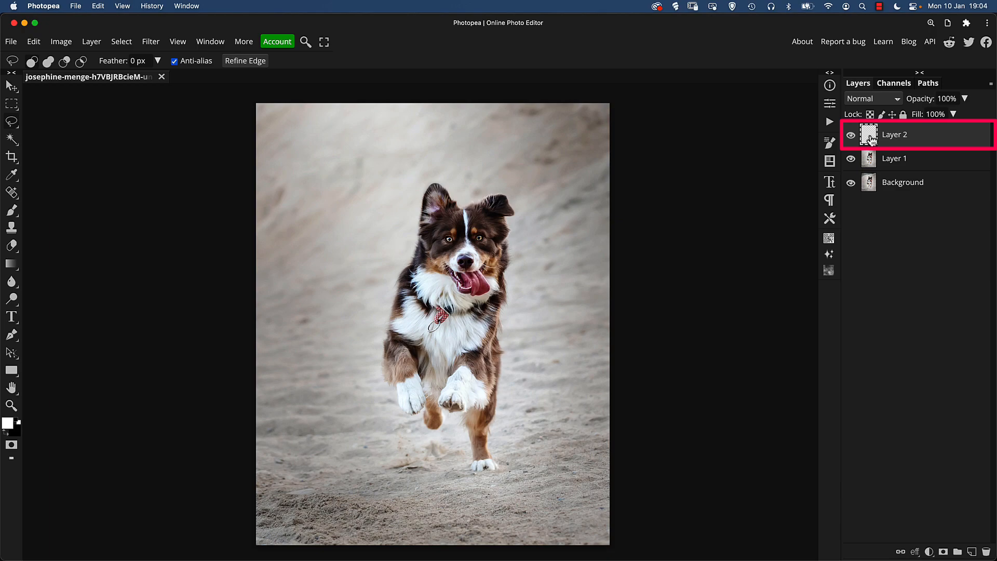
mouse_move(11, 197)
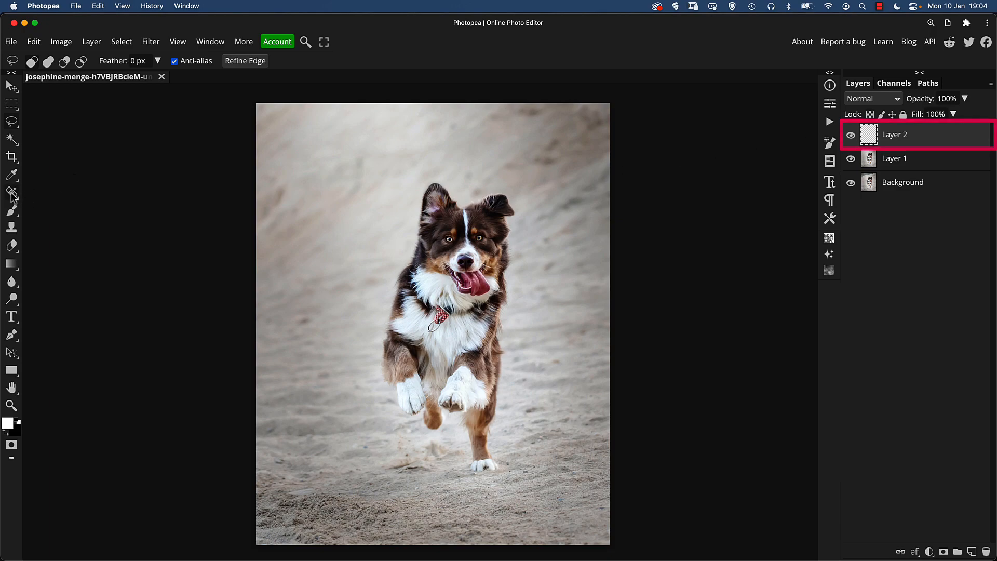
left_click(11, 193)
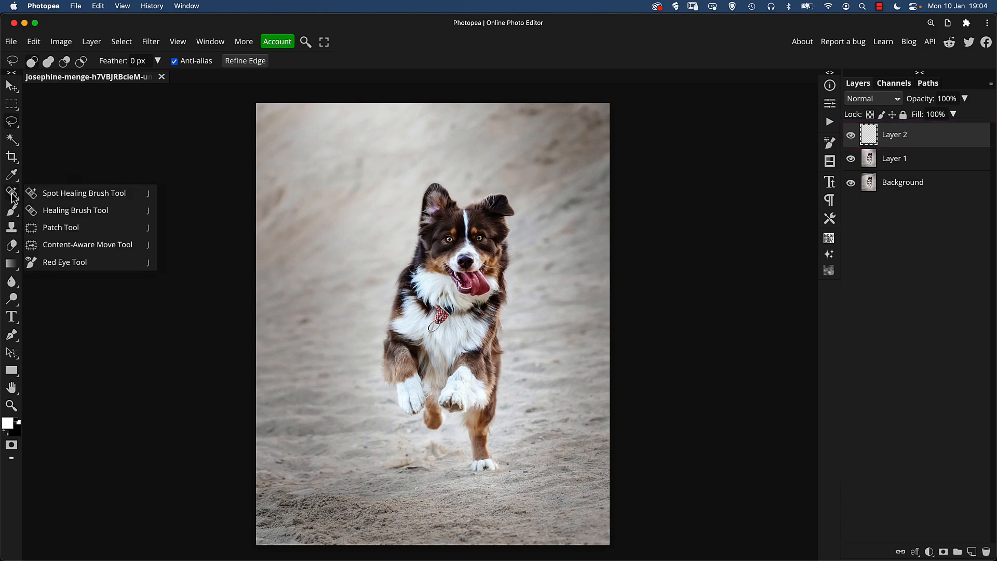
mouse_move(52, 198)
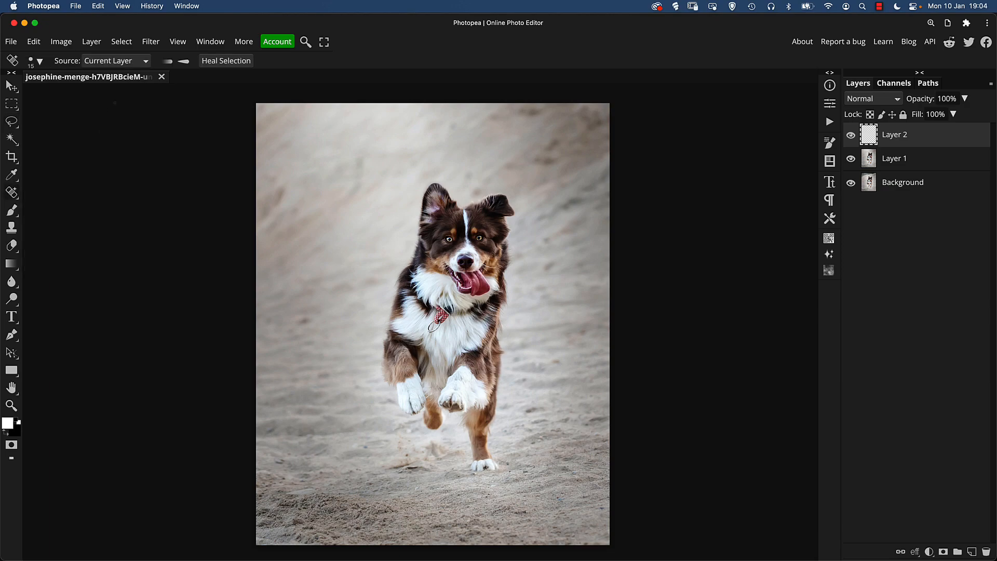
left_click(116, 61)
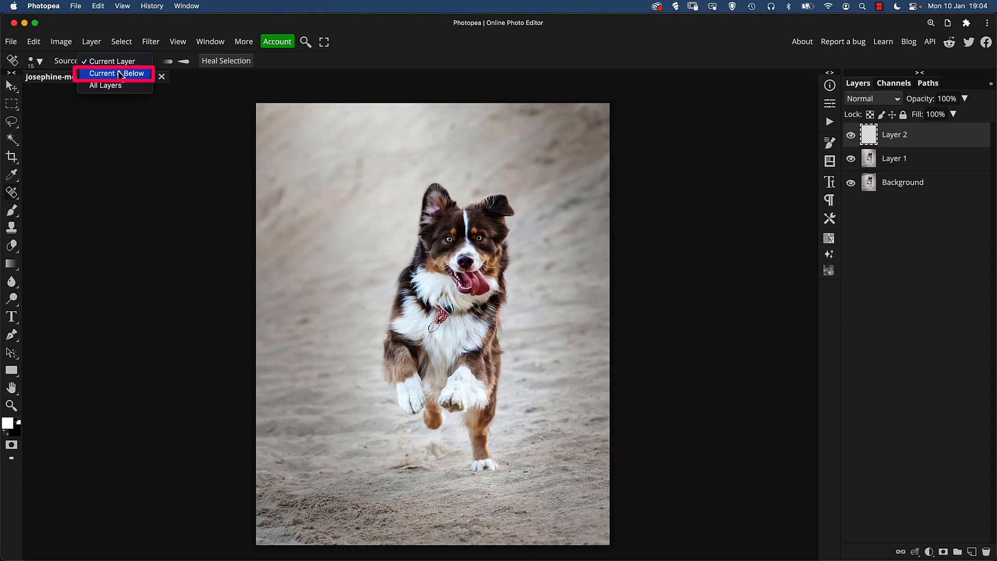
left_click(116, 73)
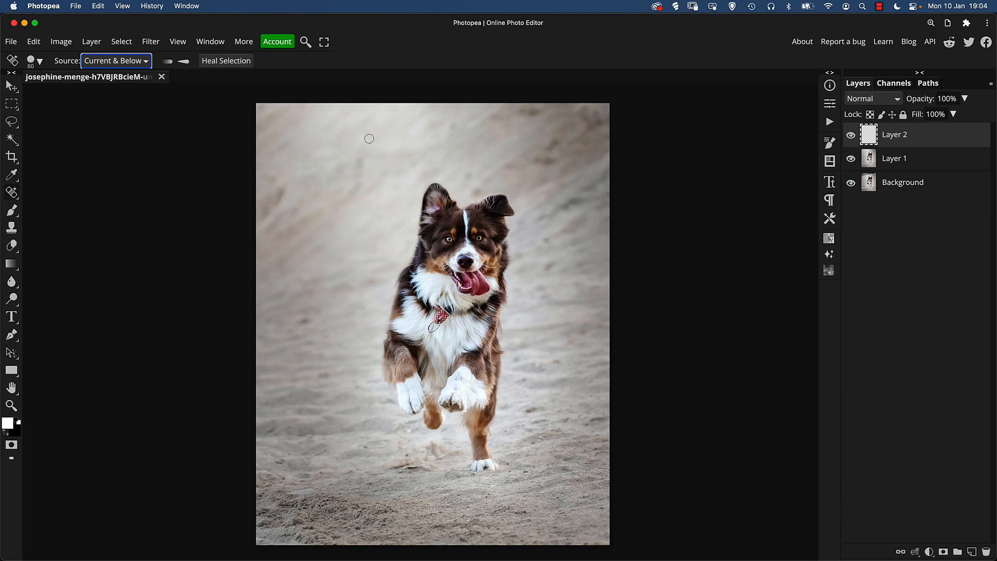
right_click(369, 139)
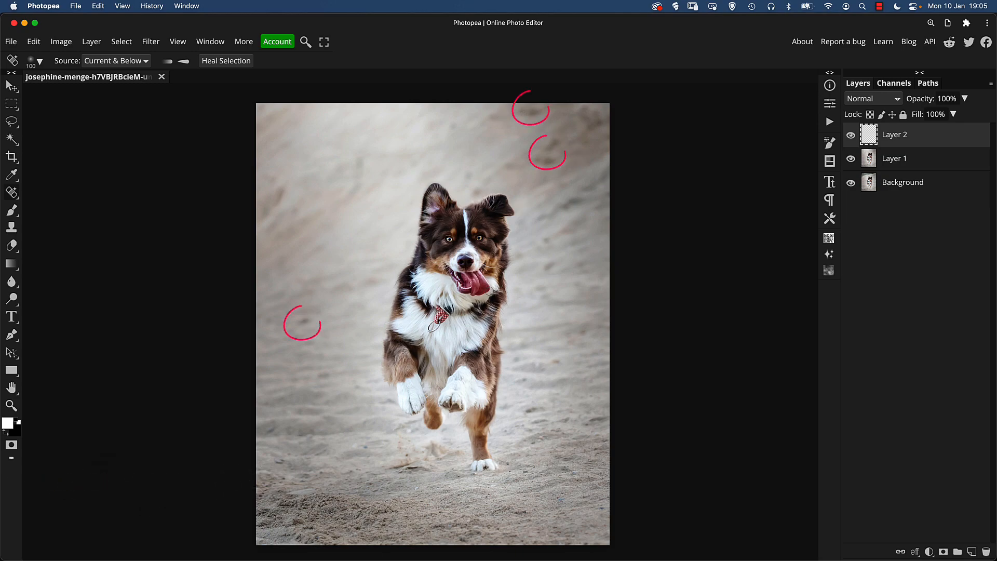
left_click(304, 323)
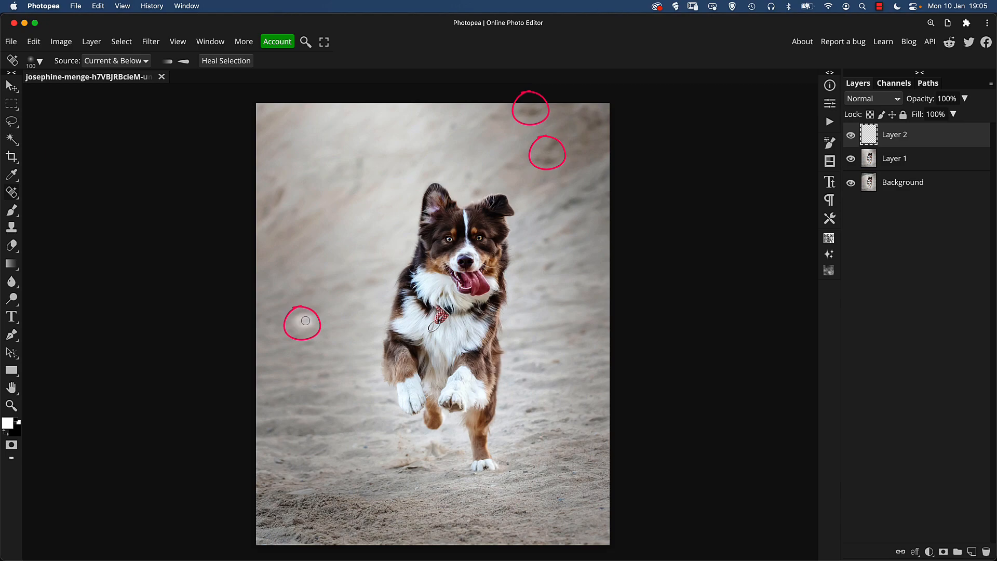
mouse_move(297, 326)
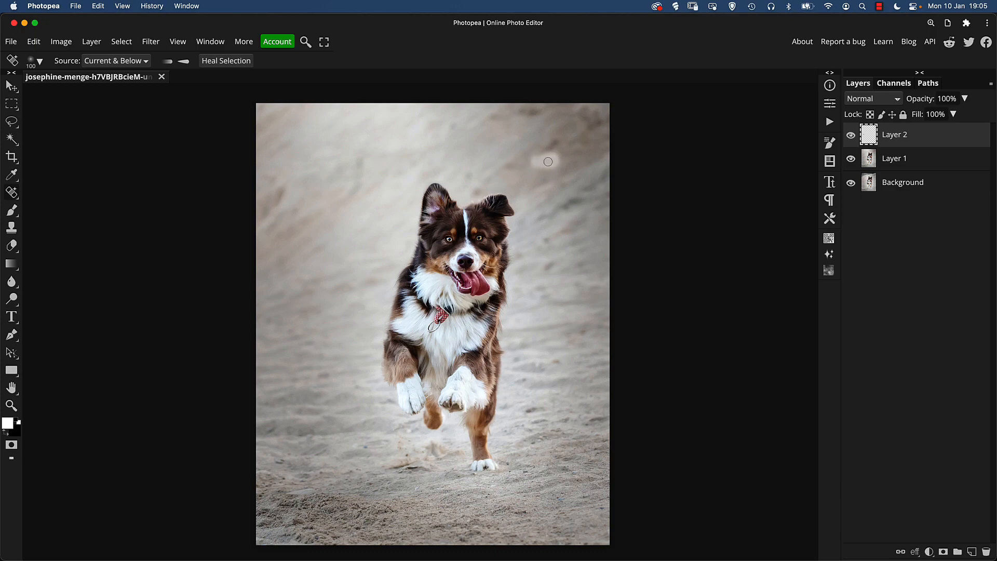
mouse_move(556, 144)
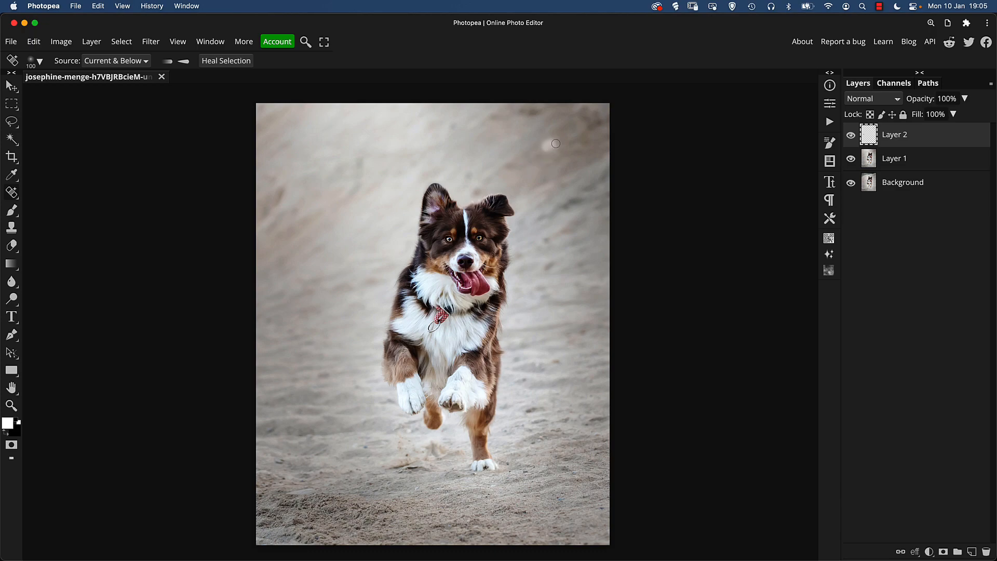
mouse_move(531, 113)
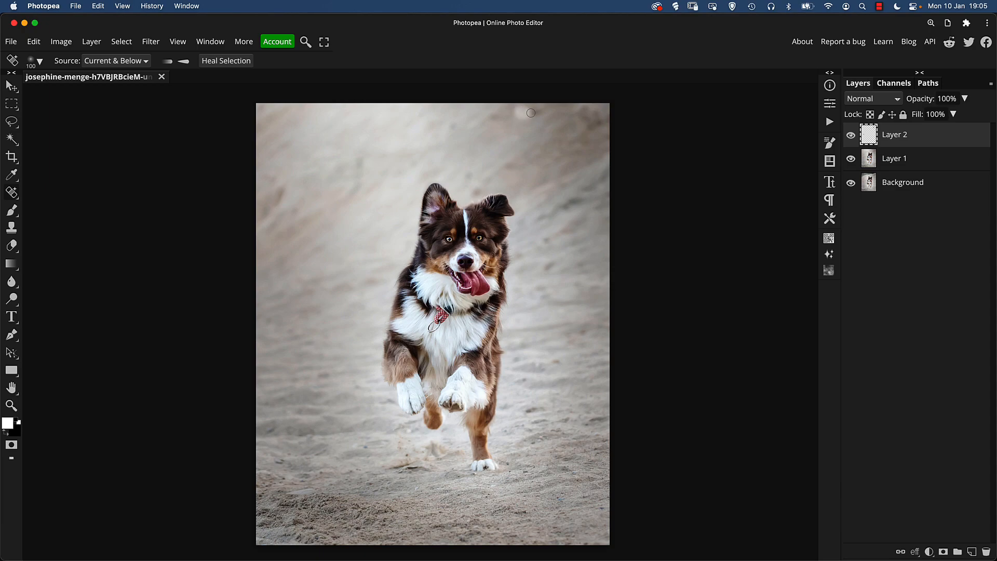
mouse_move(549, 119)
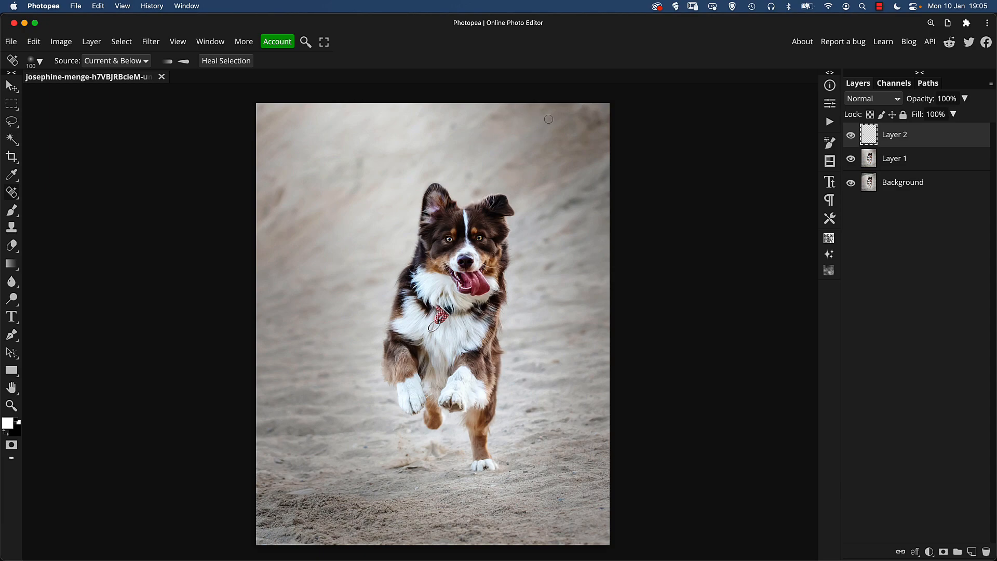
mouse_move(510, 169)
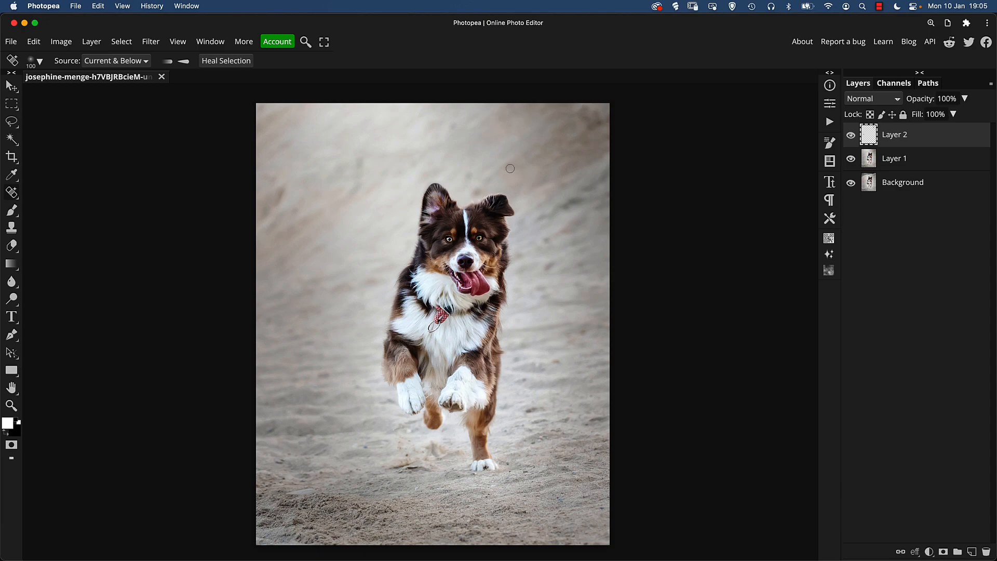
mouse_move(562, 240)
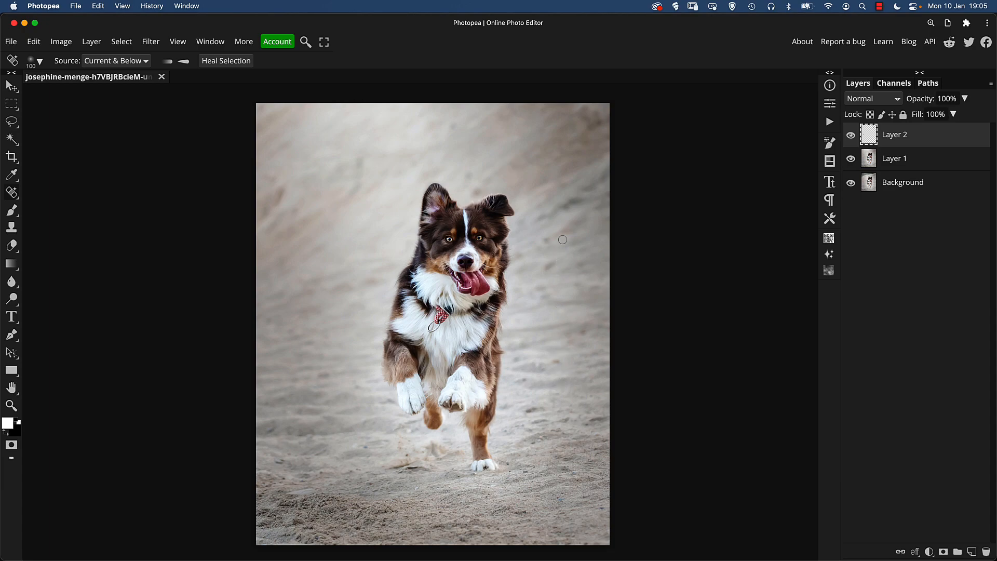
mouse_move(584, 197)
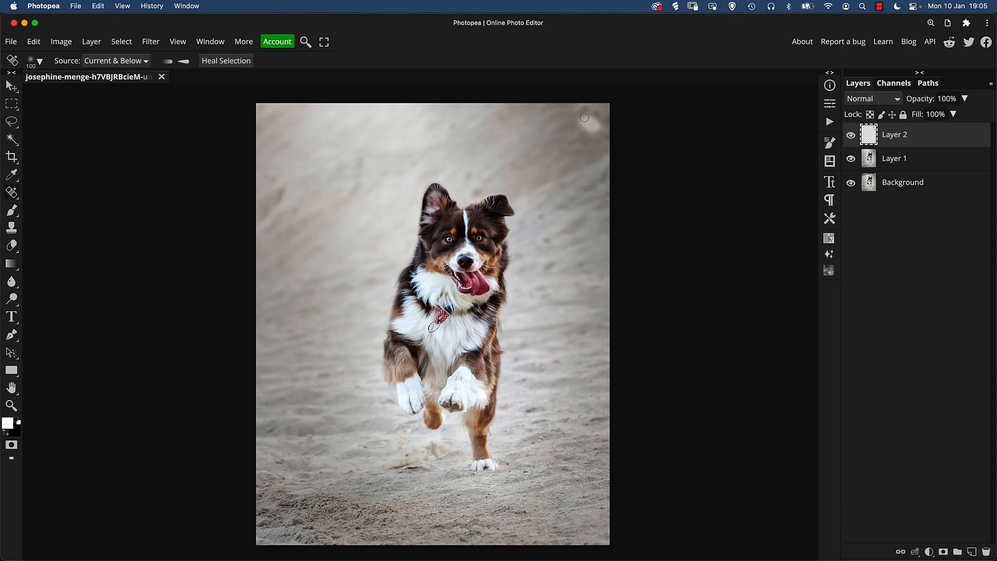
mouse_move(472, 196)
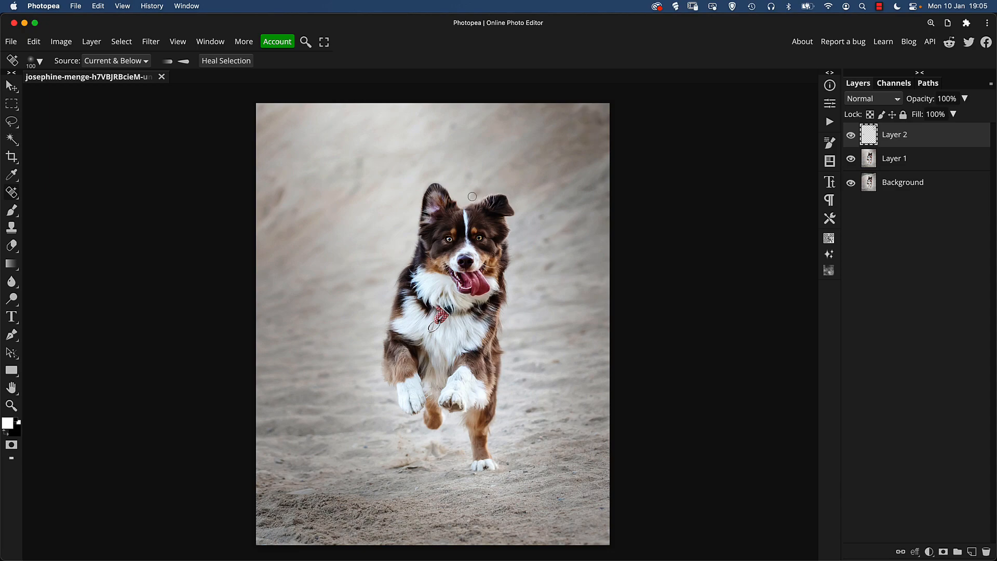
mouse_move(592, 360)
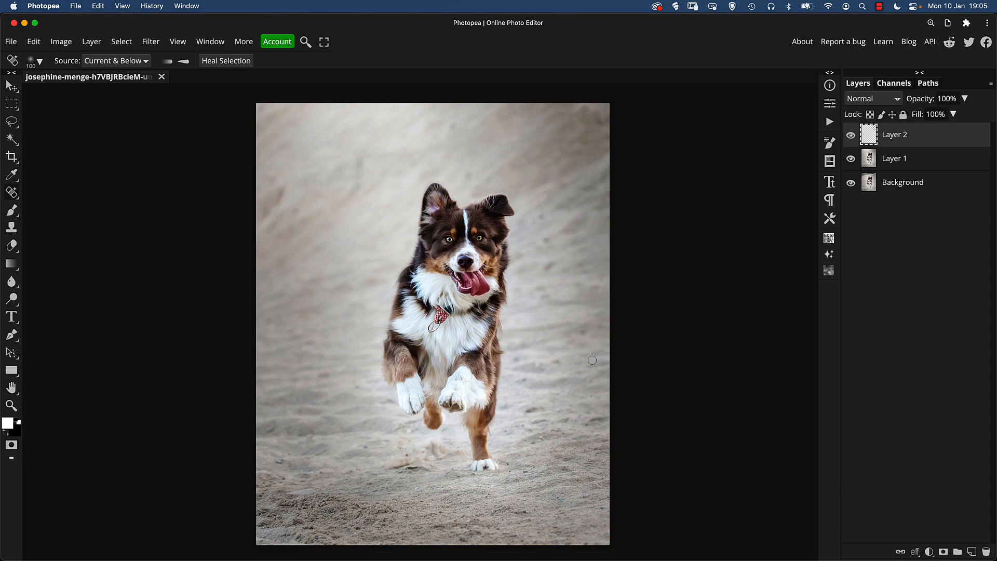
mouse_move(578, 335)
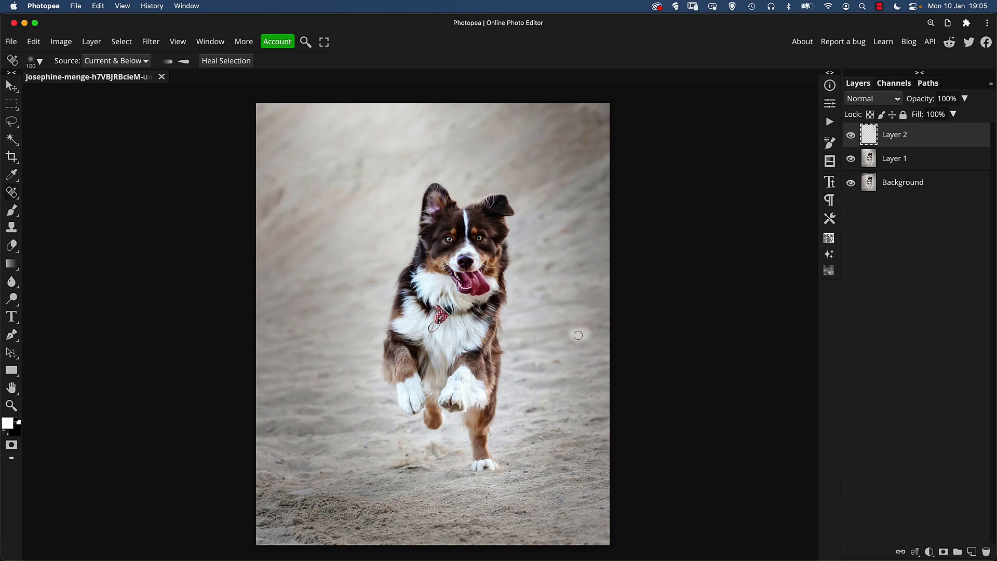
mouse_move(542, 243)
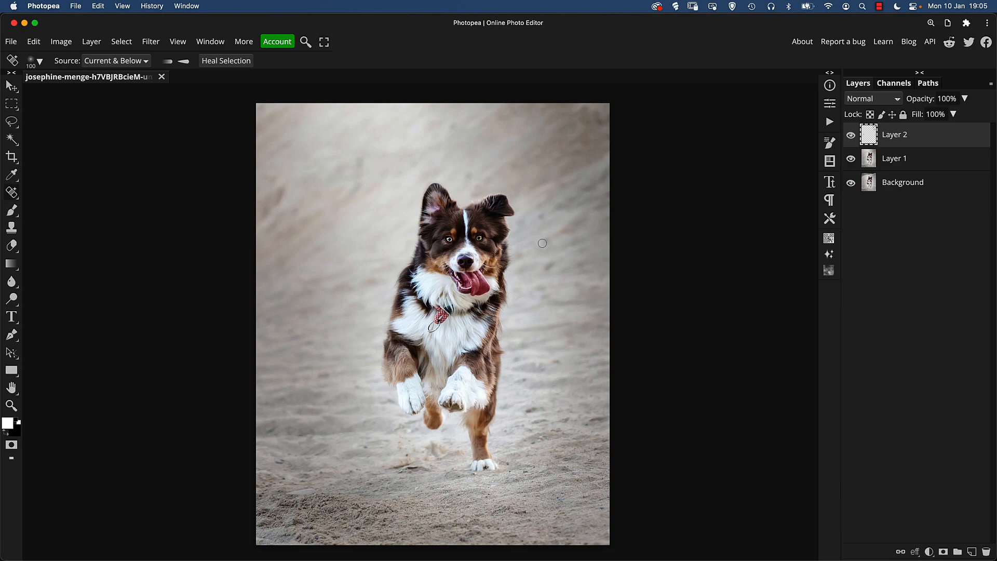
mouse_move(553, 264)
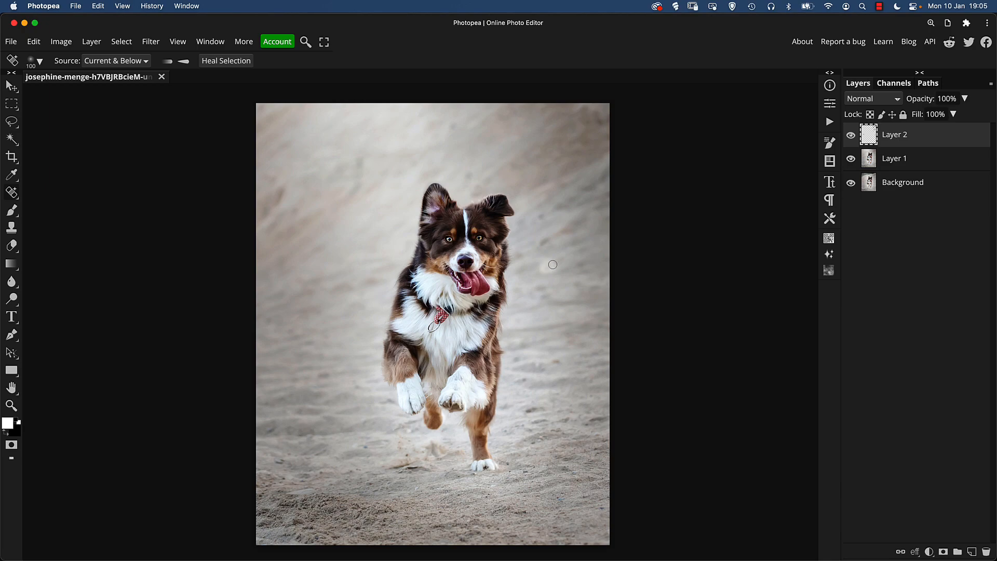
mouse_move(535, 405)
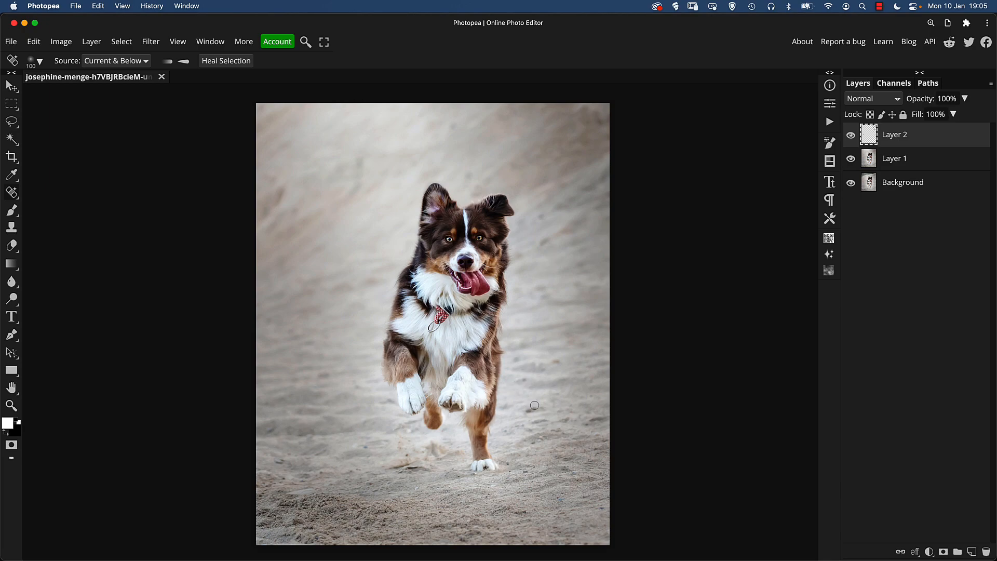
mouse_move(538, 407)
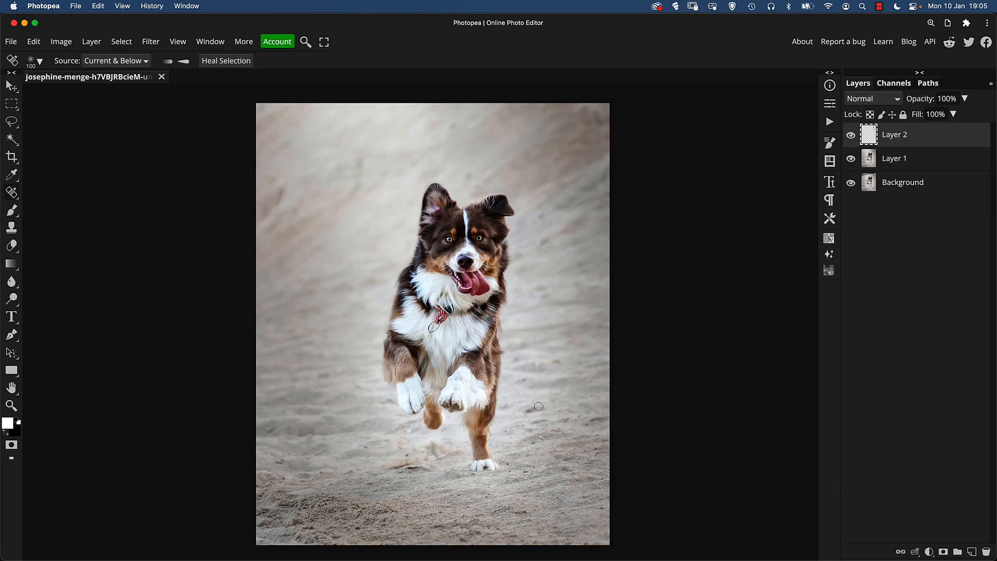
mouse_move(548, 394)
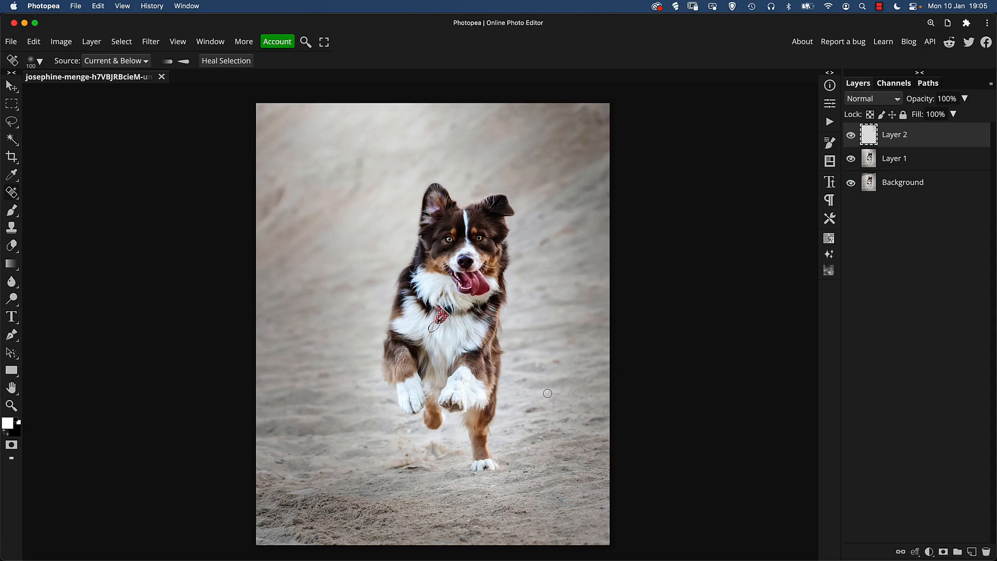
mouse_move(555, 372)
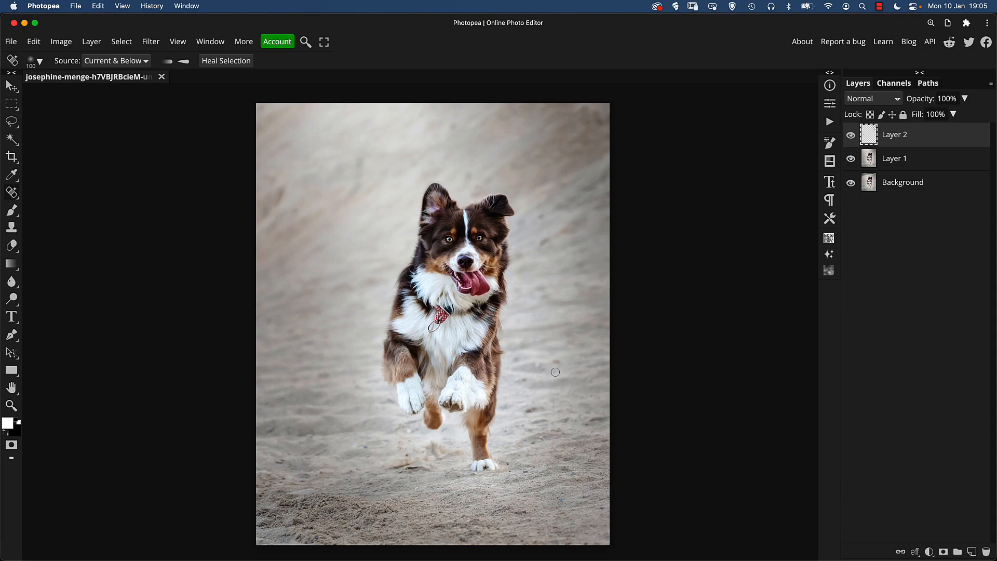
mouse_move(303, 206)
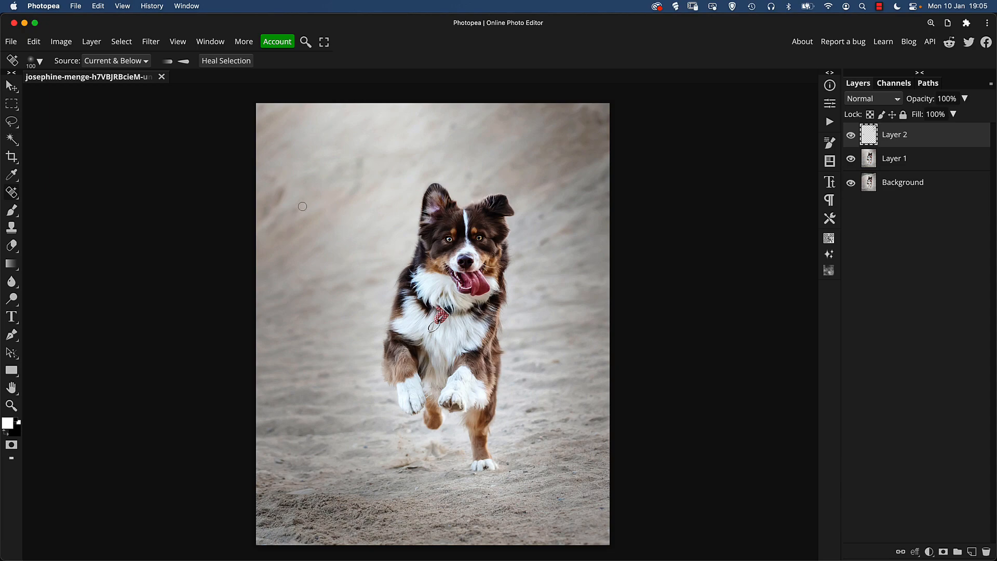
mouse_move(276, 203)
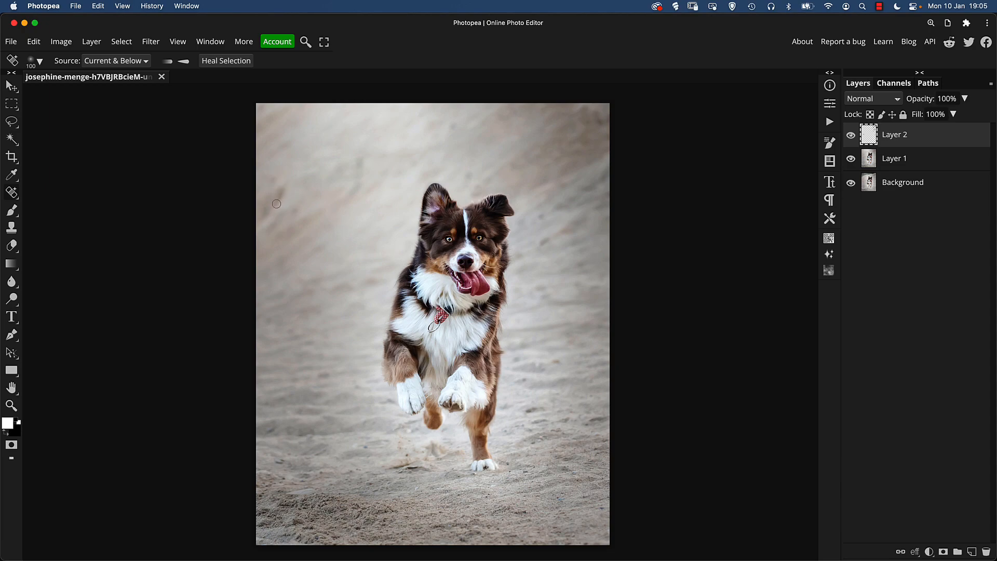
mouse_move(550, 418)
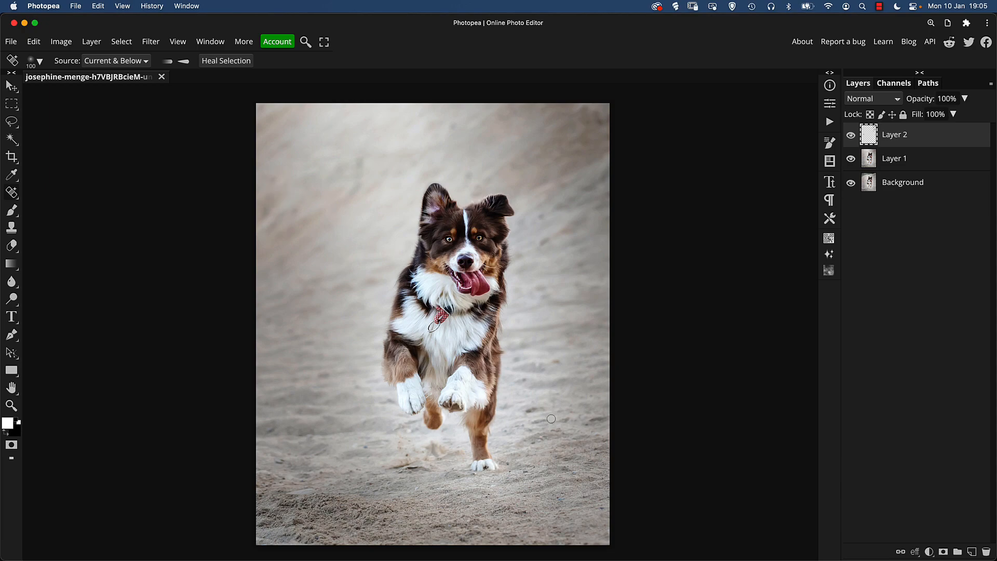
mouse_move(534, 424)
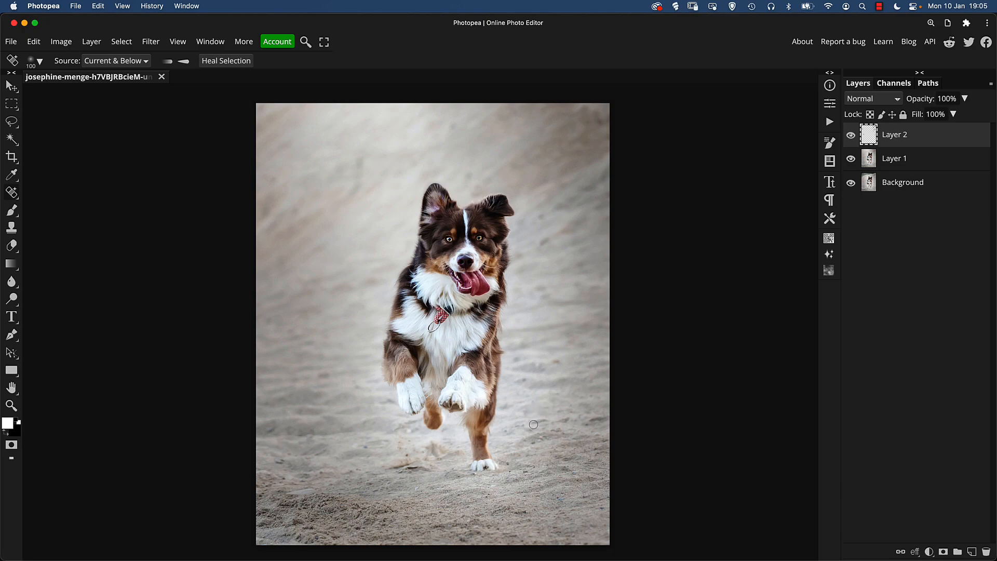
mouse_move(597, 420)
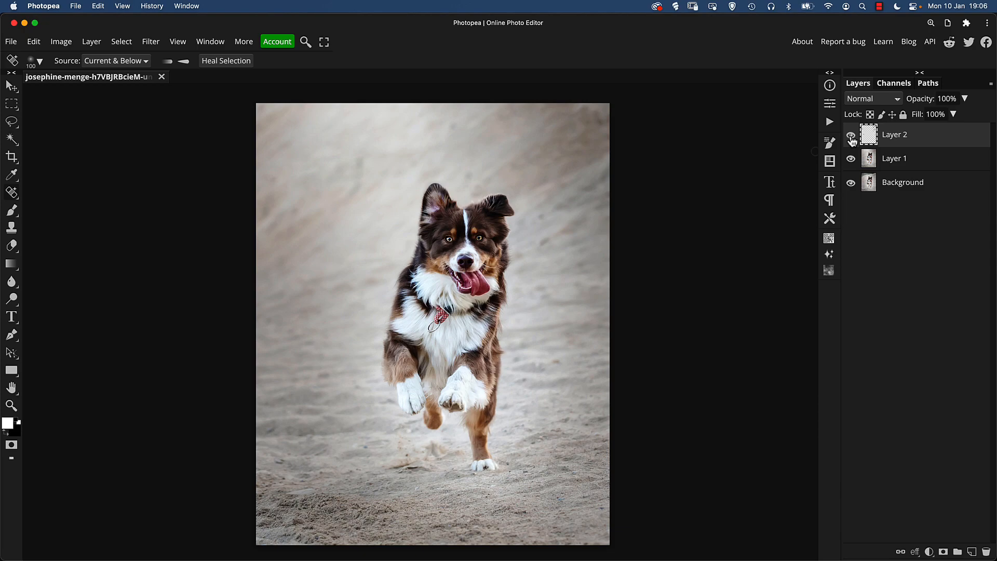
- Compare the cleanup layer on and off, then merge it with Layer 1
left_click(850, 134)
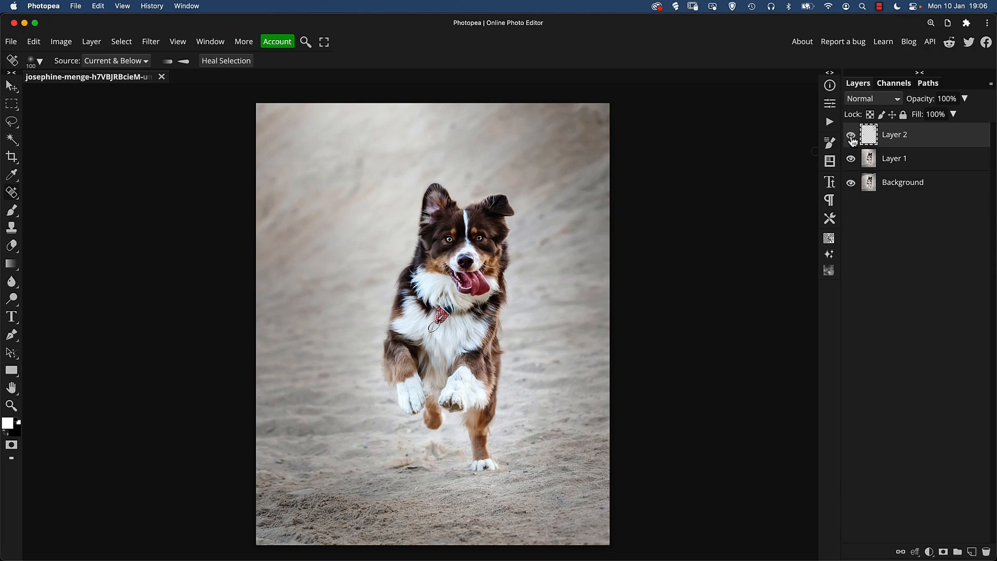
left_click(851, 134)
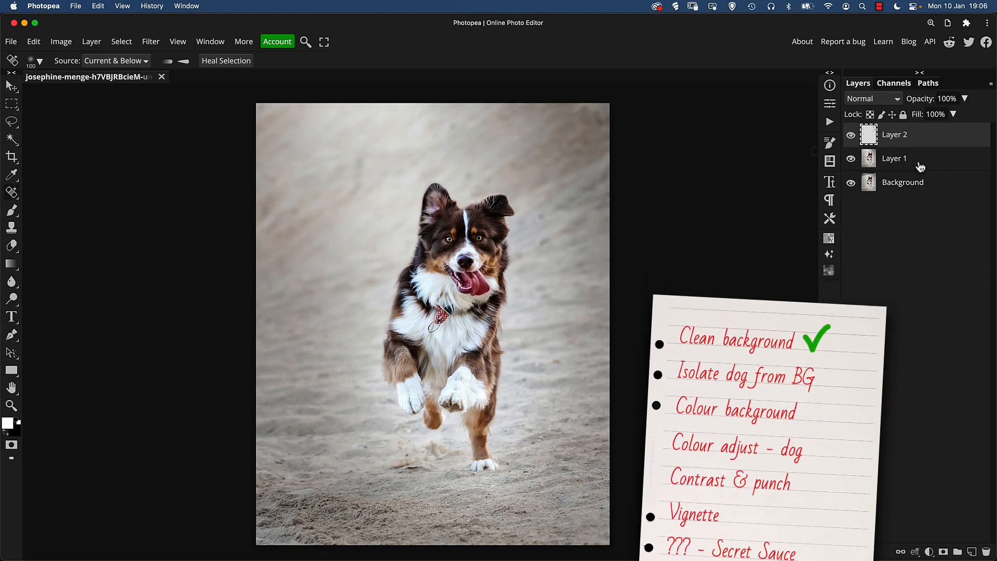
left_click(895, 159)
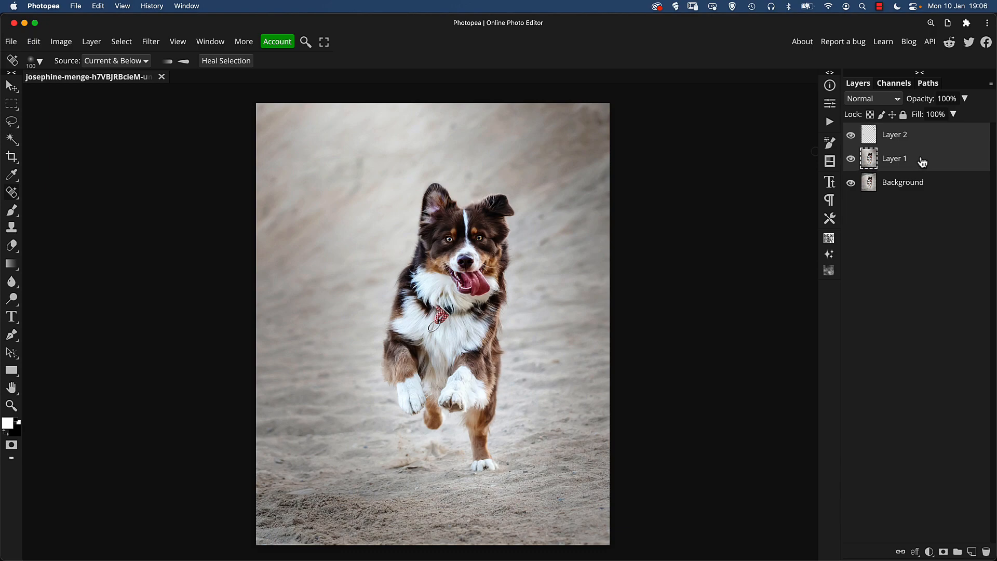
key("cmd+e")
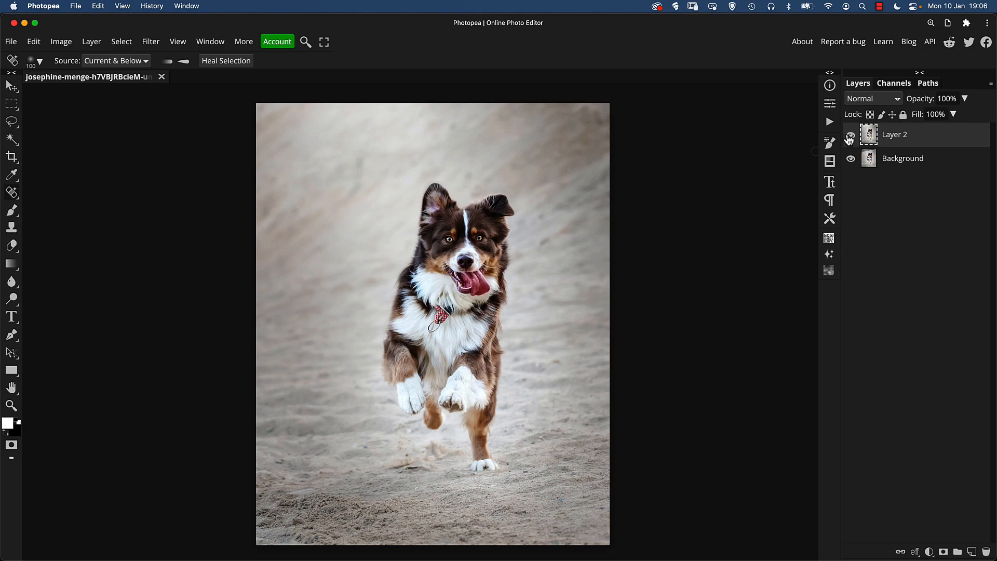
left_click(850, 134)
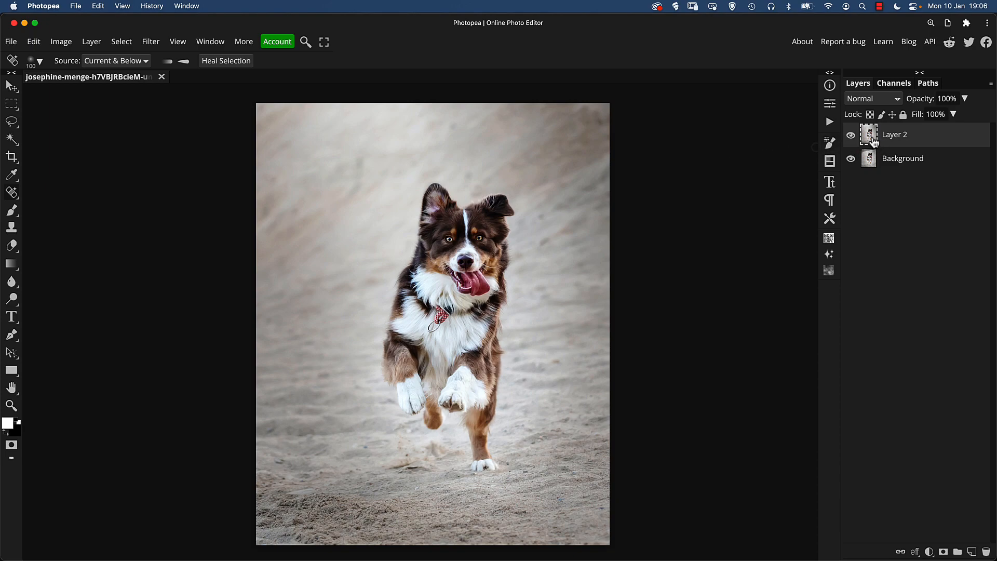
mouse_move(821, 145)
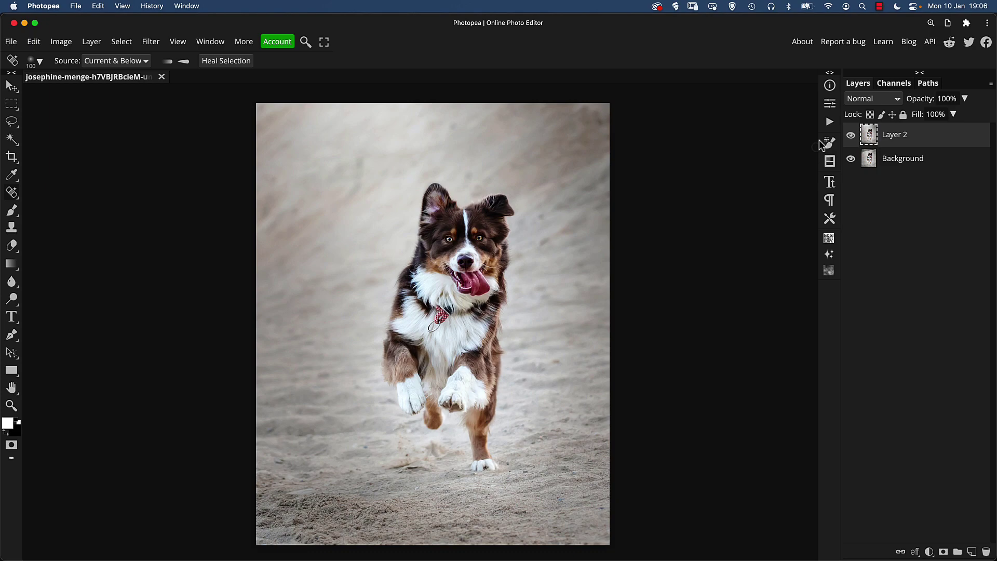
mouse_move(461, 428)
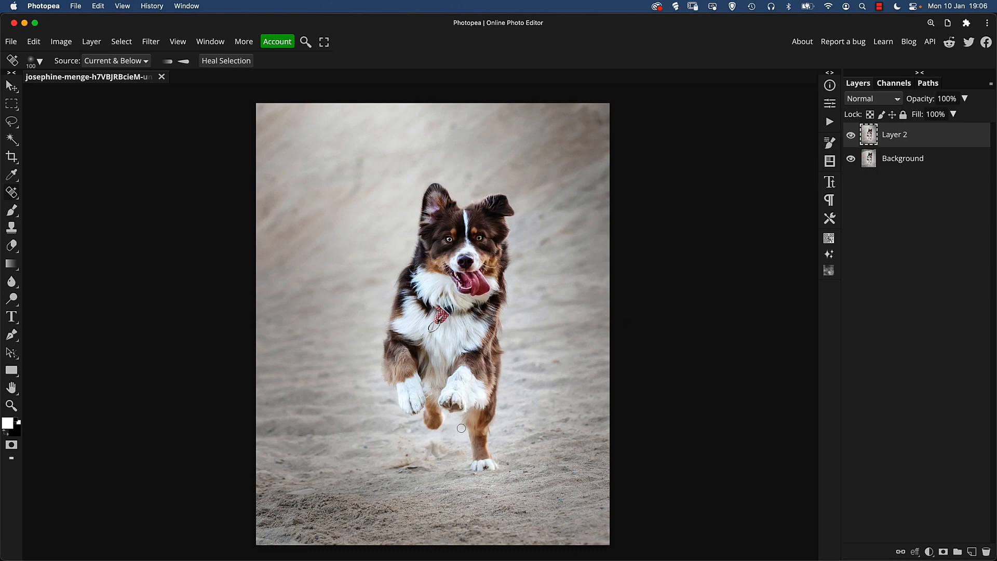
left_click(12, 406)
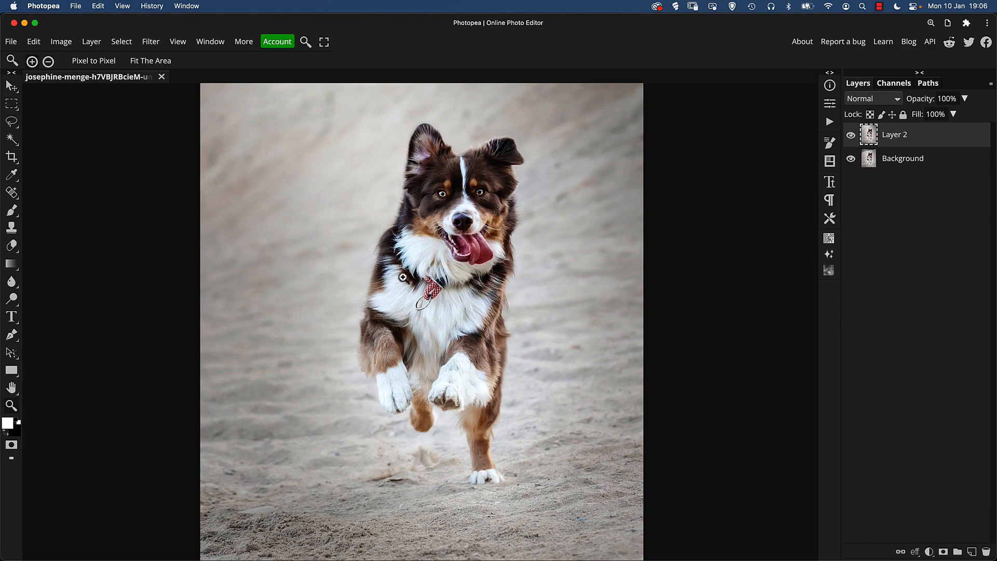
mouse_move(412, 235)
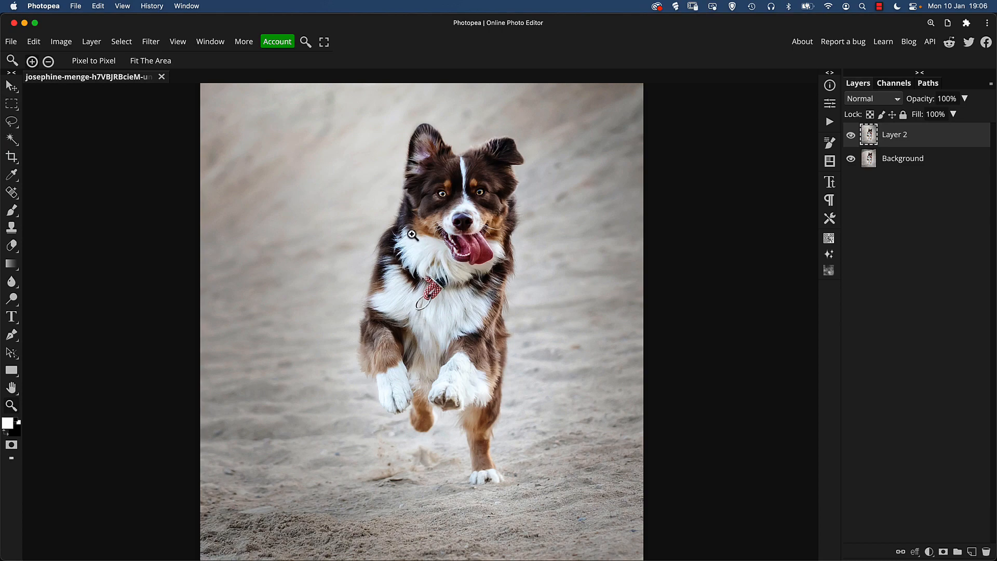
mouse_move(478, 209)
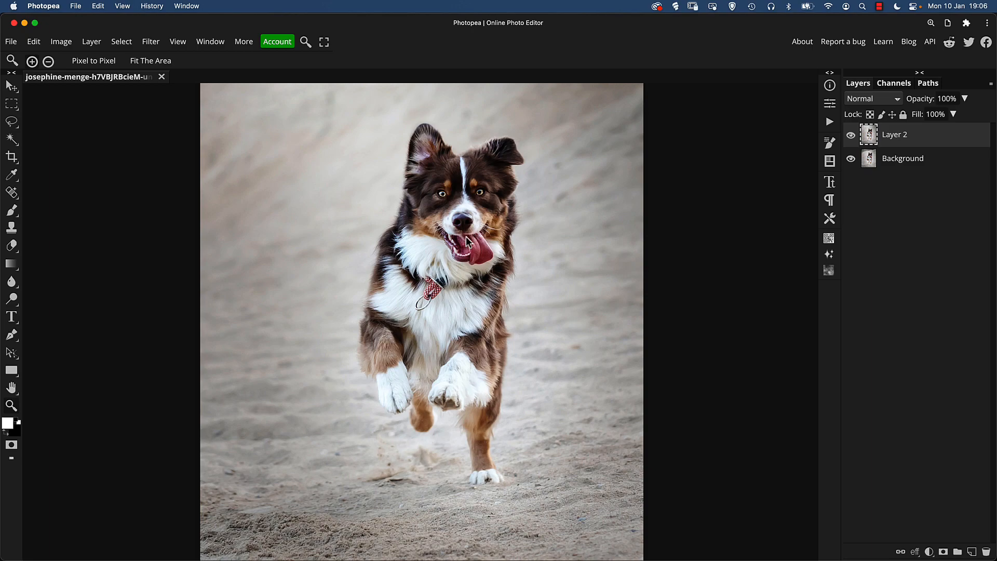
- Brush a Quick Selection over the running dog, ears to paws
left_click(11, 122)
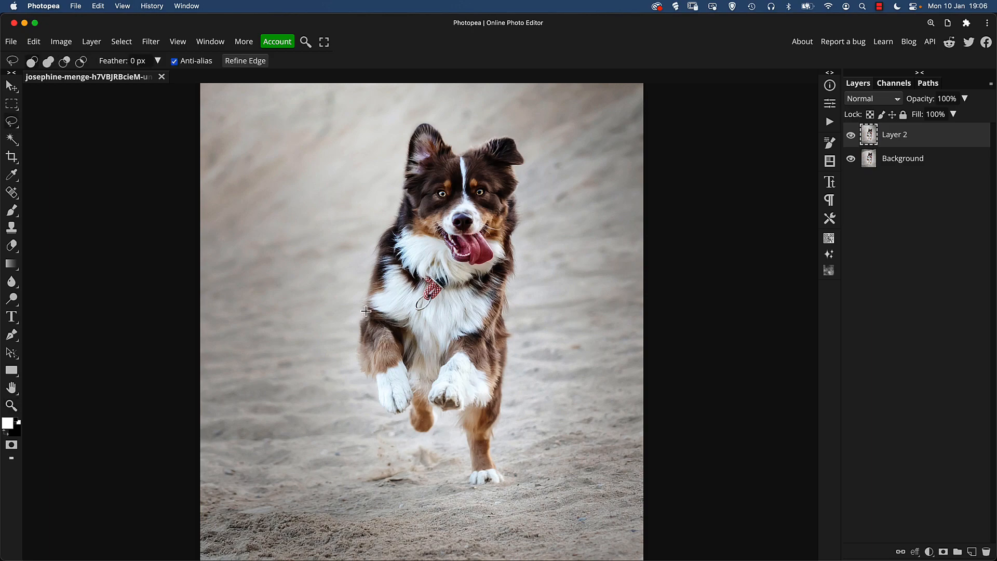
mouse_move(428, 130)
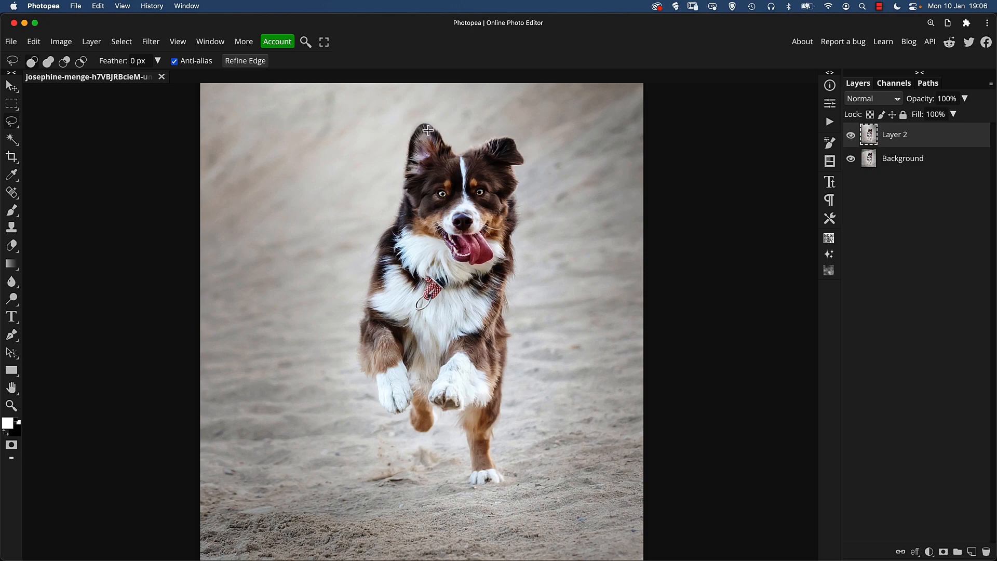
mouse_move(456, 258)
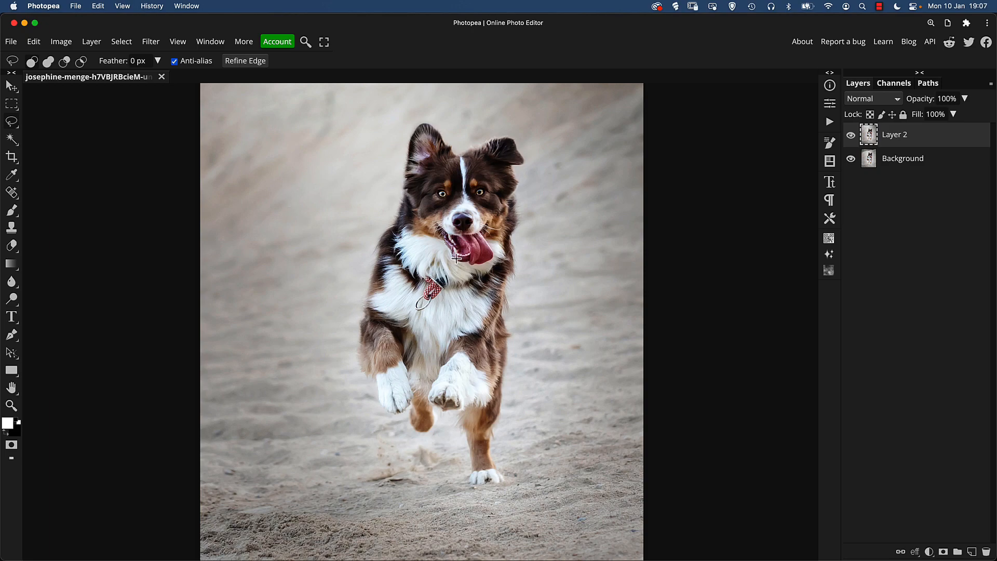
mouse_move(13, 156)
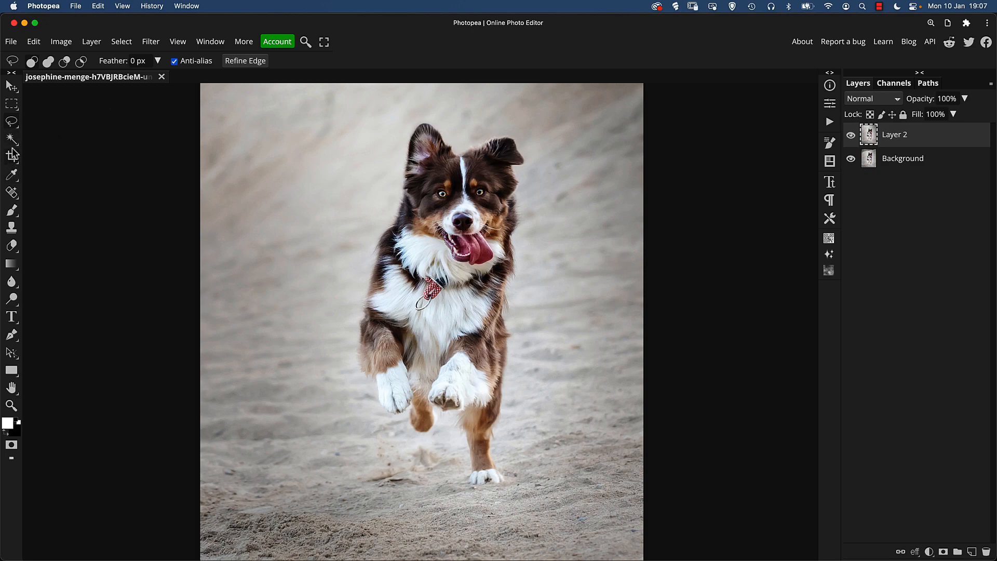
left_click(12, 138)
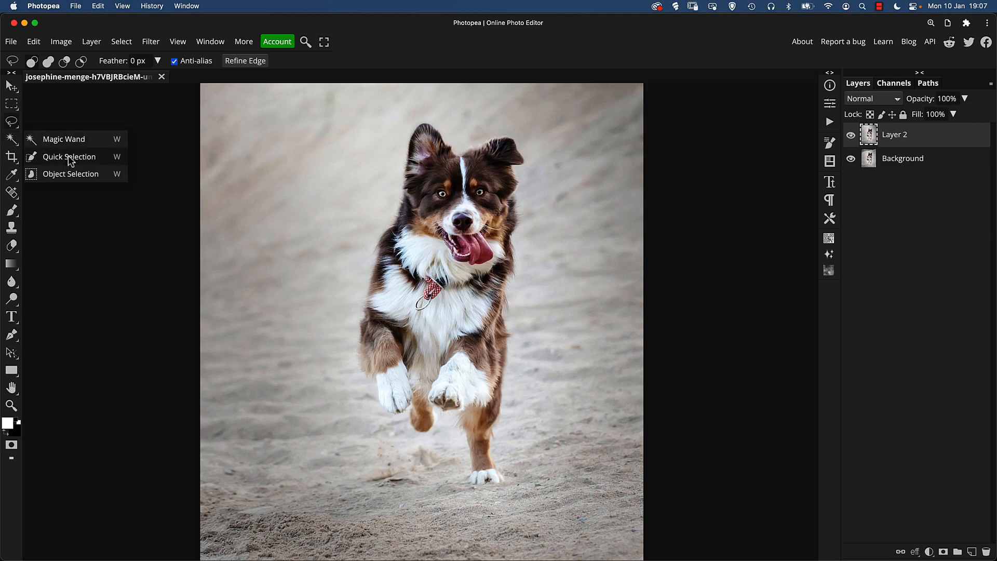
left_click(69, 157)
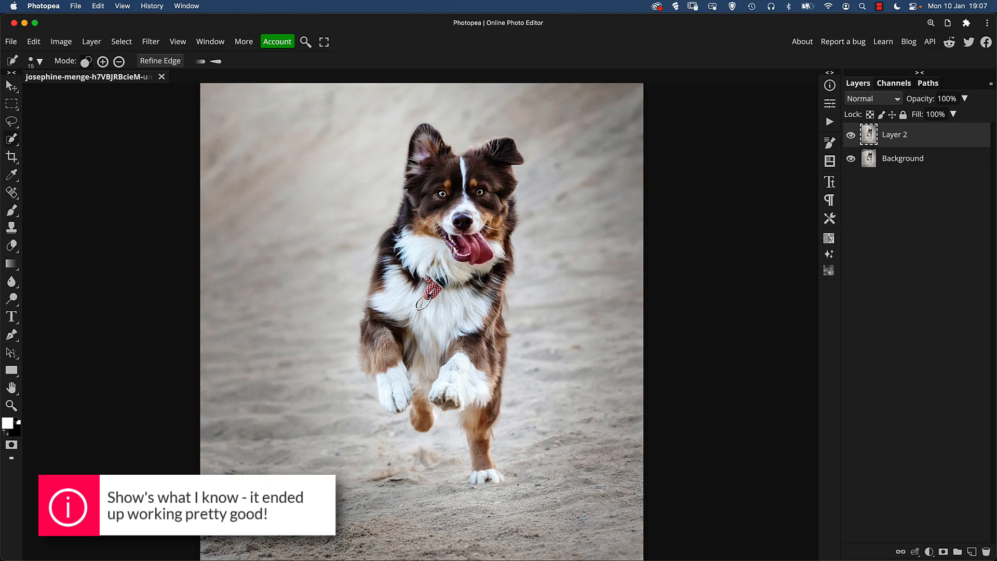
mouse_move(11, 139)
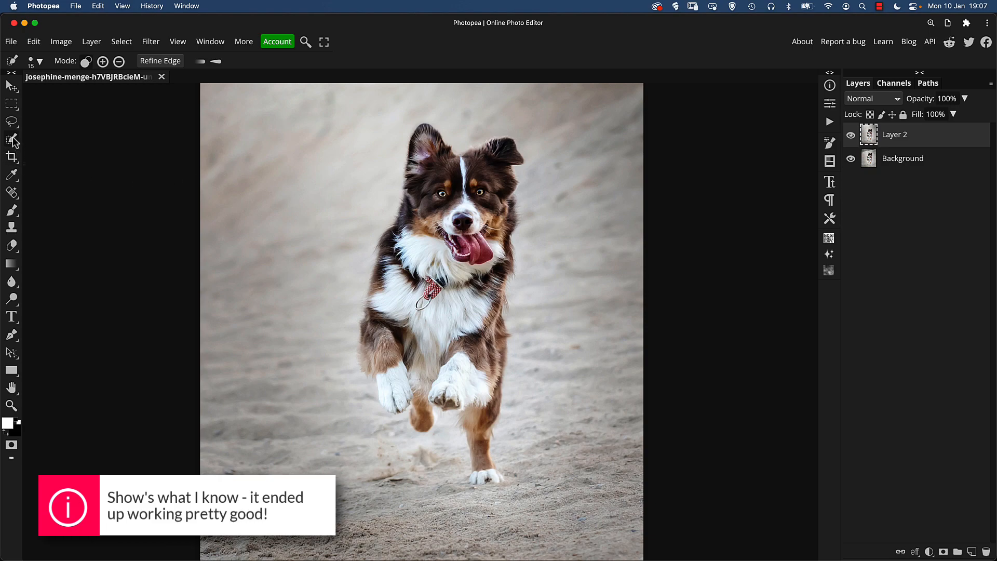
left_click(11, 141)
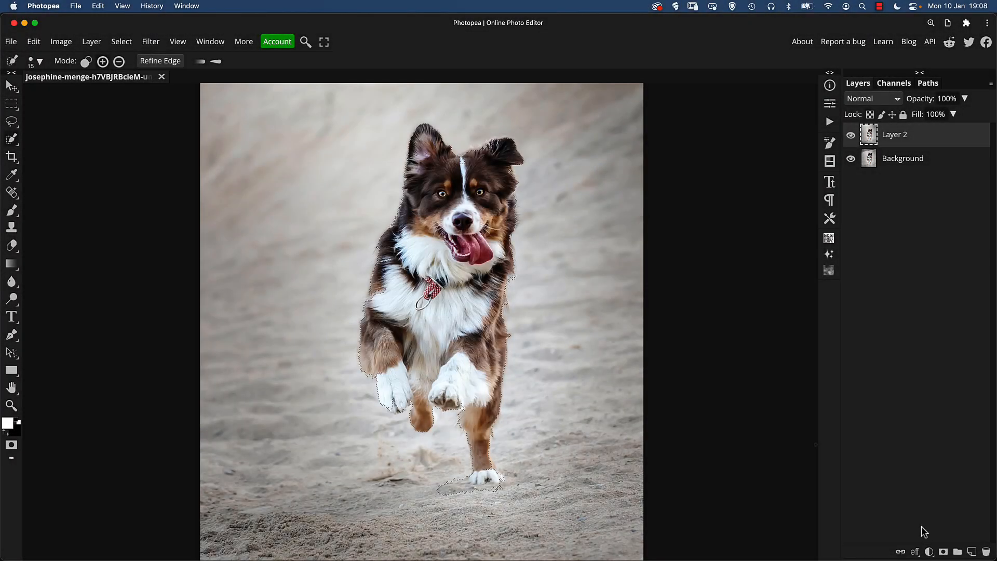
- Add a Hue/Saturation adjustment layer with a dog-shaped mask from the selection
left_click(929, 552)
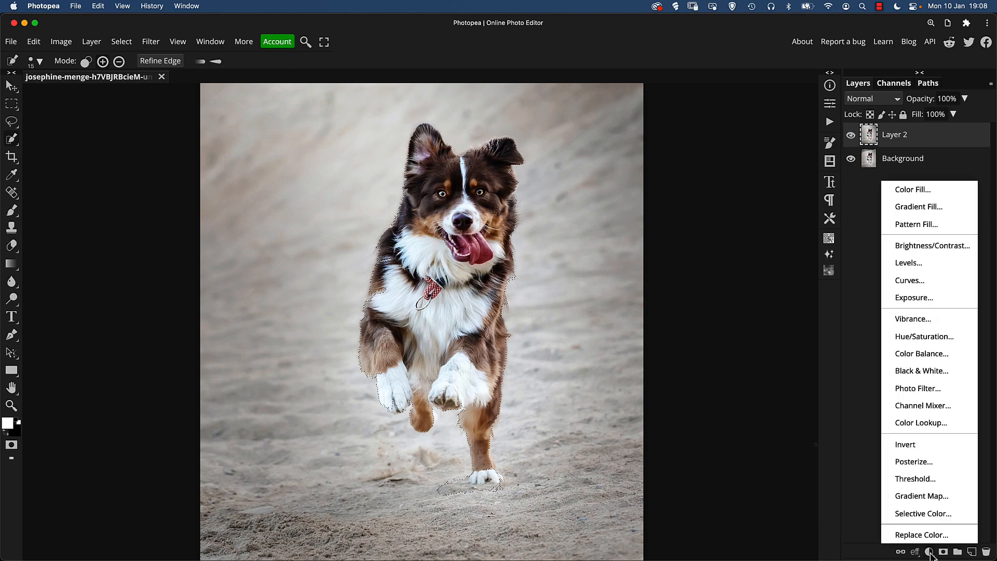
mouse_move(921, 370)
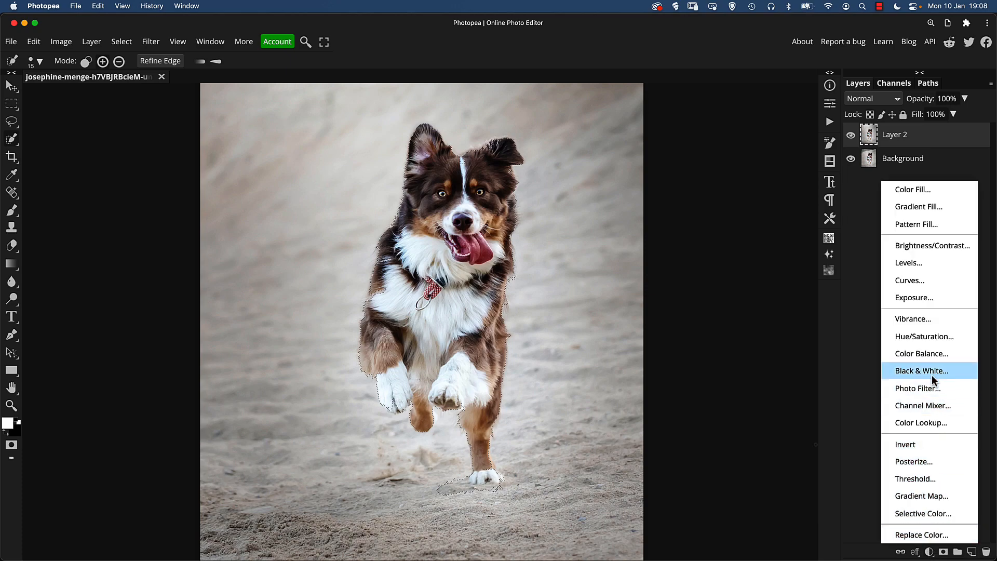
left_click(924, 336)
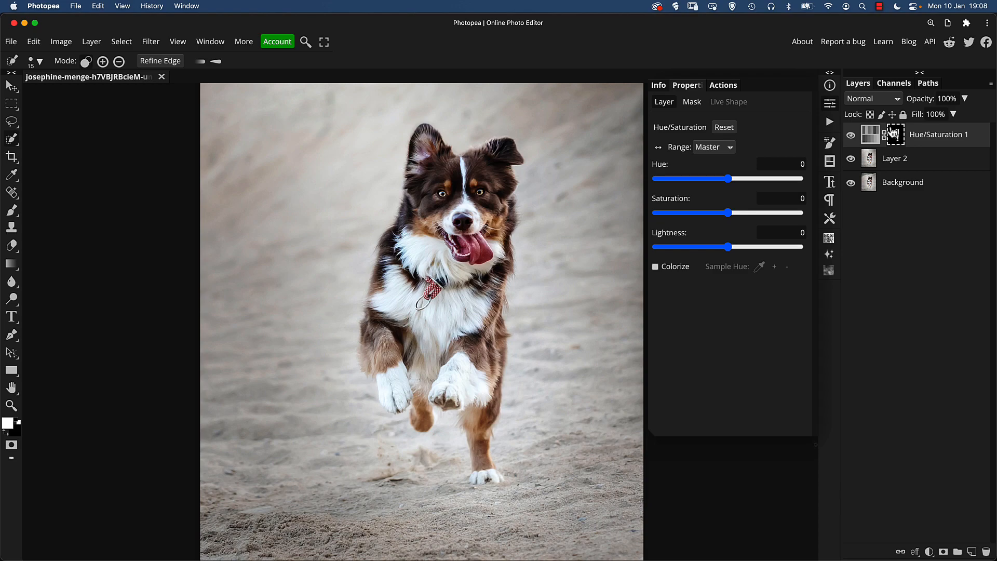
mouse_move(897, 135)
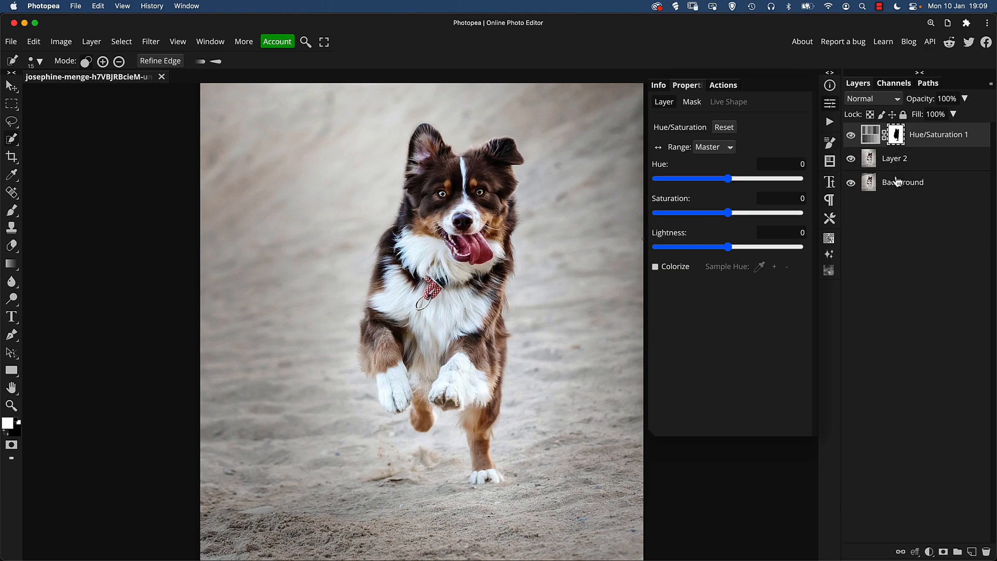
- Paint black on the mask overlay to trim sand shadow beneath the back paw
left_click(656, 266)
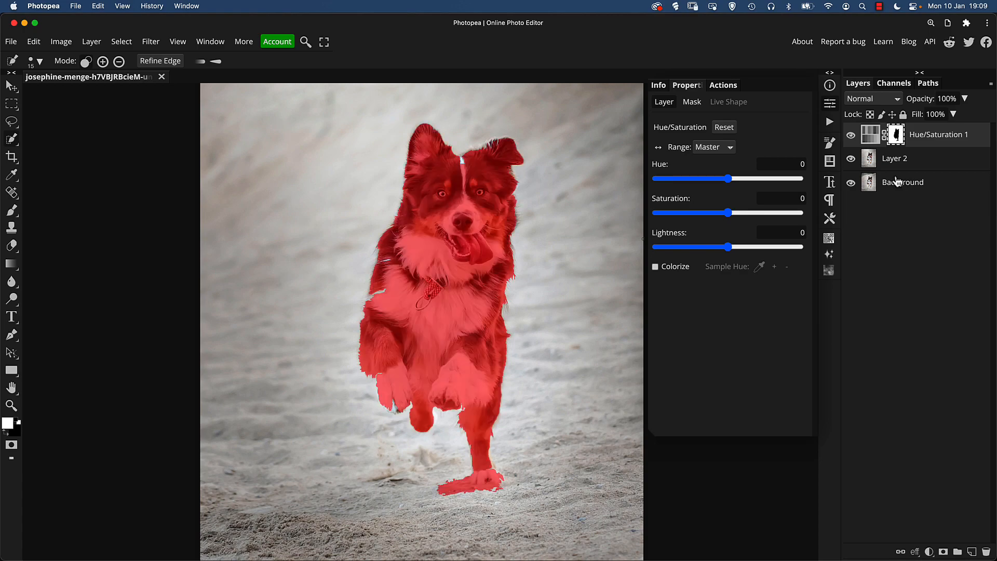
key("\\")
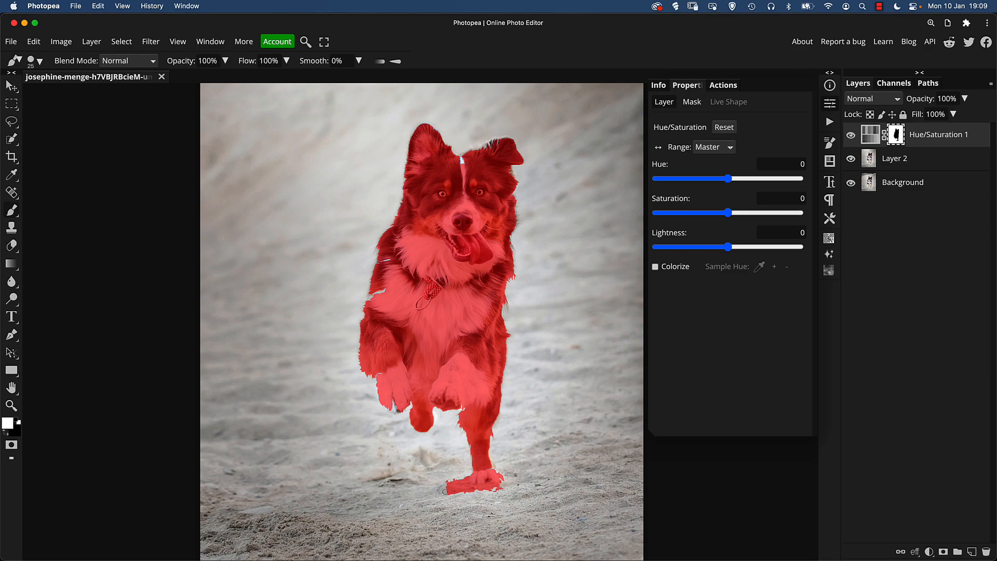
left_click(455, 485)
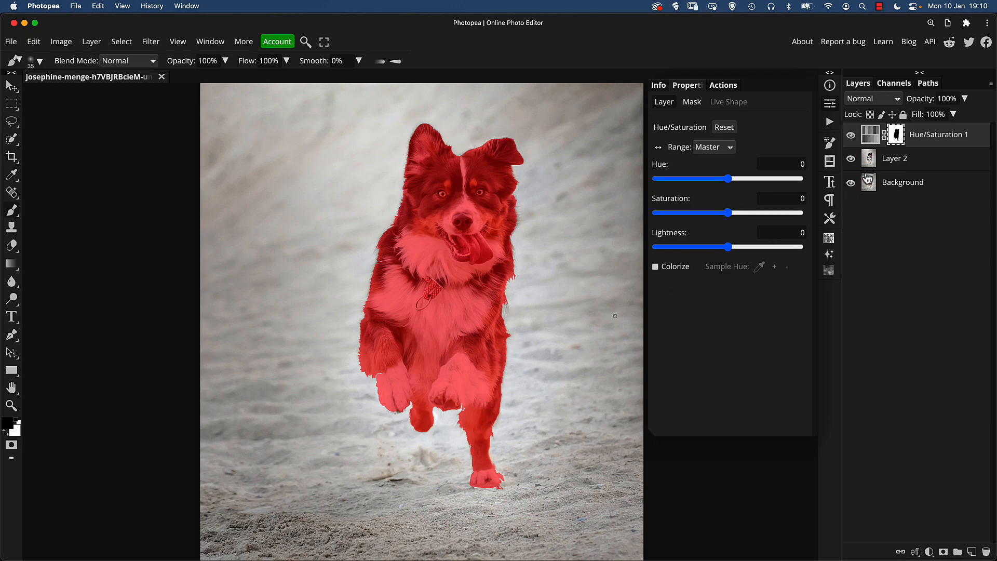
- Feather the Hue/Saturation mask by 0.5 px
left_click(691, 101)
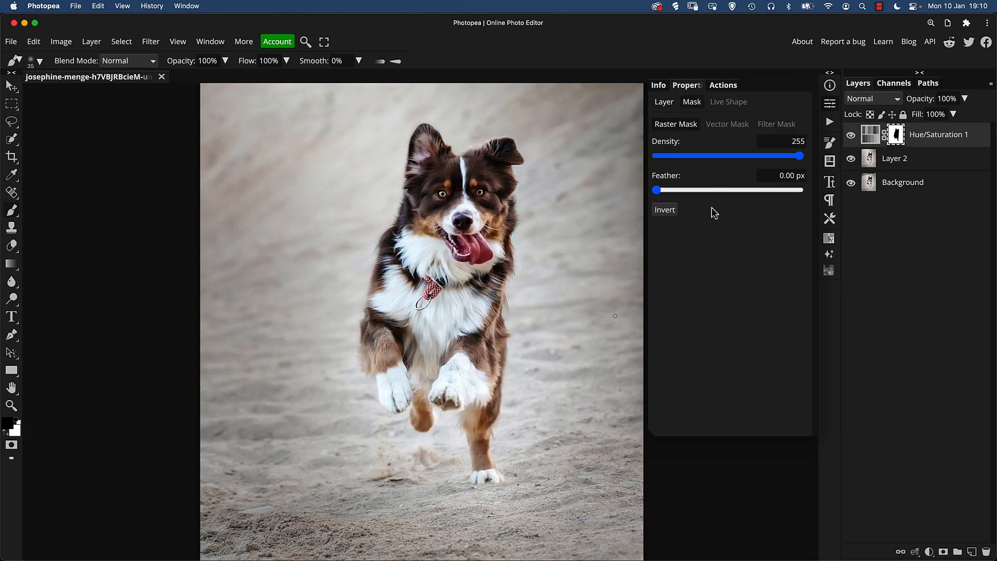
triple_click(781, 175)
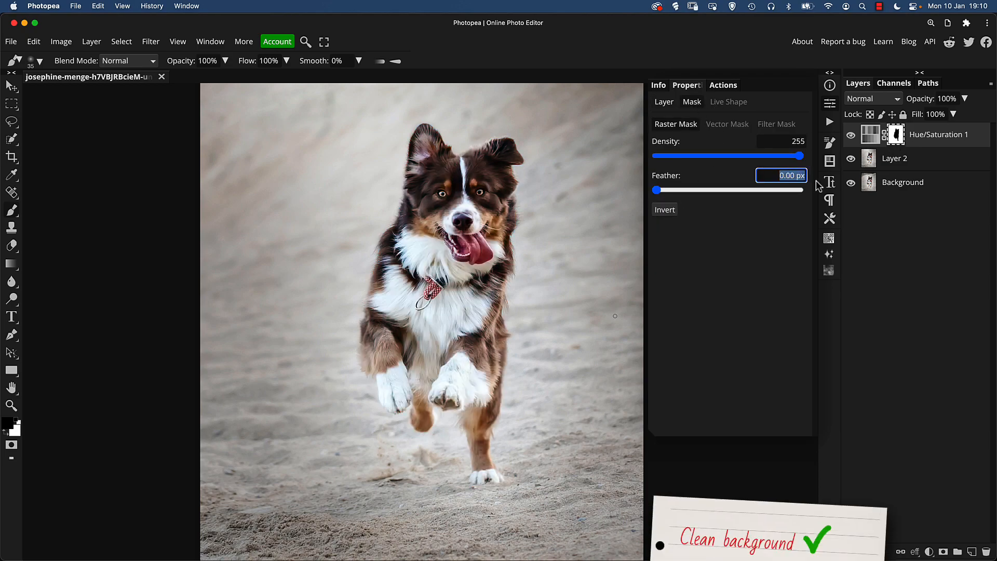
type(".5")
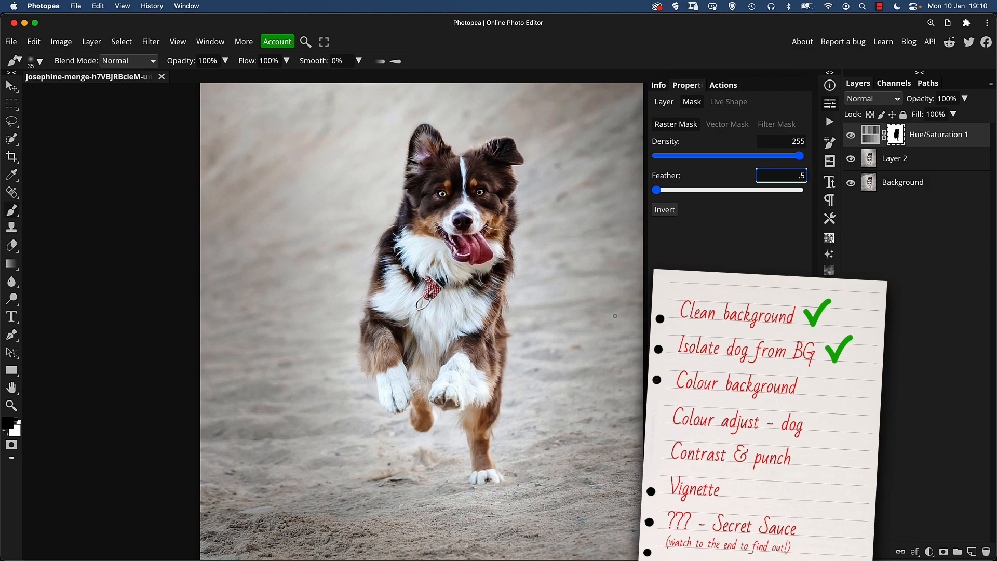
left_click(871, 134)
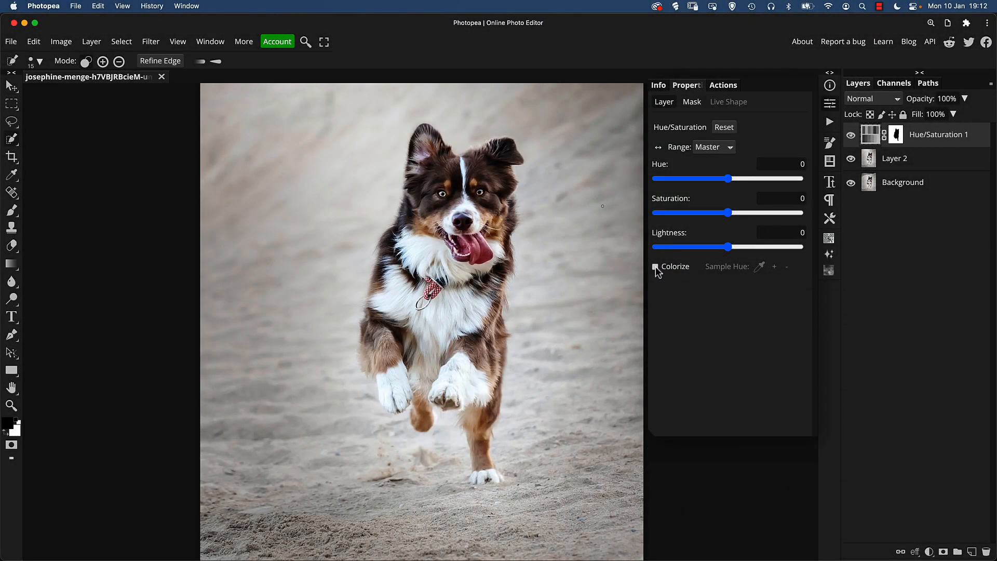
- Colorize the sand warm tan (hue 38, saturation 25) and show the layer again
left_click(655, 267)
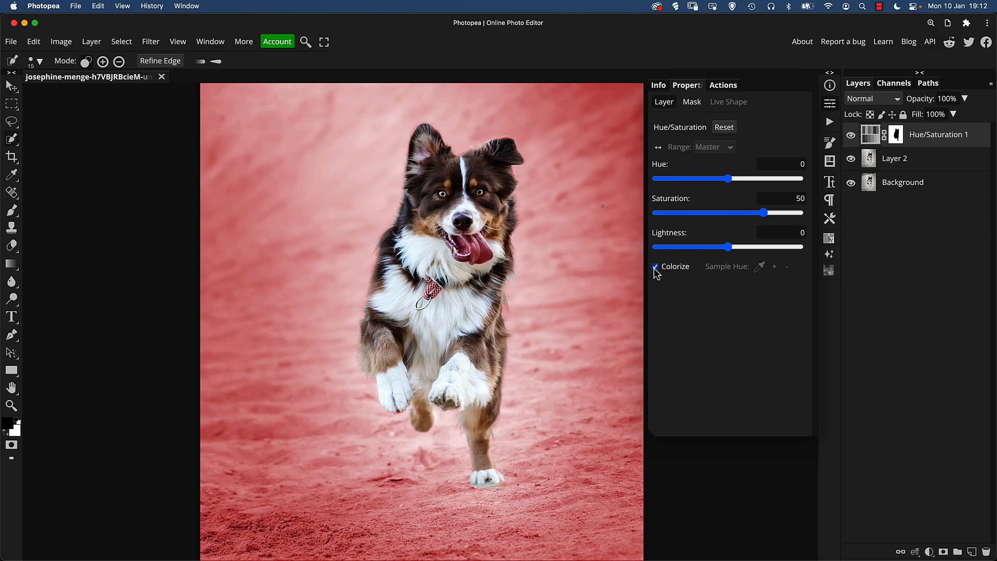
left_click(656, 266)
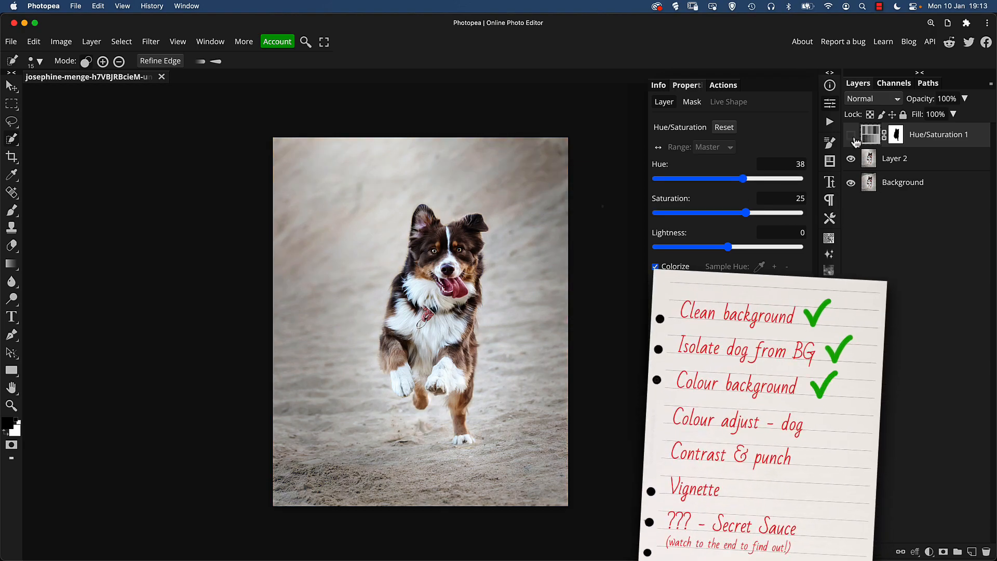
left_click(851, 134)
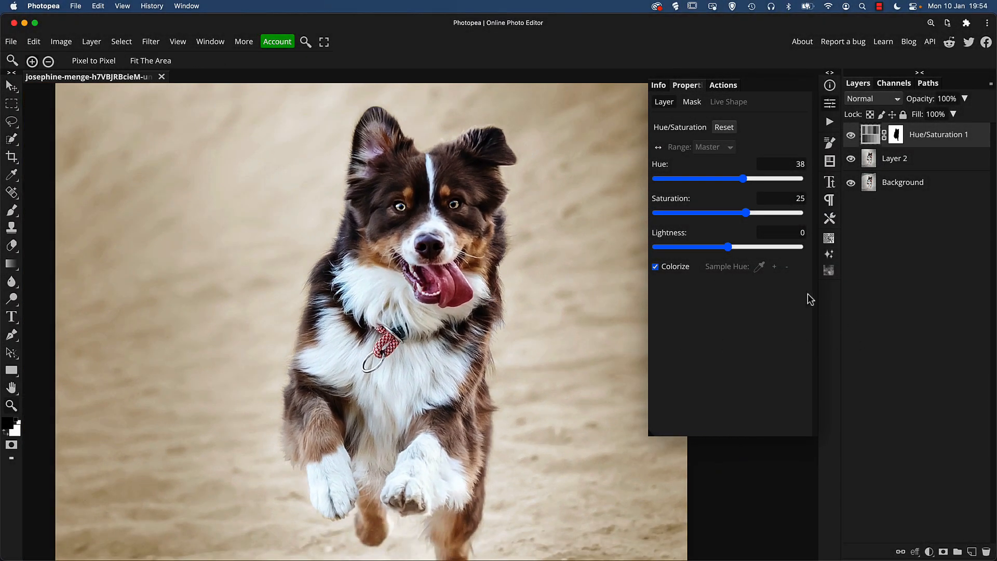
- Add a Selective Color layer targeting Magentas in Absolute mode, cyan −100%, magenta +100%
left_click(930, 551)
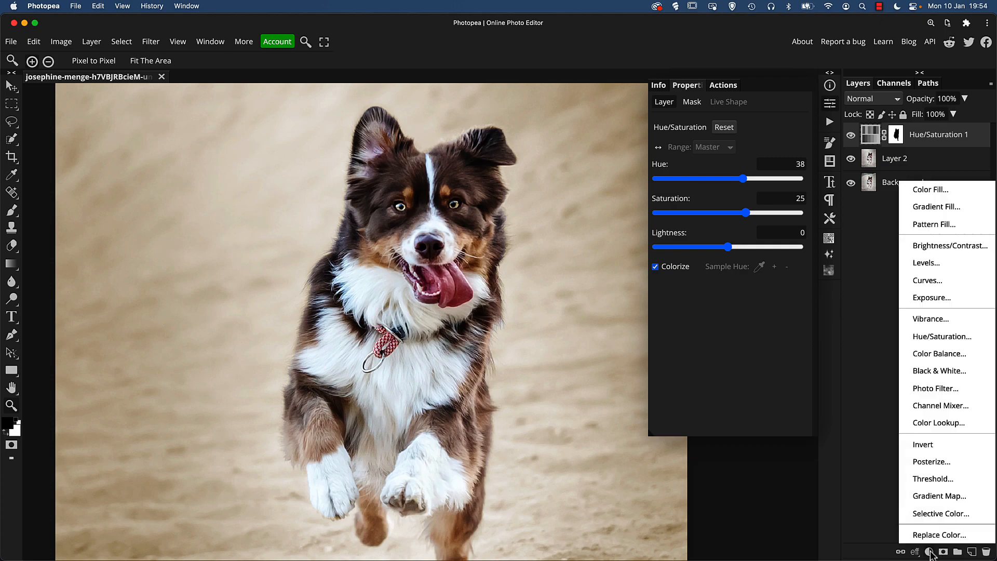
mouse_move(940, 513)
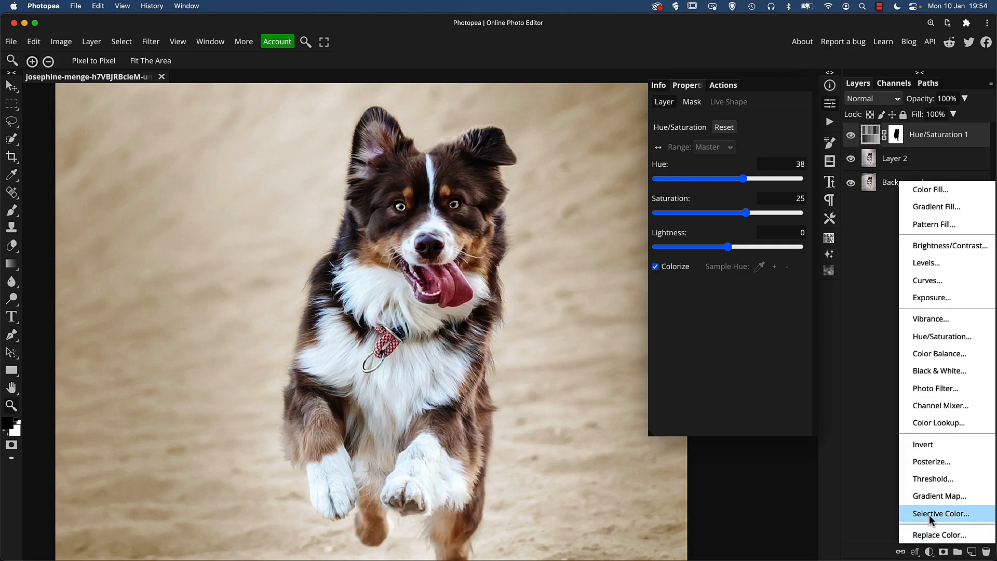
left_click(941, 513)
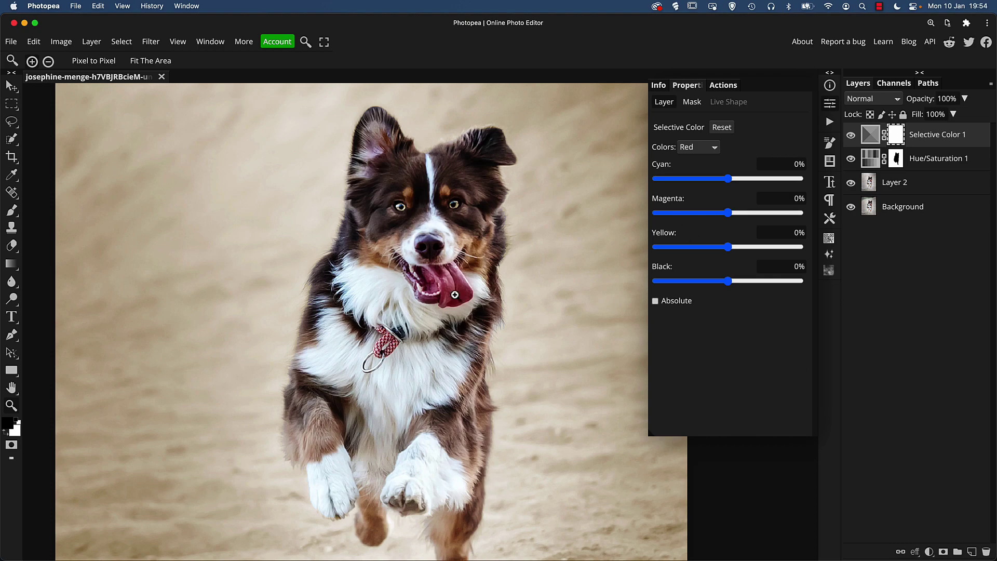
mouse_move(606, 345)
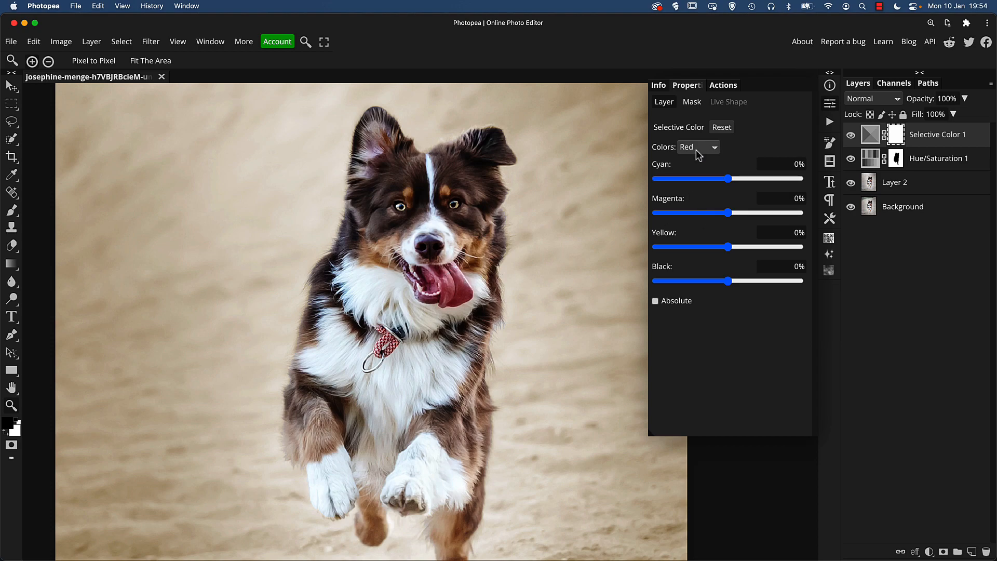
left_click(698, 147)
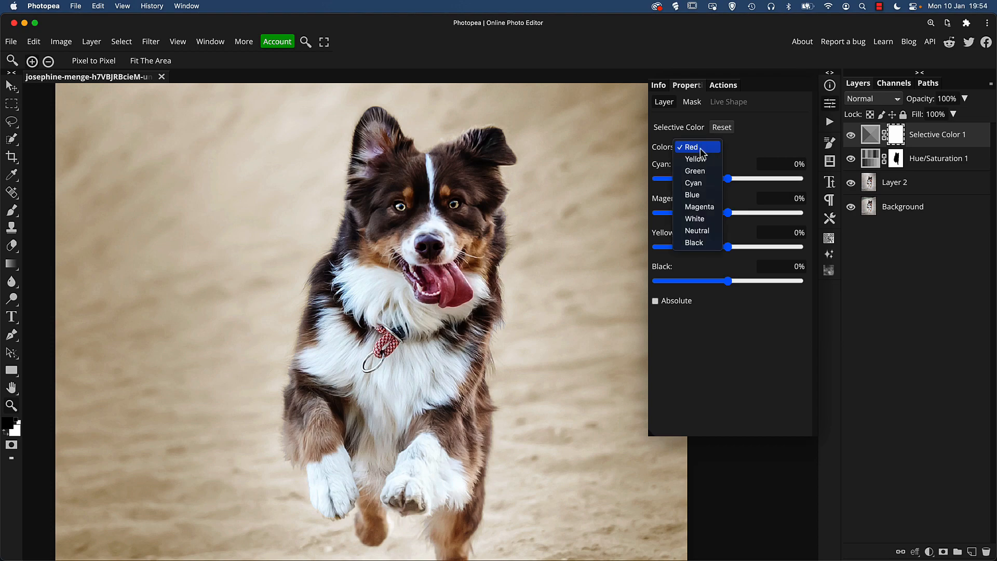
mouse_move(699, 206)
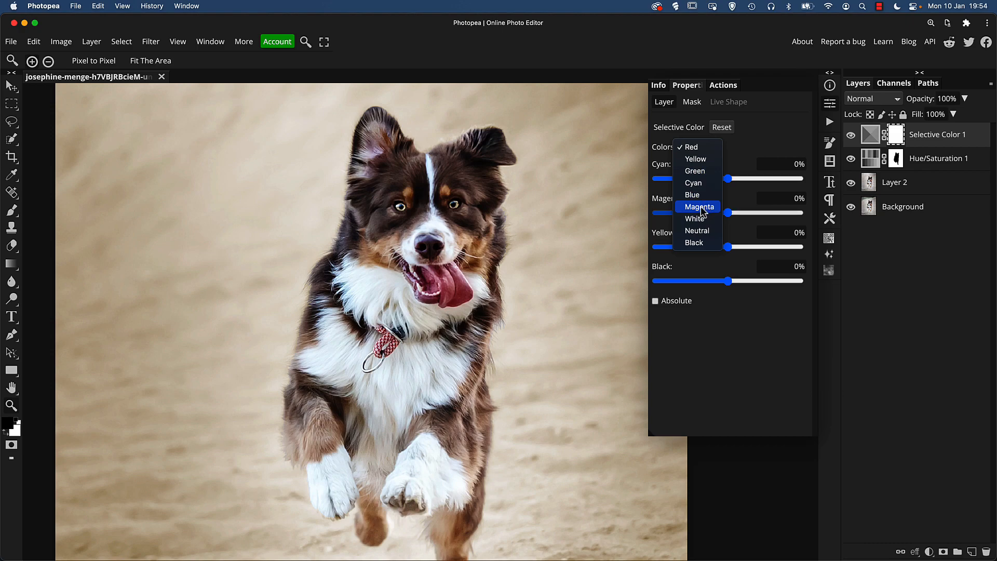
left_click(699, 207)
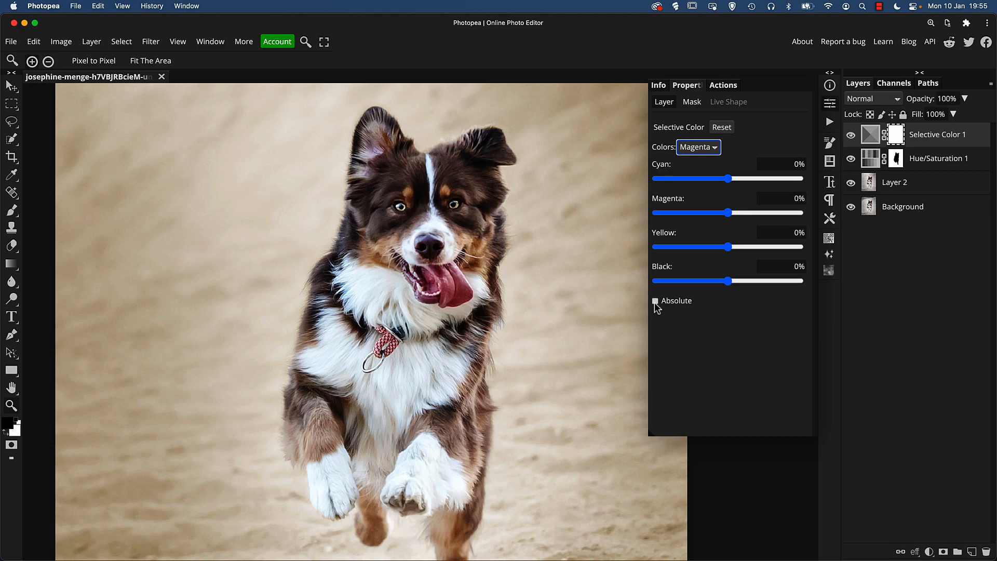
left_click(655, 300)
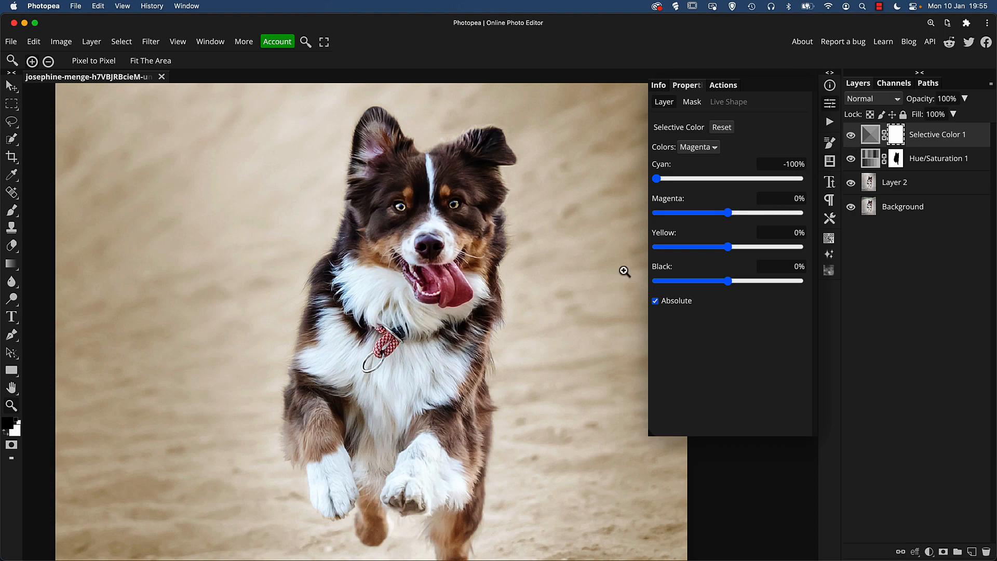
mouse_move(737, 223)
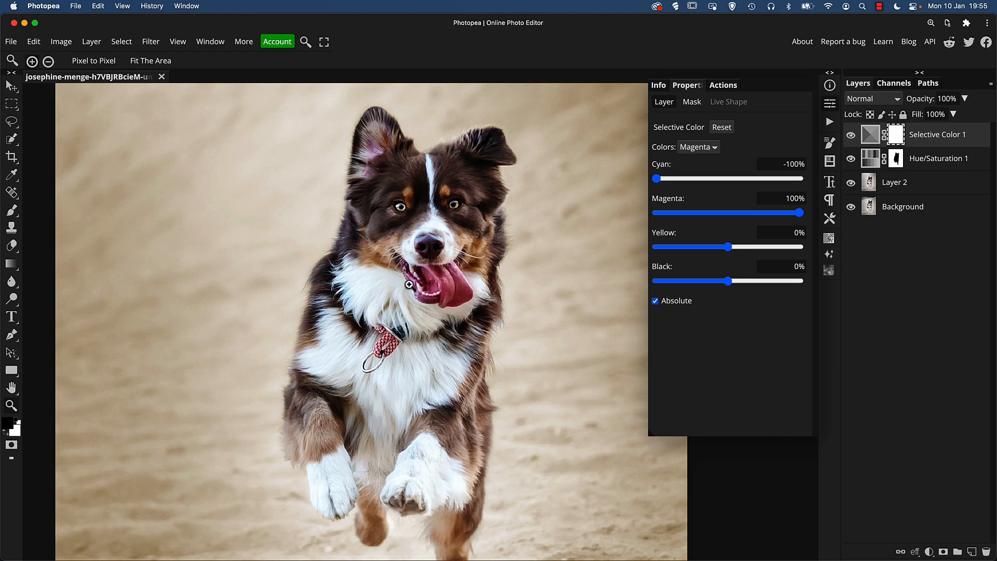
mouse_move(537, 267)
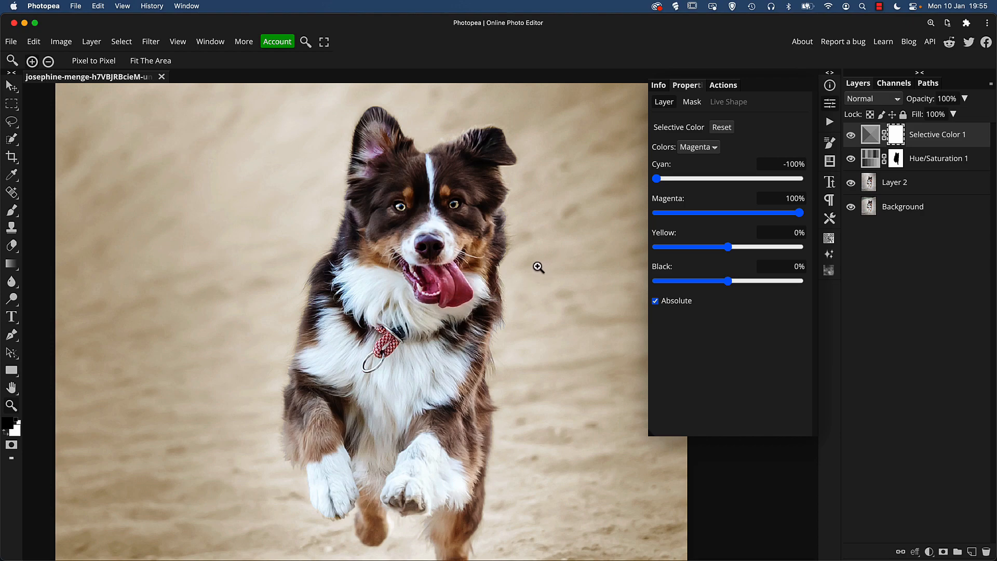
mouse_move(521, 312)
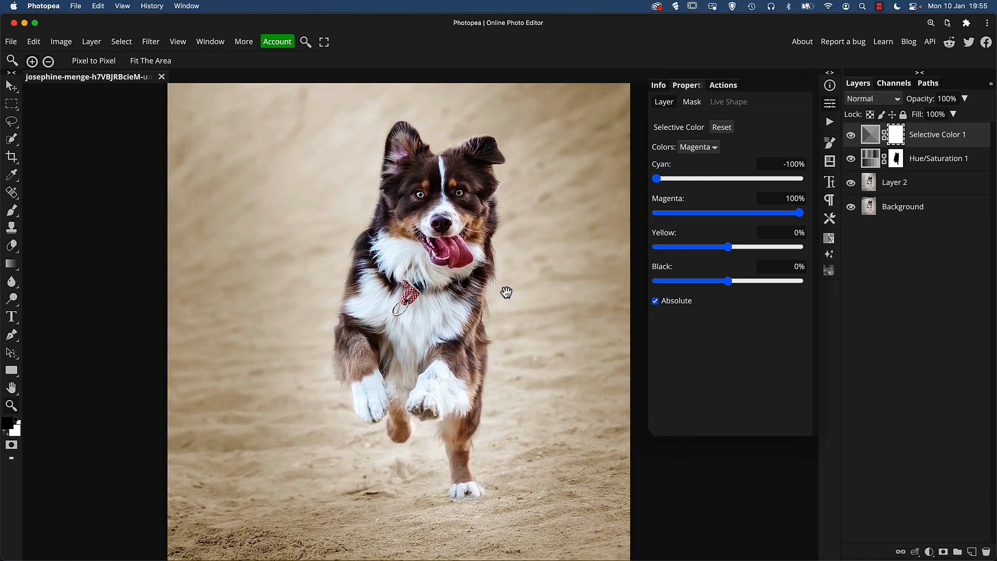
mouse_move(467, 193)
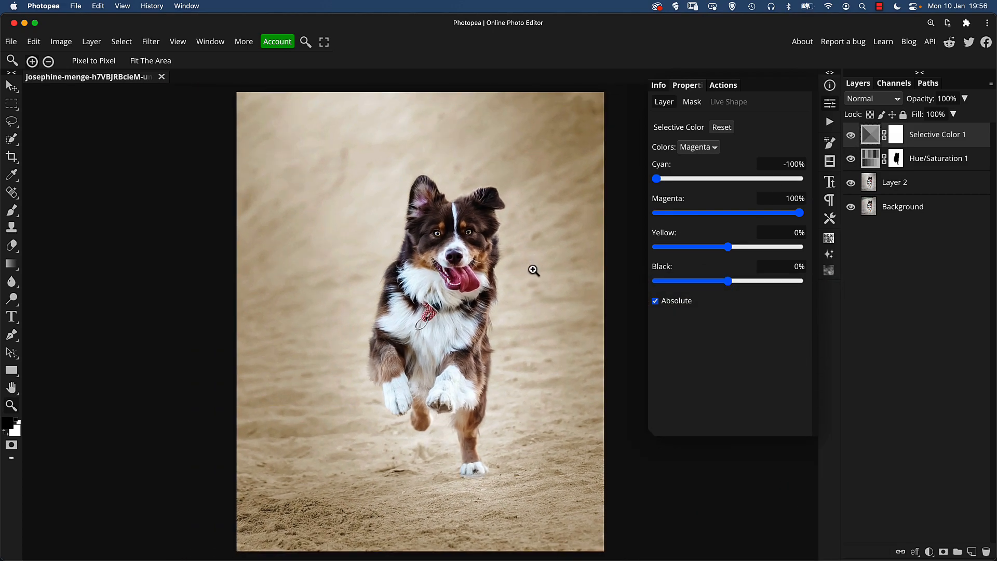
mouse_move(883, 436)
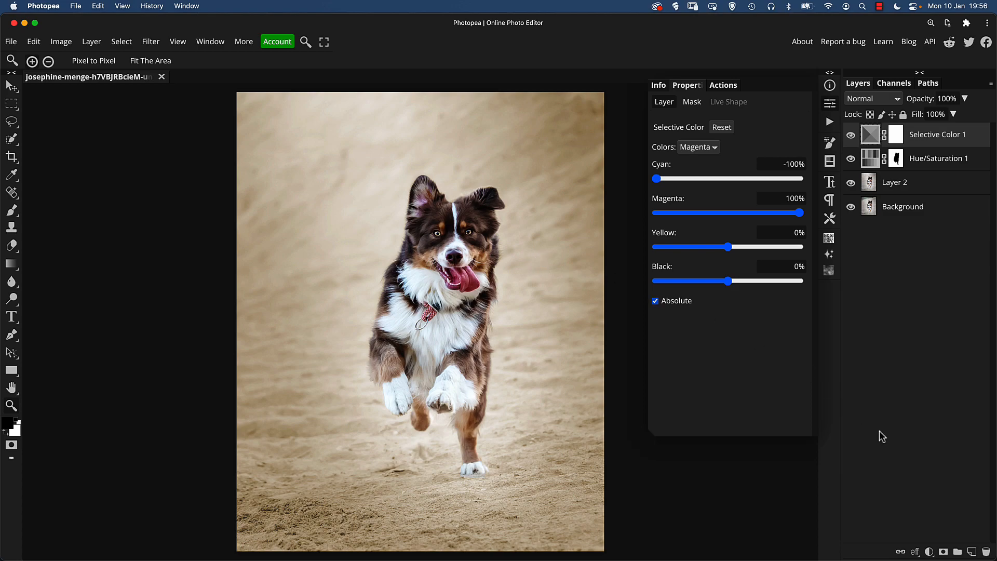
mouse_move(873, 428)
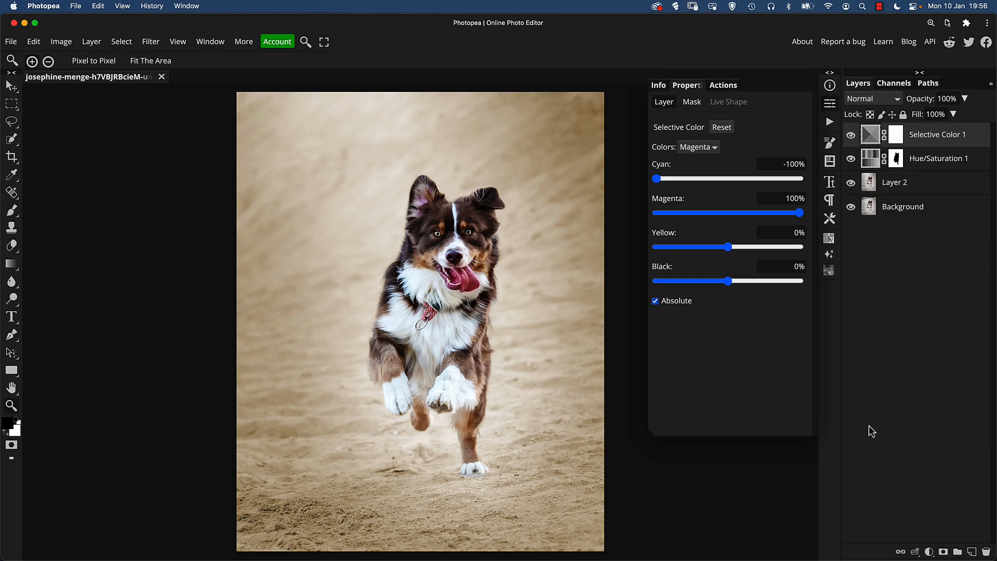
- Add a Brightness/Contrast layer at brightness 10, contrast 25, toggling visibility to compare
left_click(929, 551)
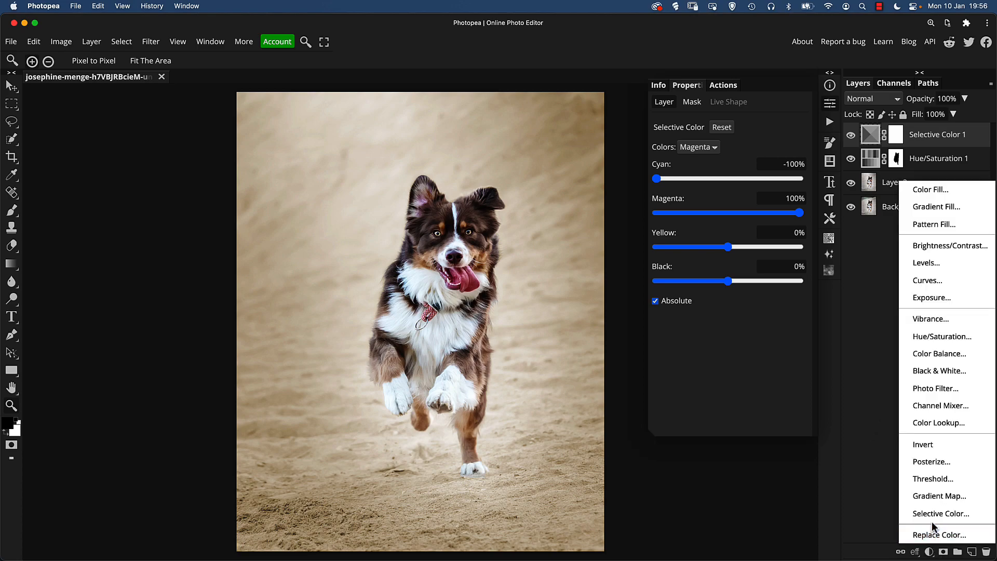
mouse_move(947, 245)
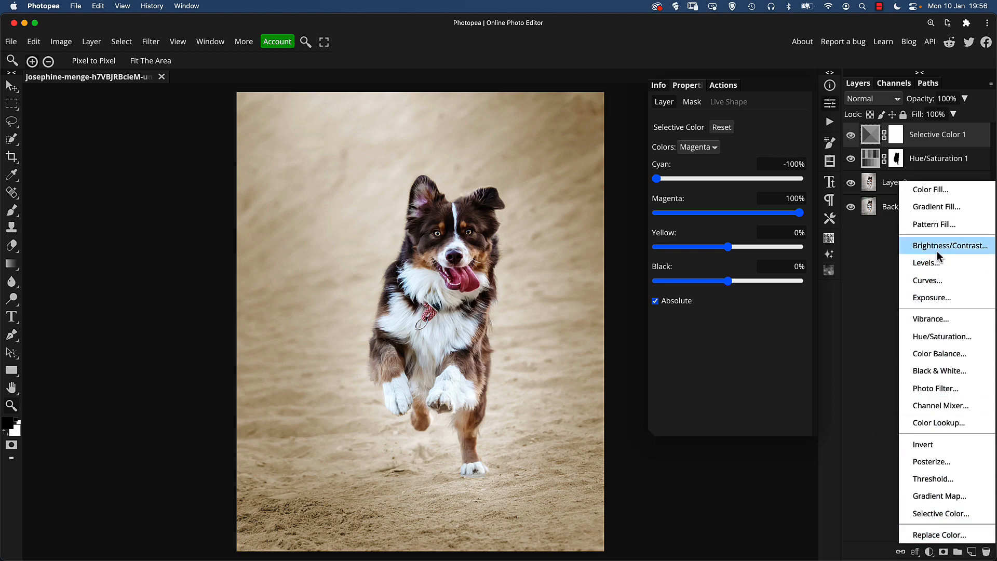
left_click(947, 246)
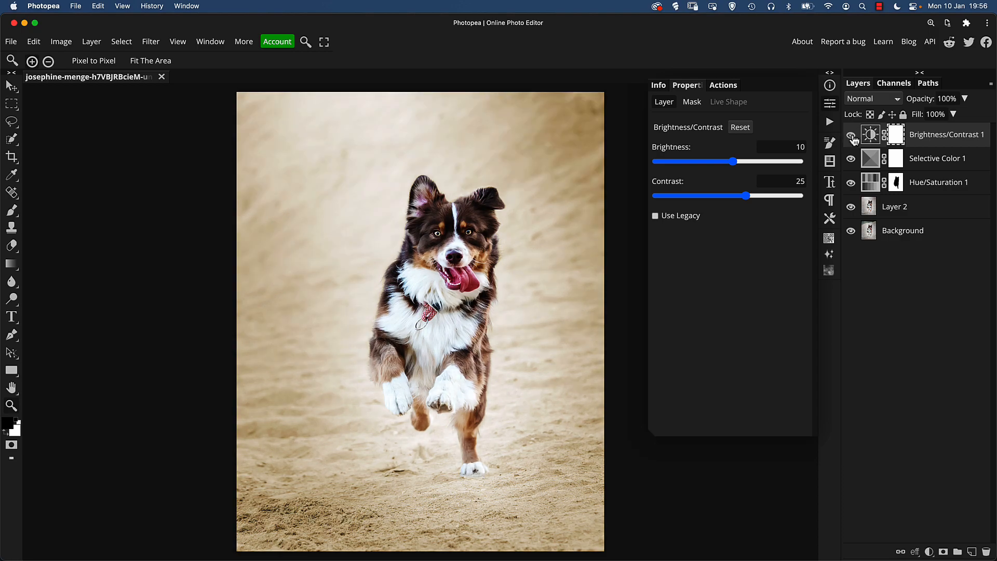
left_click(850, 134)
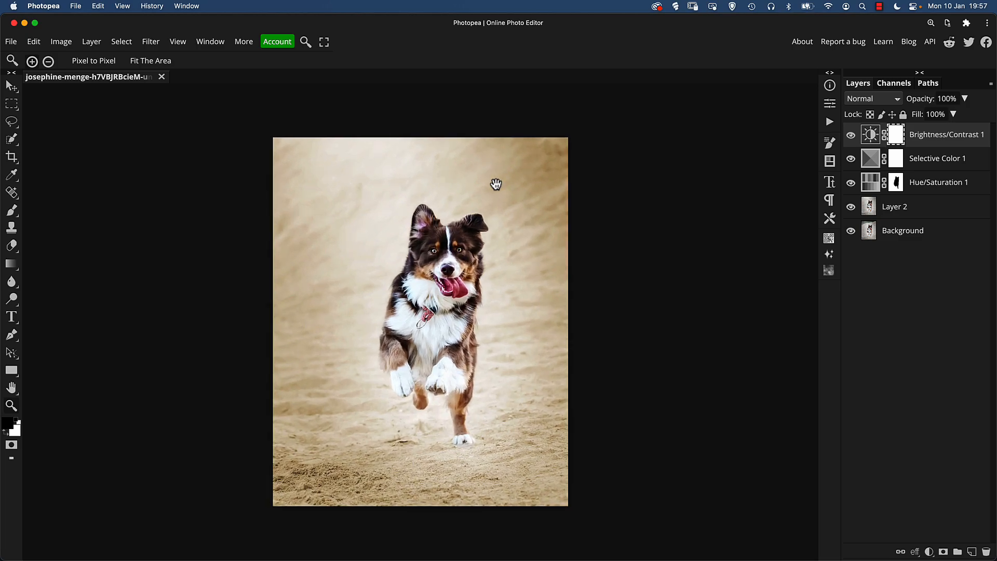
mouse_move(649, 225)
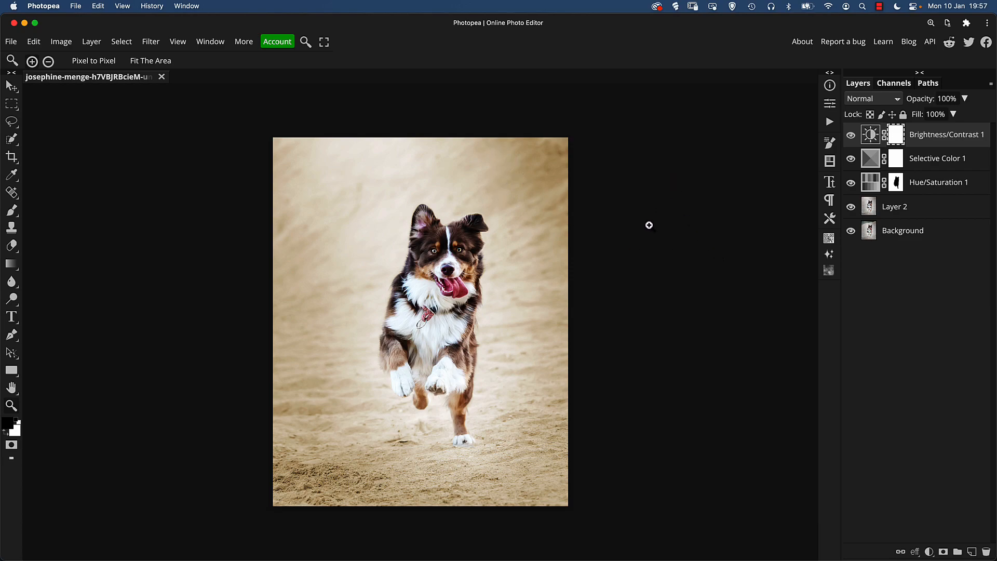
mouse_move(677, 245)
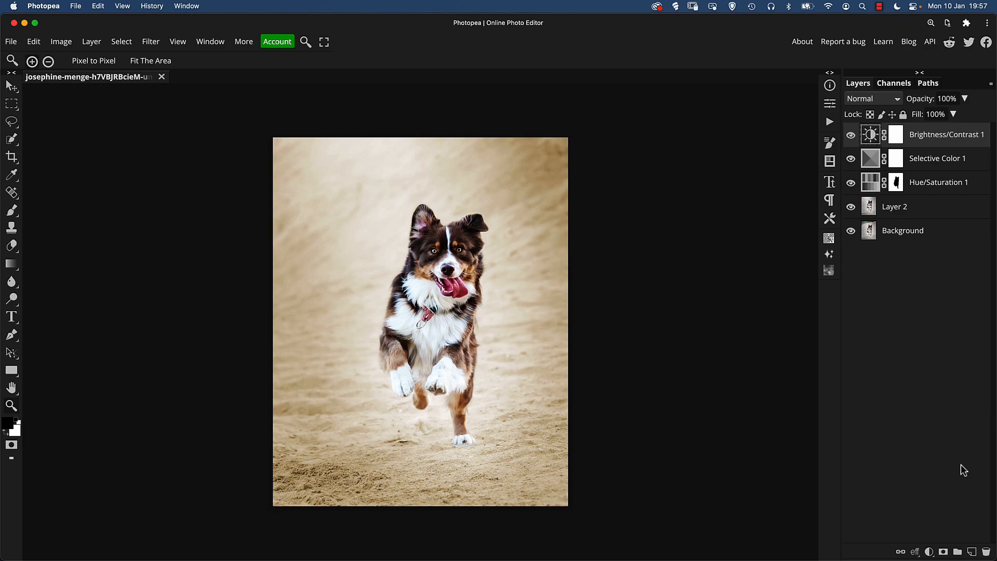
- Add an unmodified Curves adjustment layer from the adjustment layer menu
left_click(929, 552)
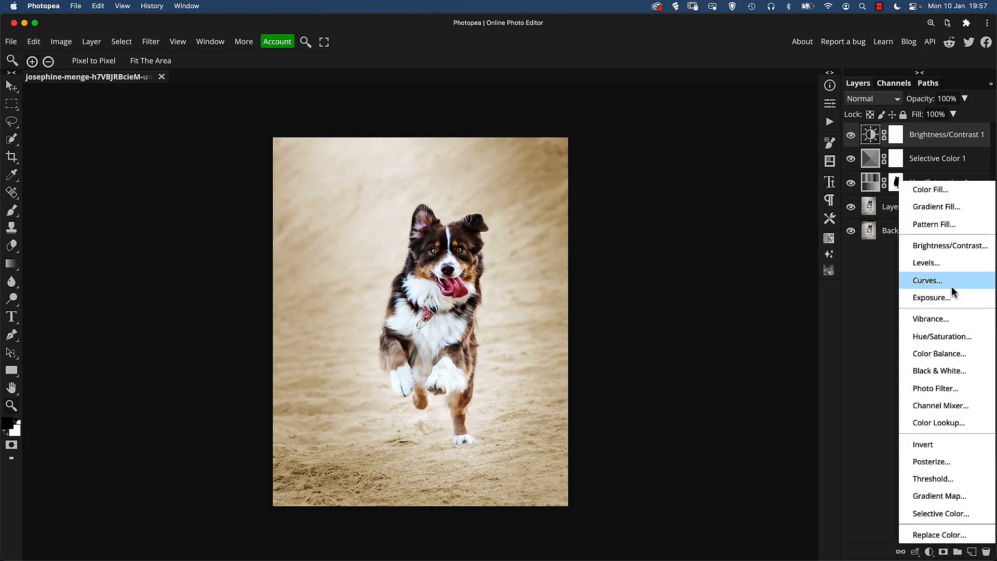
left_click(927, 280)
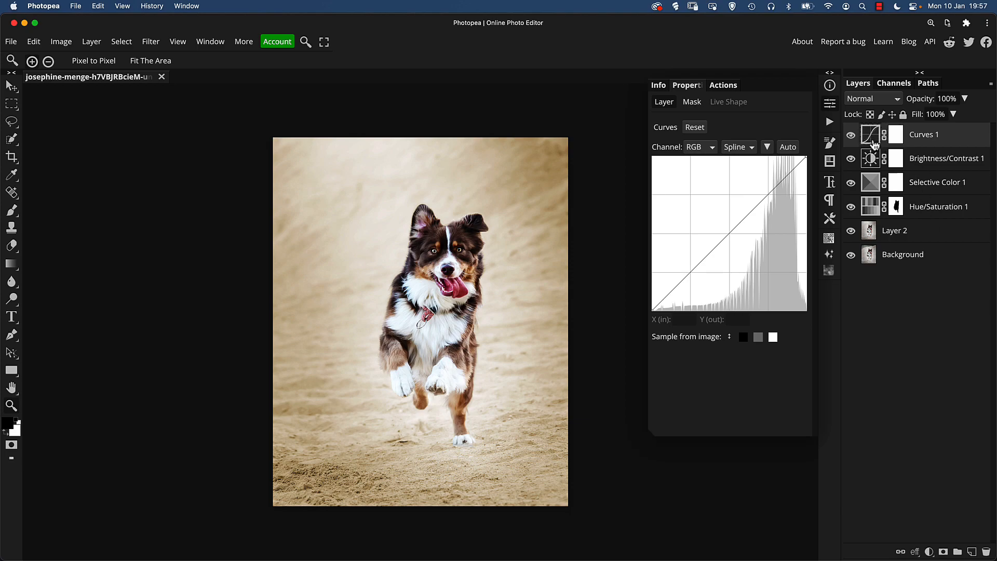
mouse_move(732, 241)
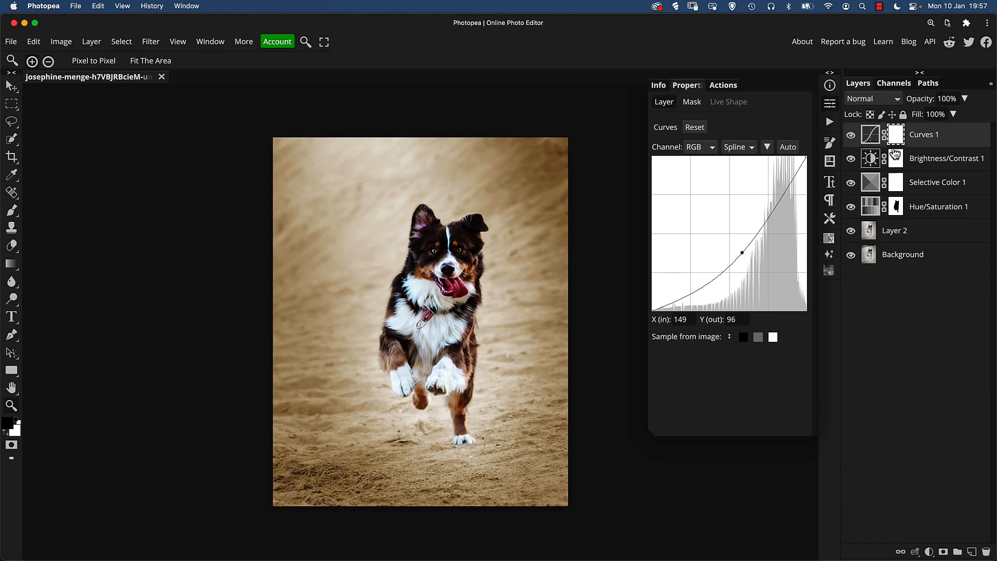
- Invert the Curves mask with Cmd+I to hide the midtone darkening (149 in, 96 out)
key("cmd+i")
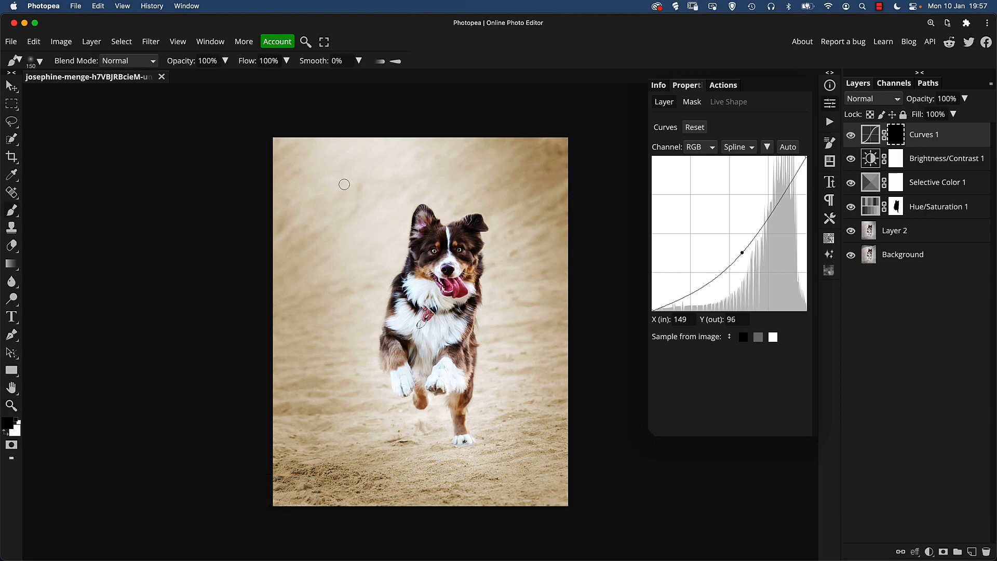
mouse_move(340, 179)
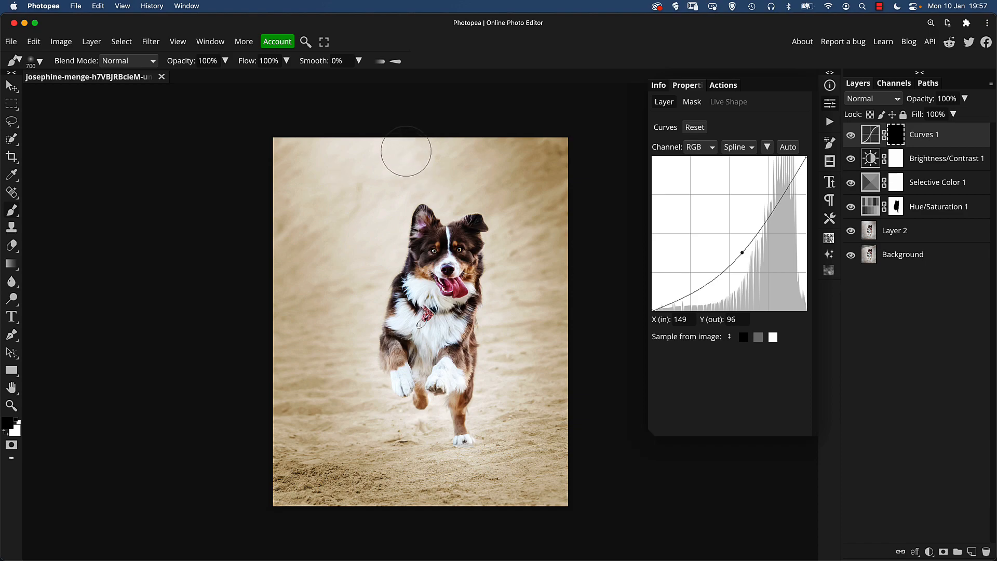
mouse_move(393, 173)
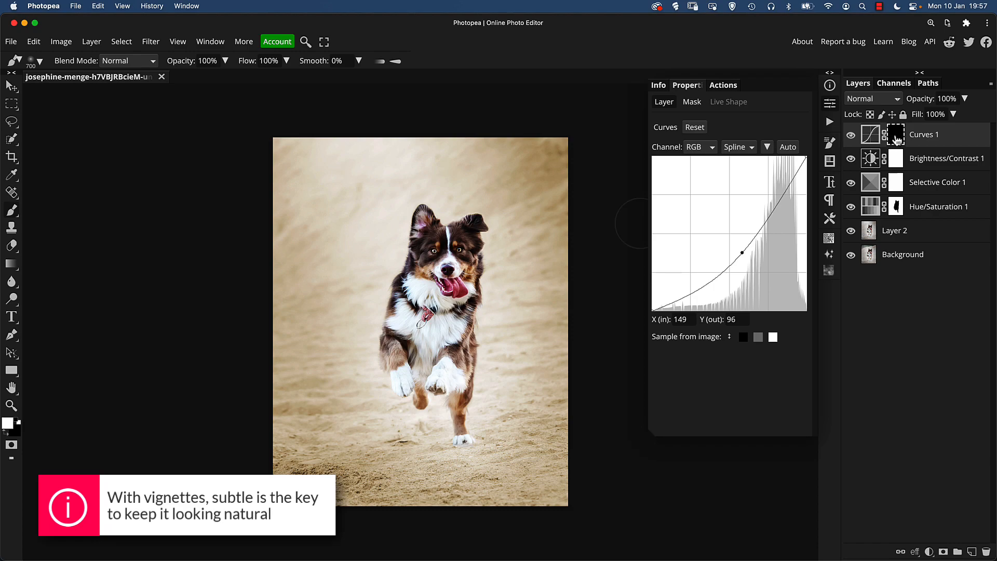
mouse_move(449, 355)
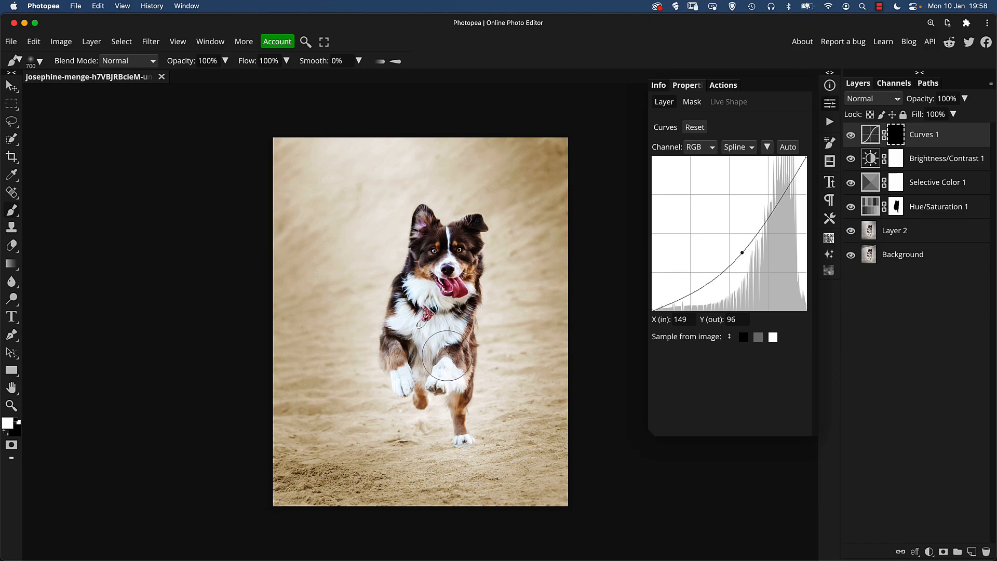
mouse_move(414, 202)
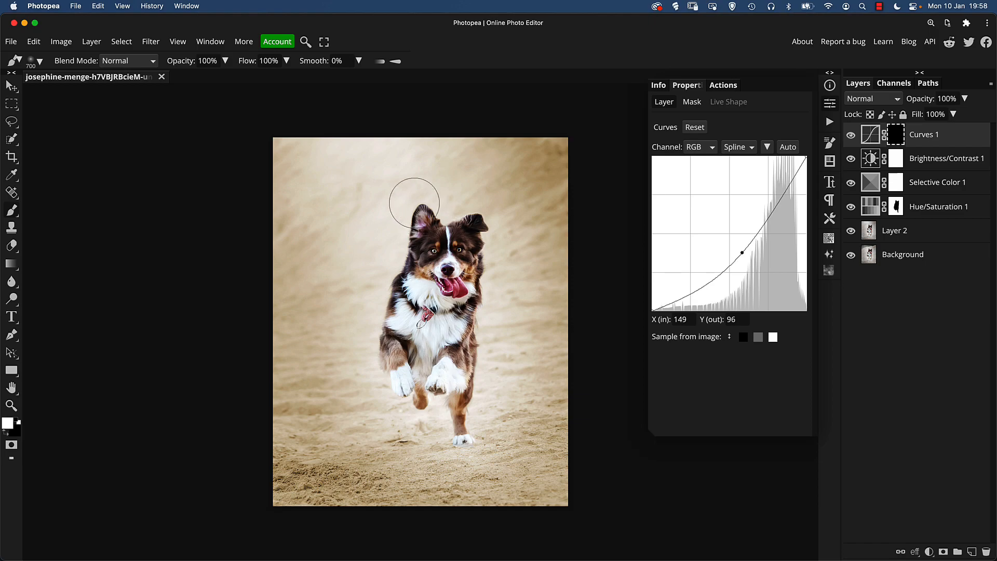
mouse_move(259, 126)
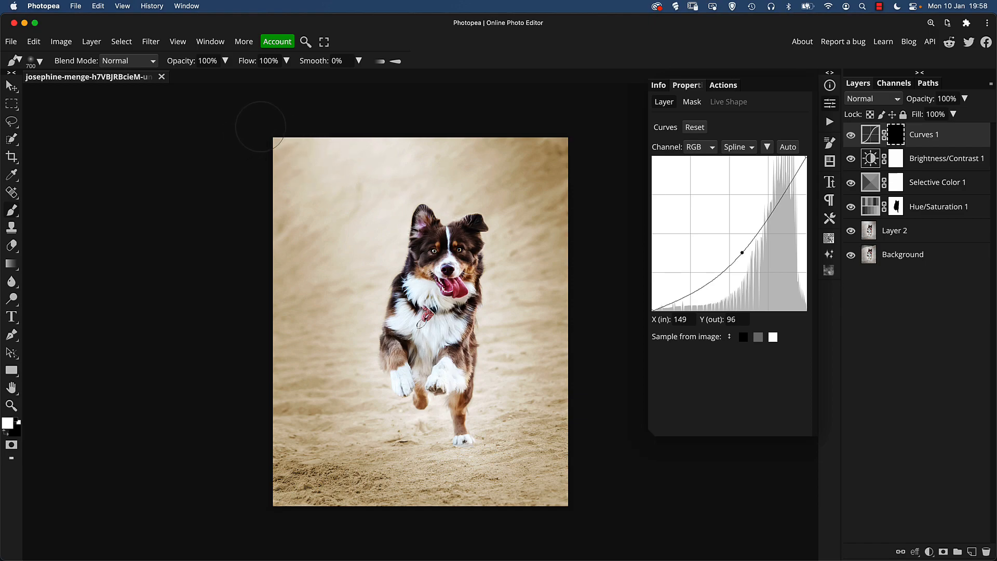
mouse_move(378, 175)
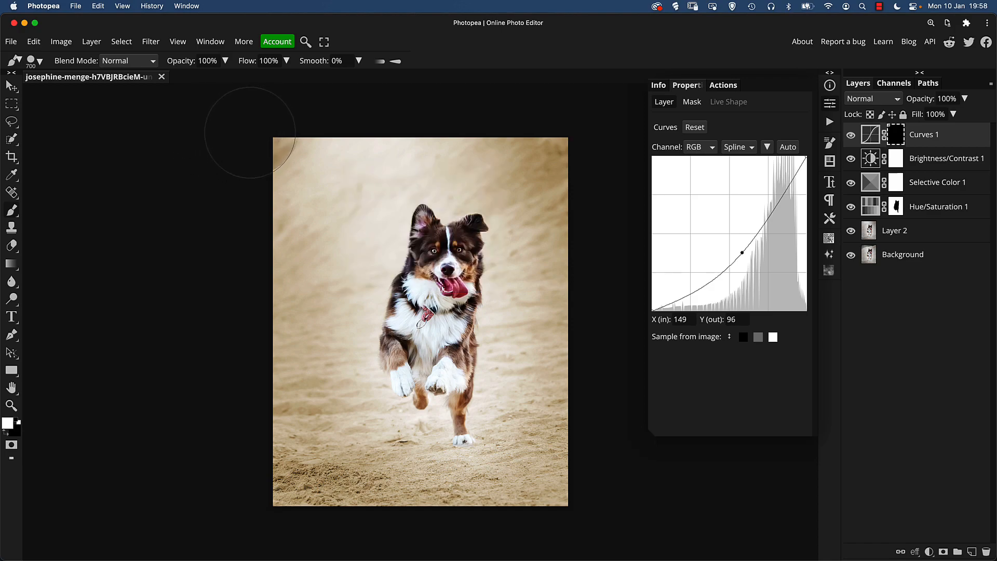
mouse_move(249, 142)
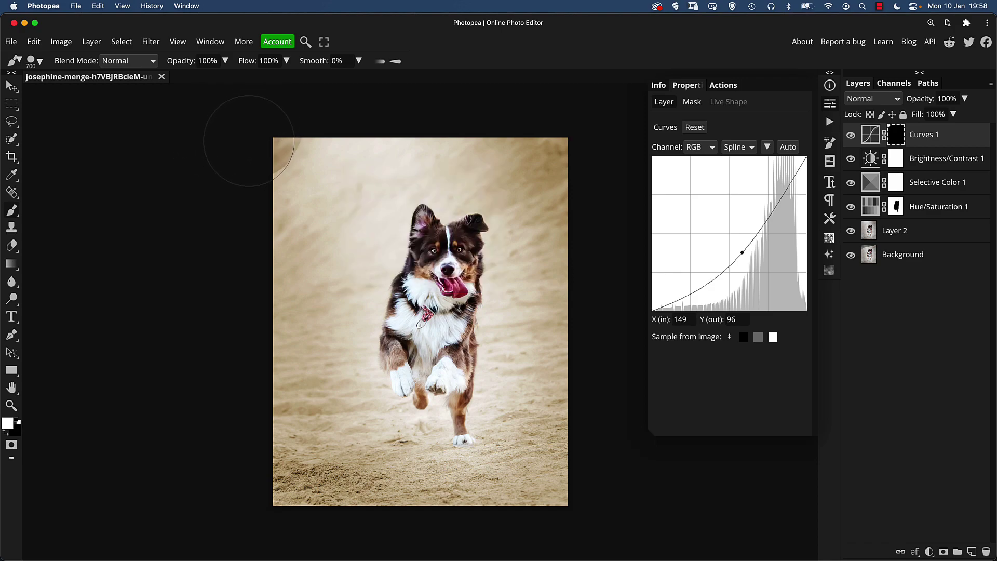
mouse_move(267, 127)
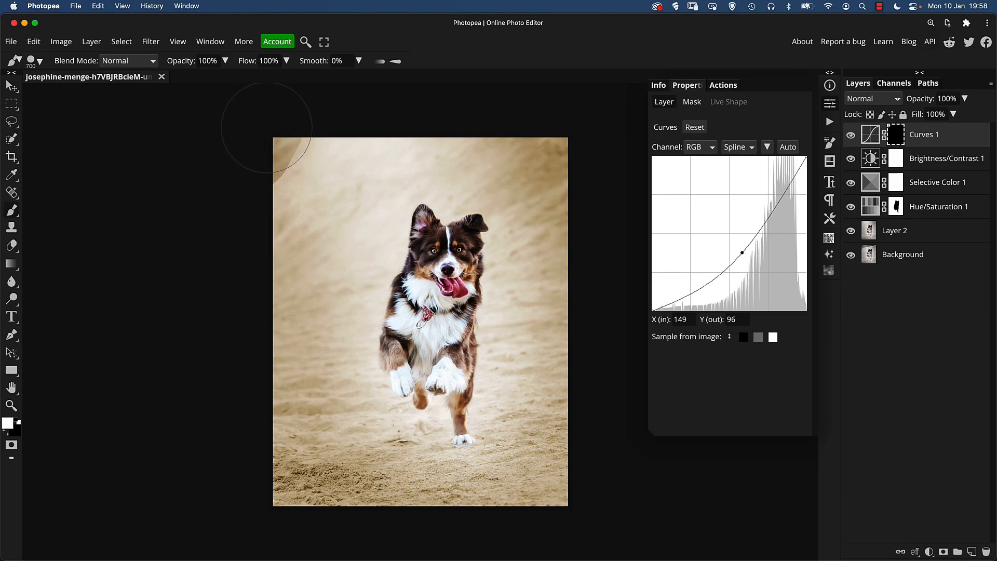
mouse_move(258, 153)
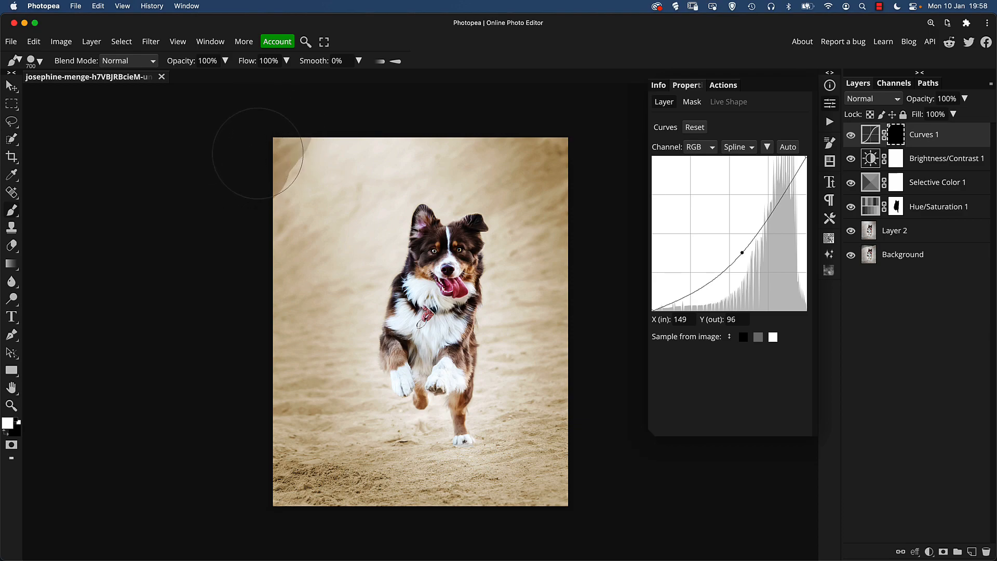
mouse_move(572, 118)
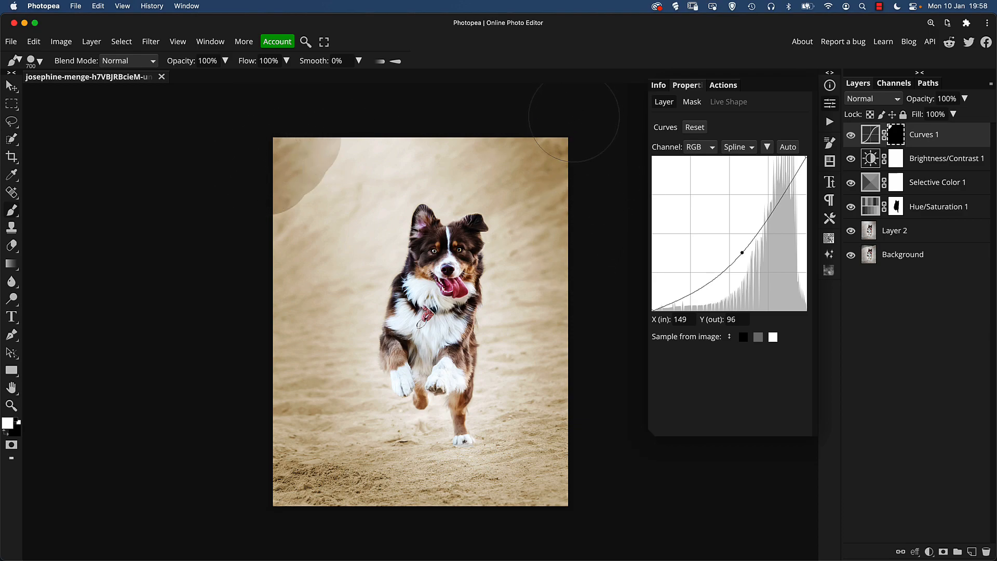
mouse_move(558, 410)
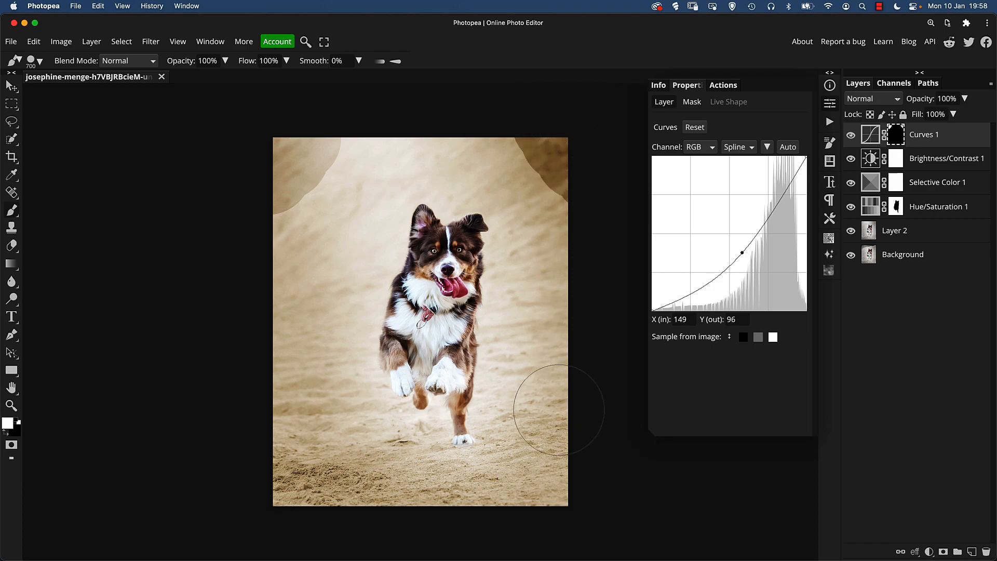
mouse_move(527, 534)
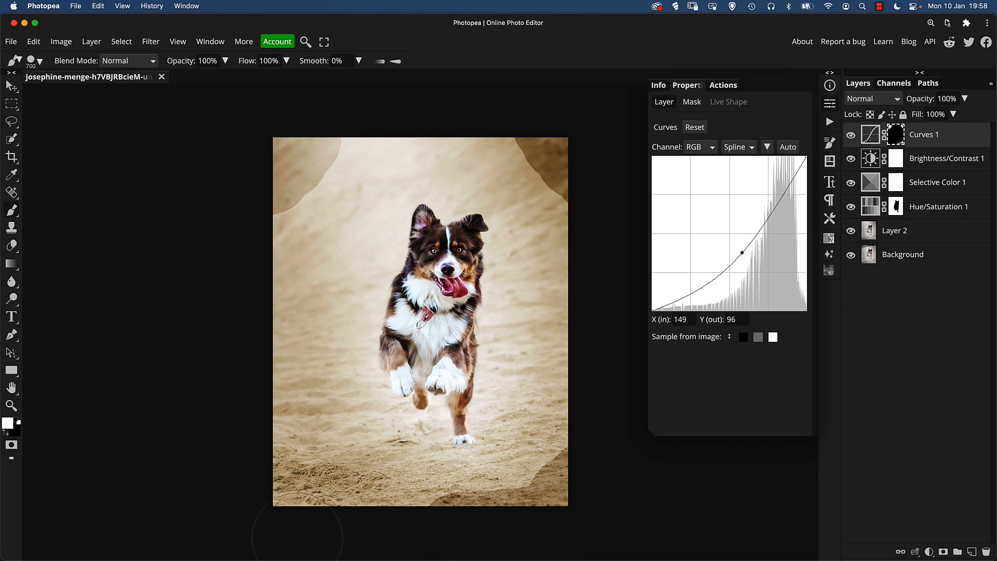
mouse_move(224, 385)
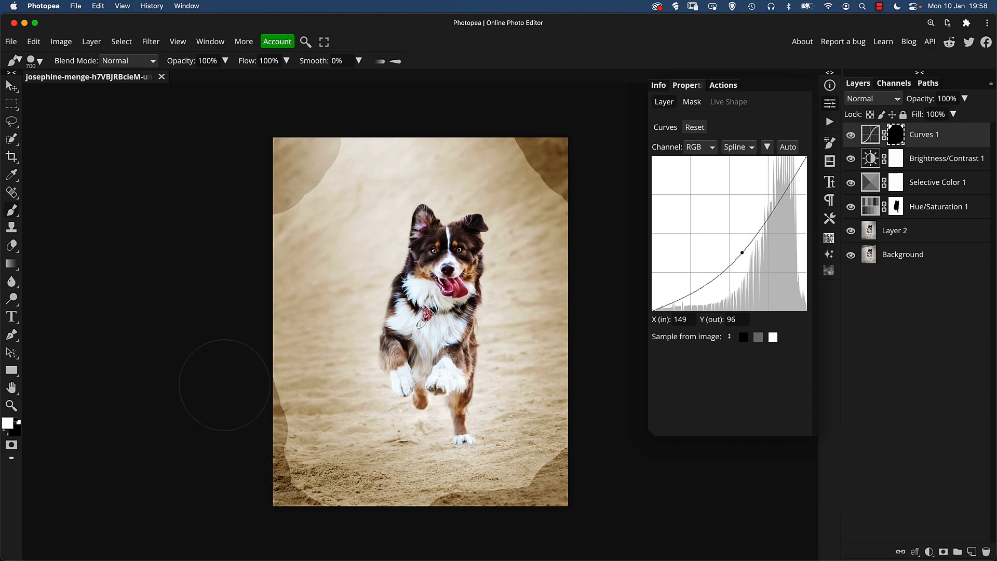
mouse_move(264, 479)
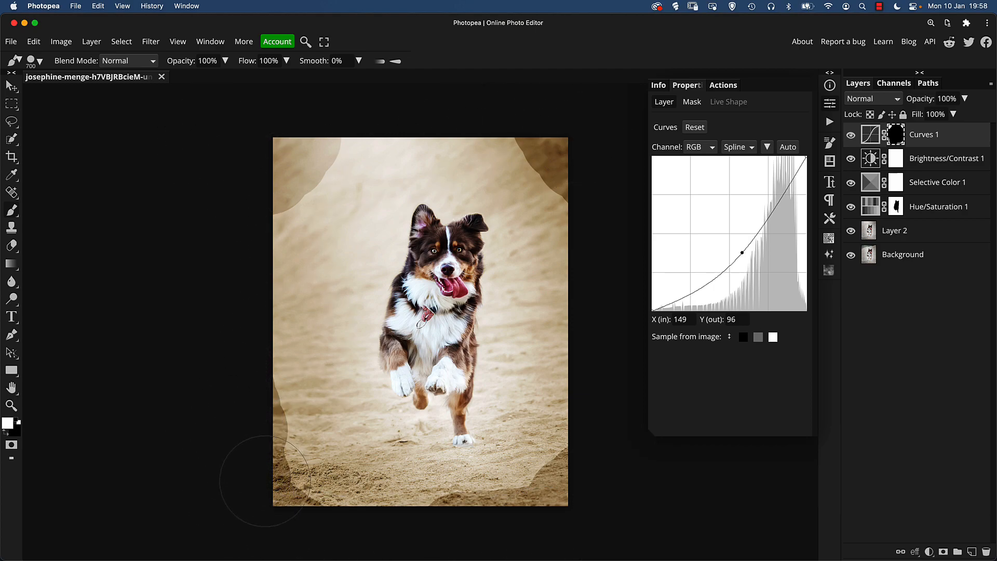
mouse_move(610, 324)
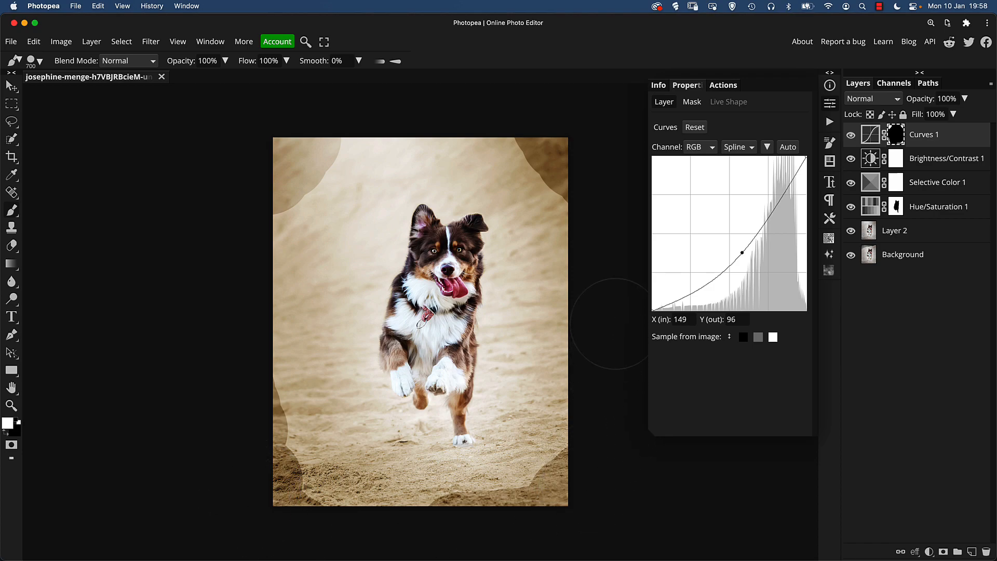
mouse_move(322, 339)
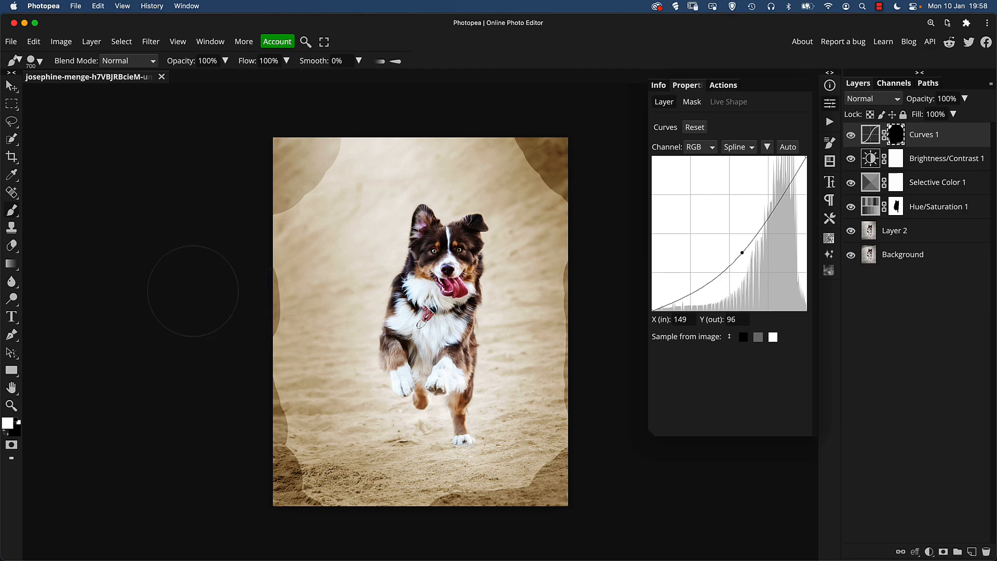
mouse_move(616, 266)
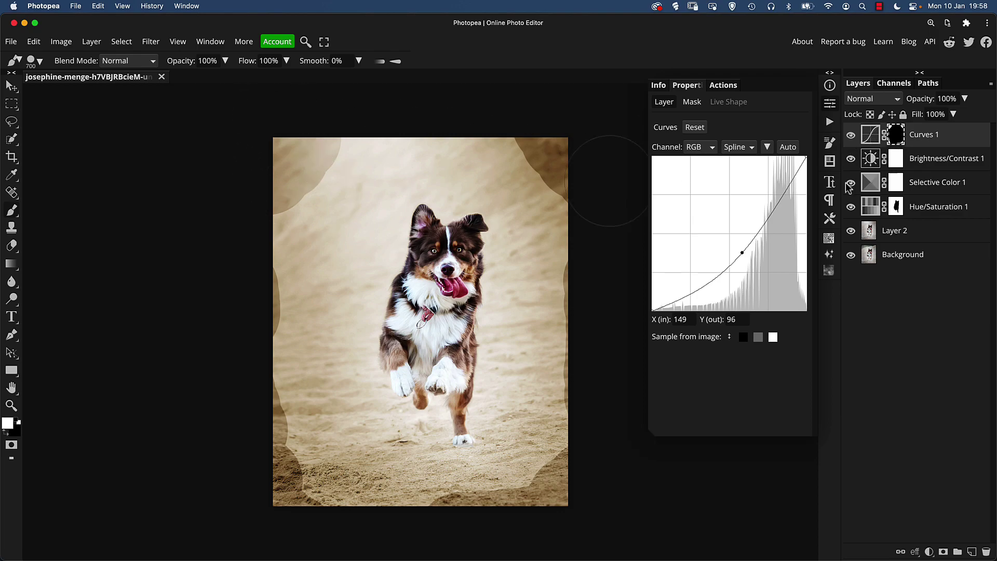
mouse_move(315, 253)
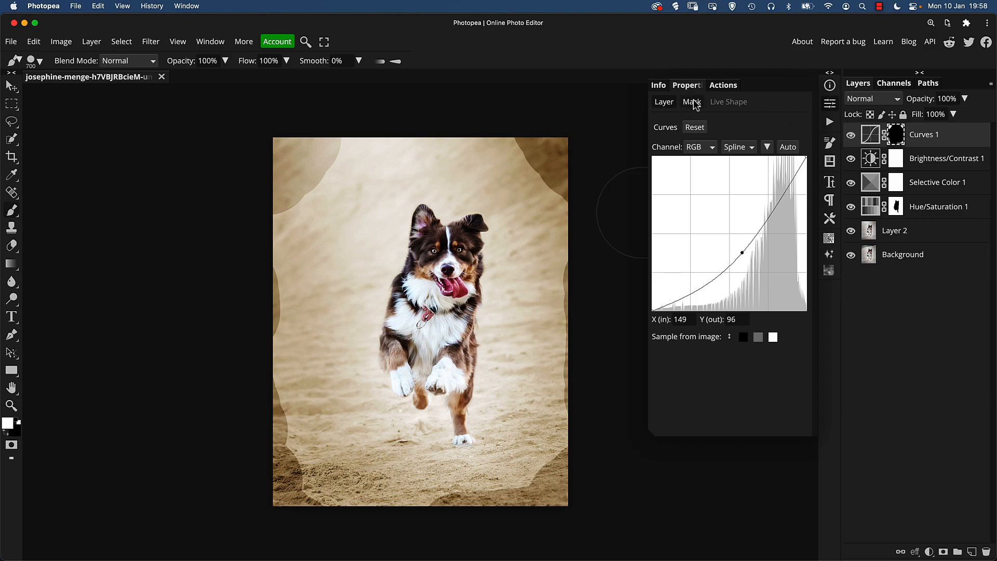
- Set the Curves 1 mask feather to about 126 px in the mask settings
left_click(692, 102)
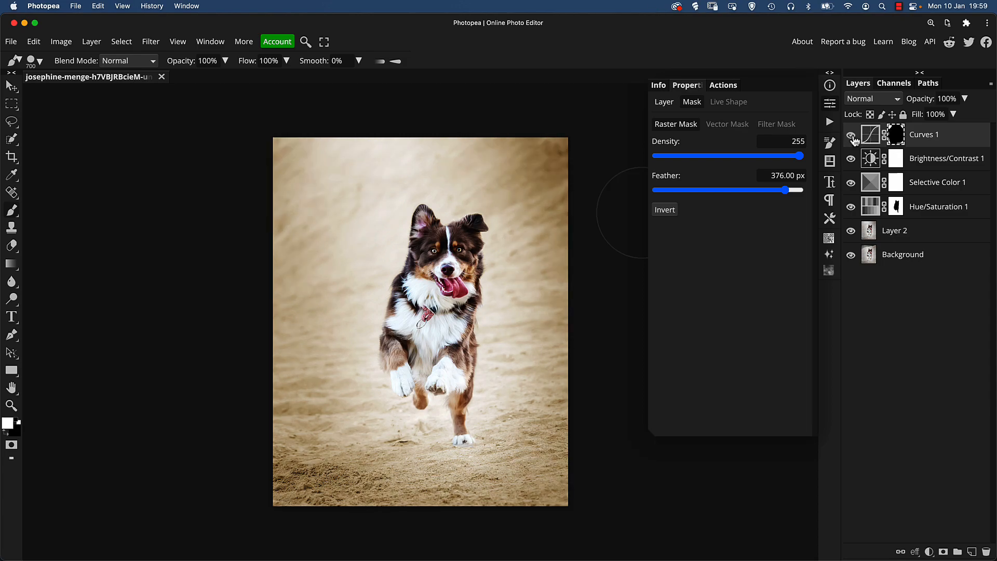
left_click(895, 134)
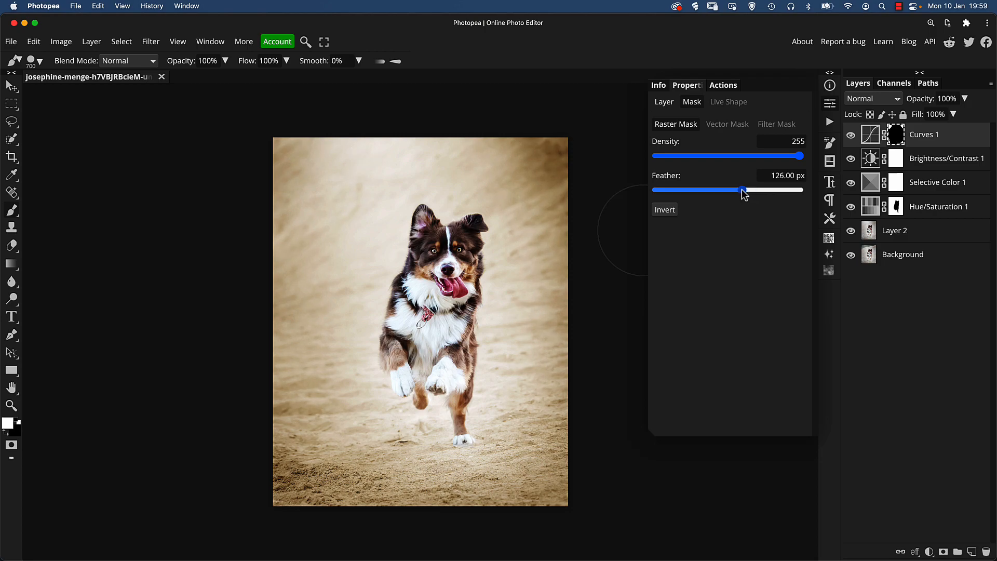
mouse_move(781, 198)
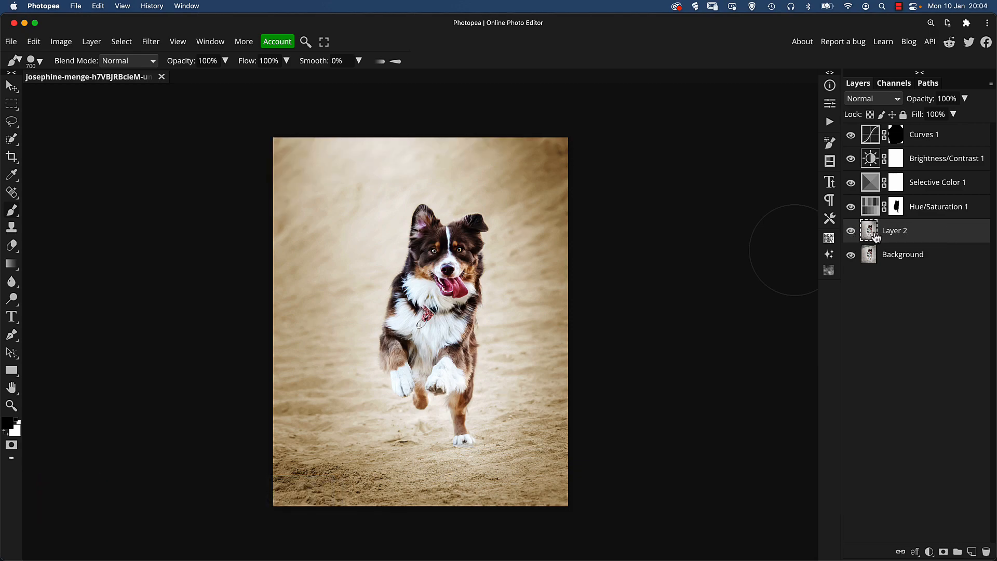
- Bring up Layer 2's context menu to convert it to a smart object
right_click(894, 230)
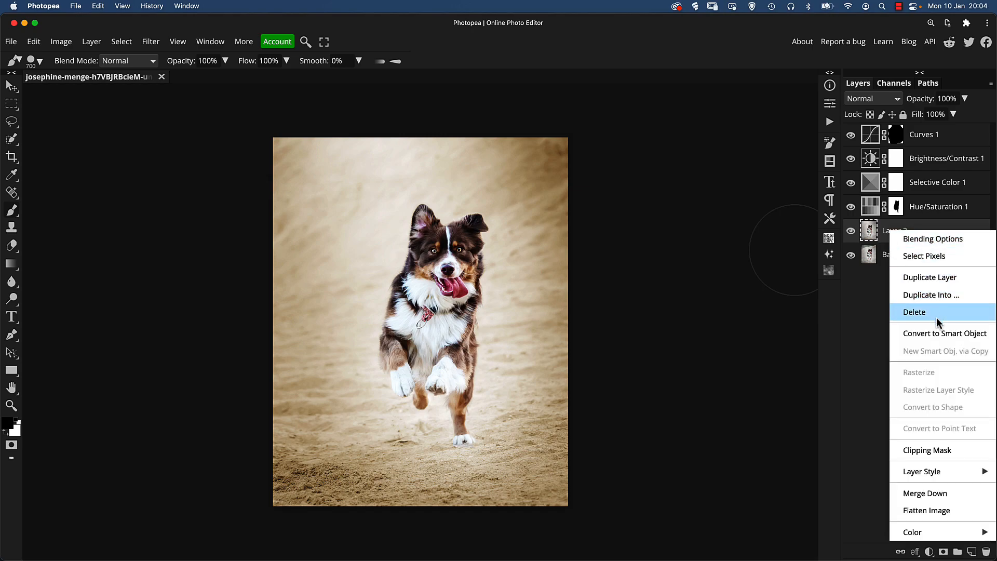
mouse_move(945, 333)
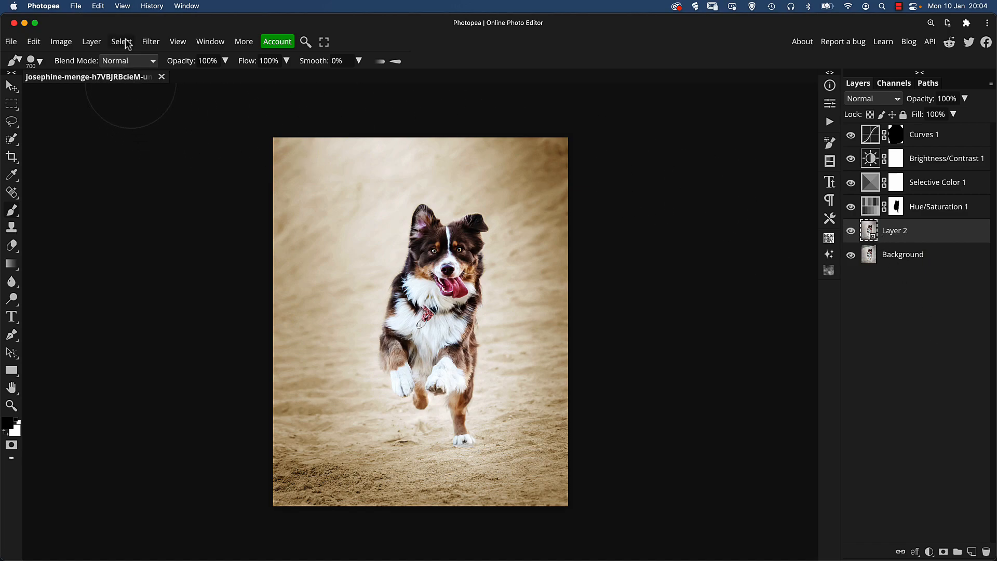
- Apply Radial Blur to Layer 2 in Zoom mode with amount 10
left_click(150, 41)
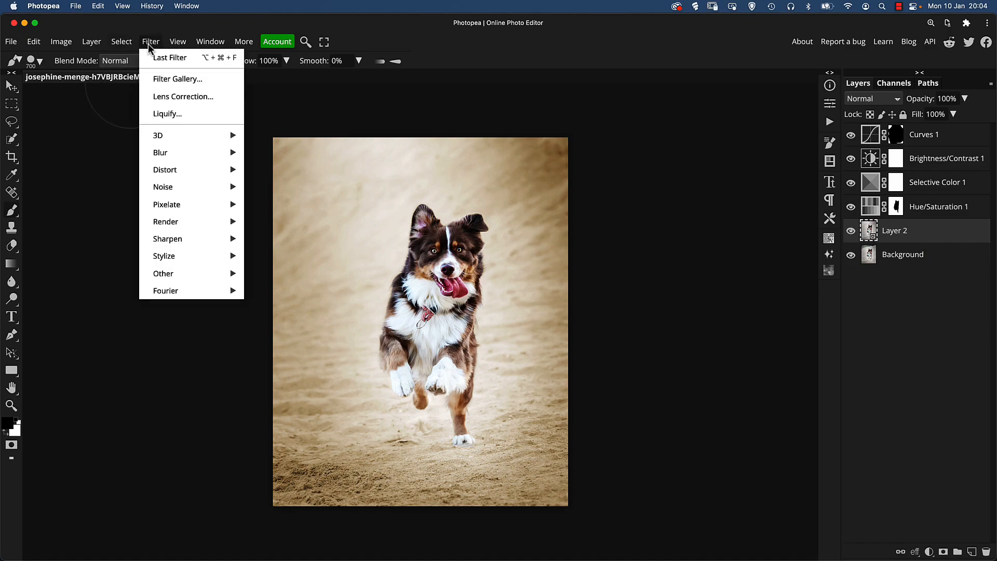
mouse_move(160, 153)
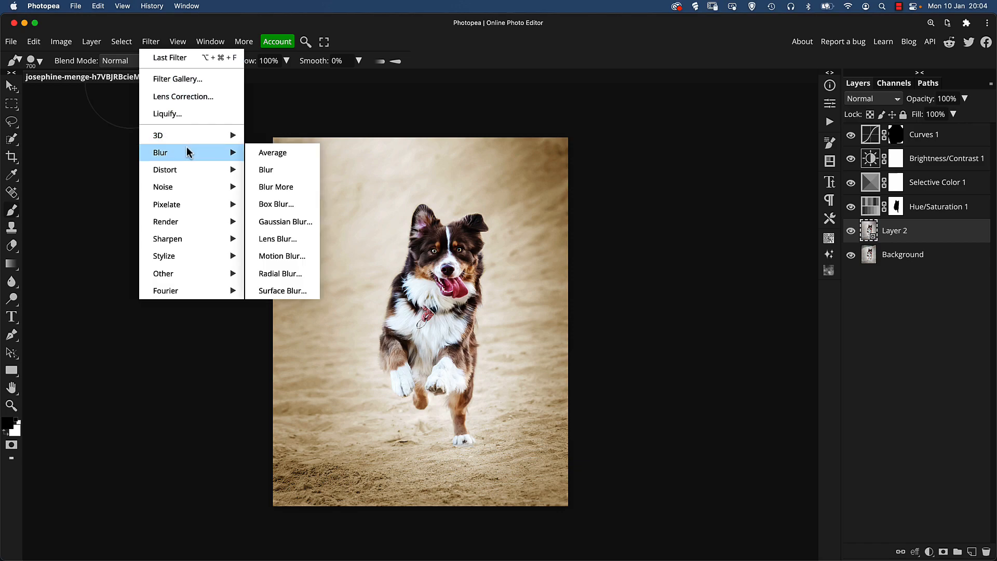
mouse_move(280, 274)
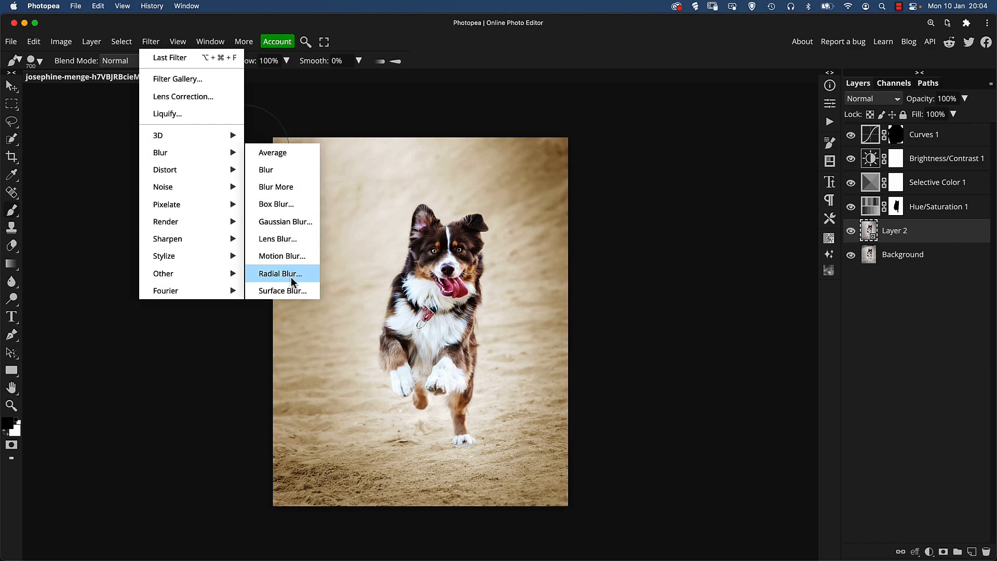
left_click(279, 273)
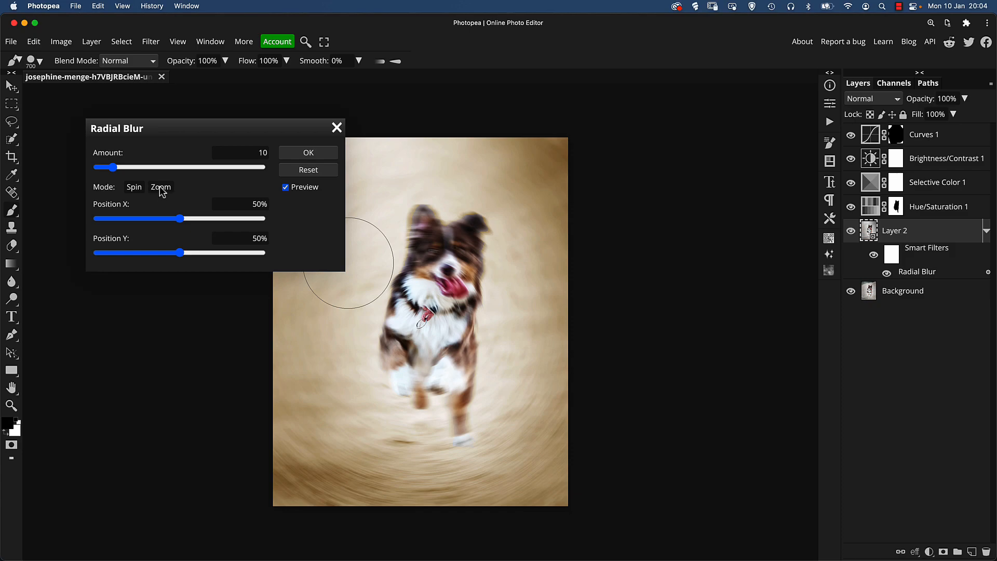
left_click(161, 187)
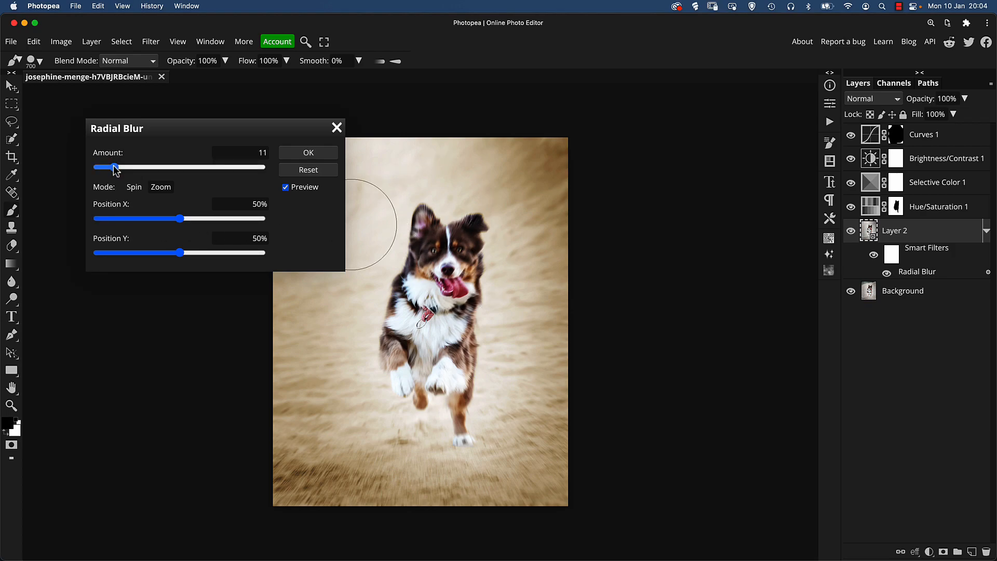
left_click_drag(115, 167, 112, 167)
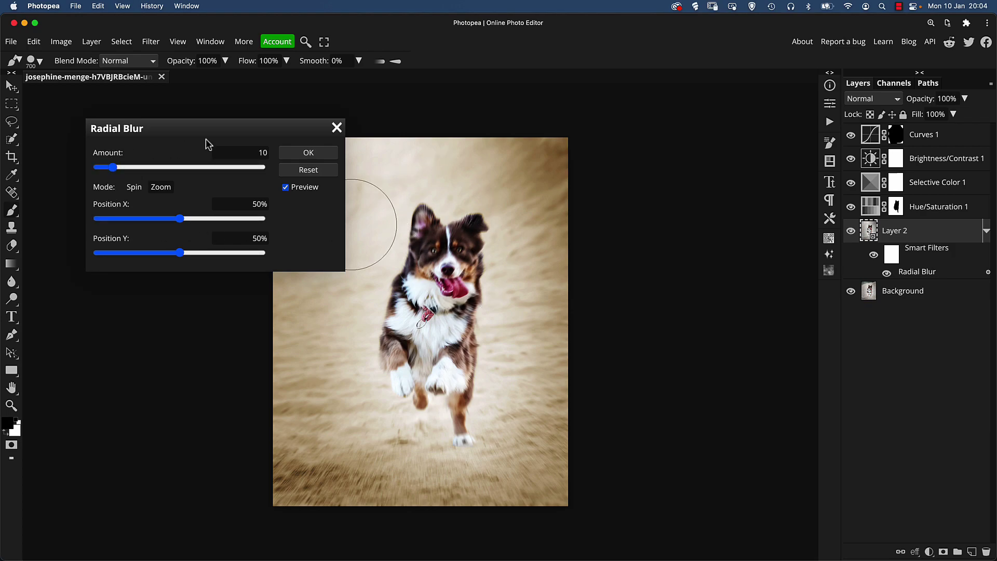
left_click(308, 152)
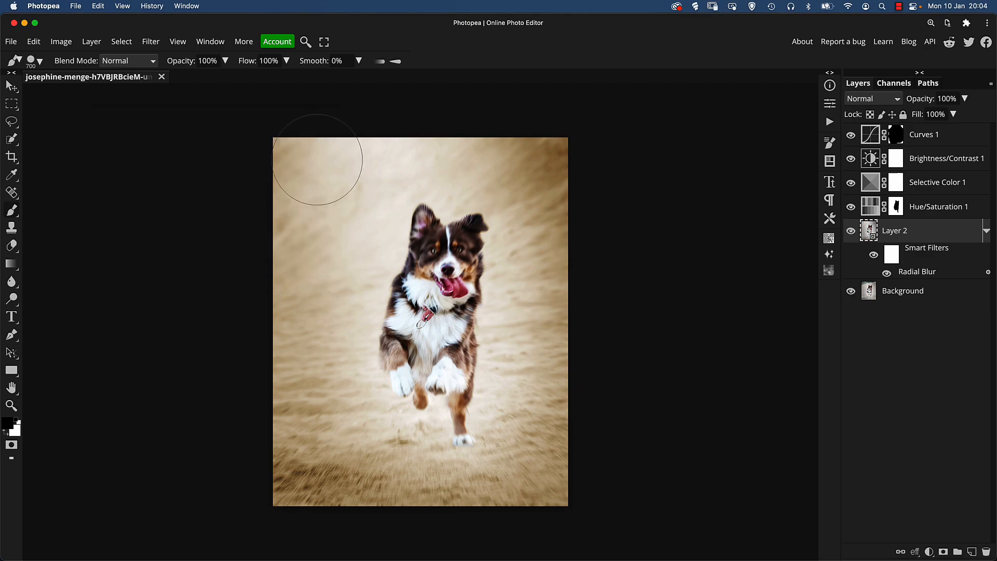
mouse_move(356, 201)
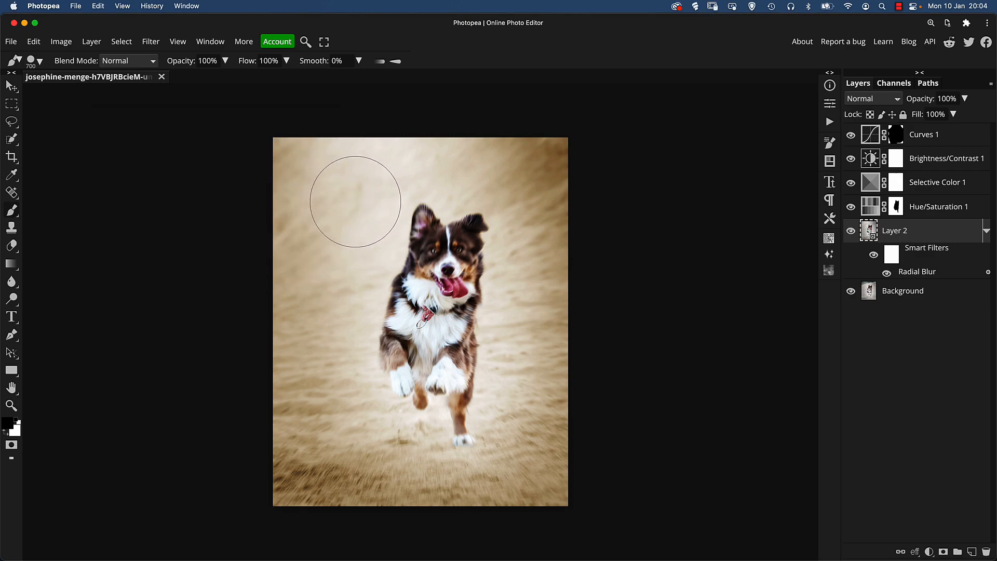
mouse_move(897, 263)
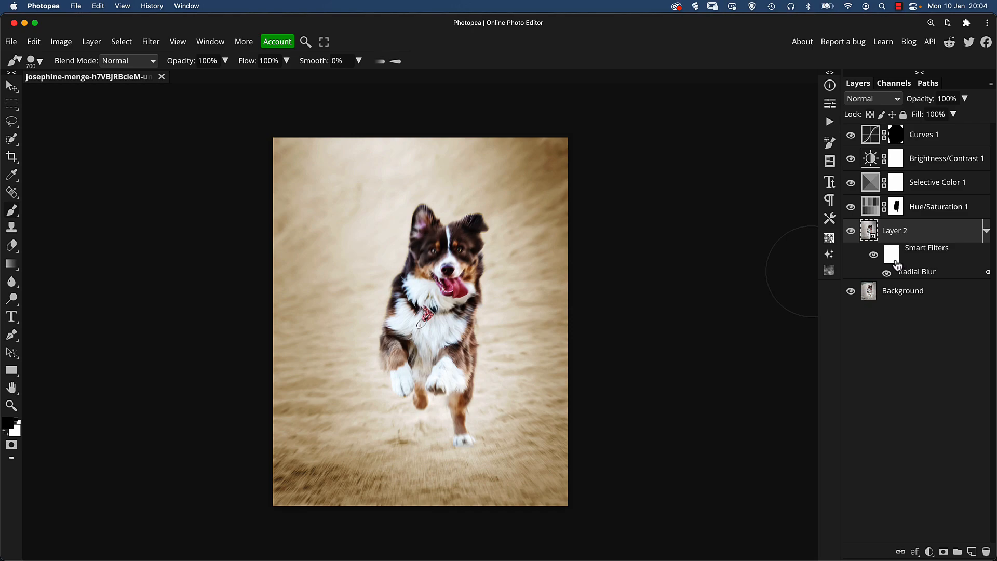
- Paint the smart filter mask over the dog's face and confirm rasterizing
left_click(893, 254)
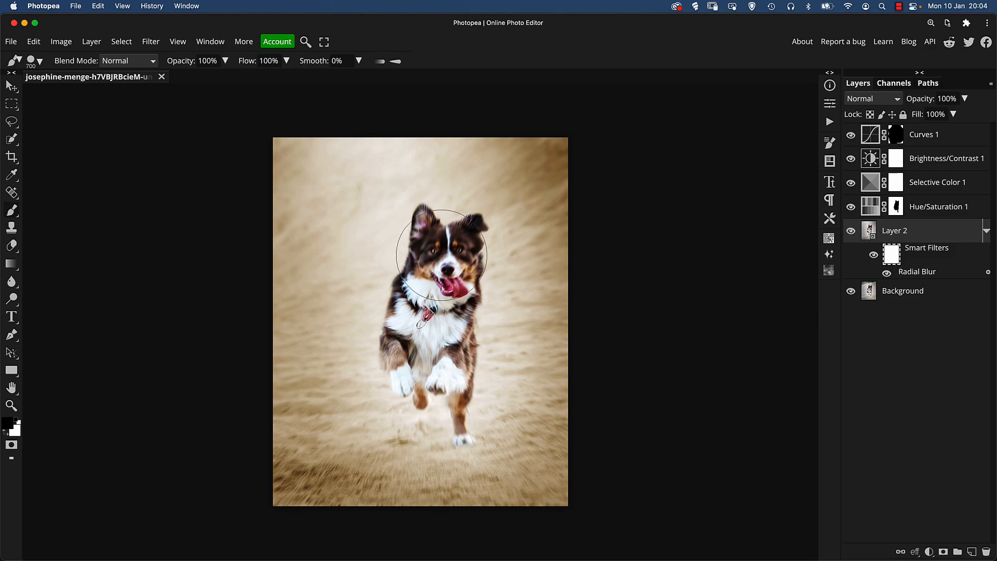
right_click(420, 254)
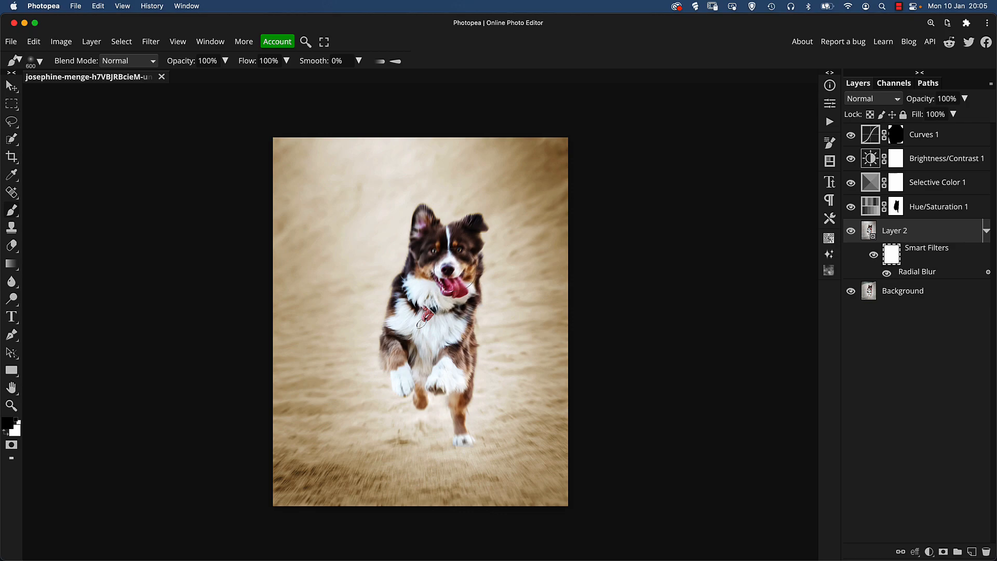
left_click(11, 405)
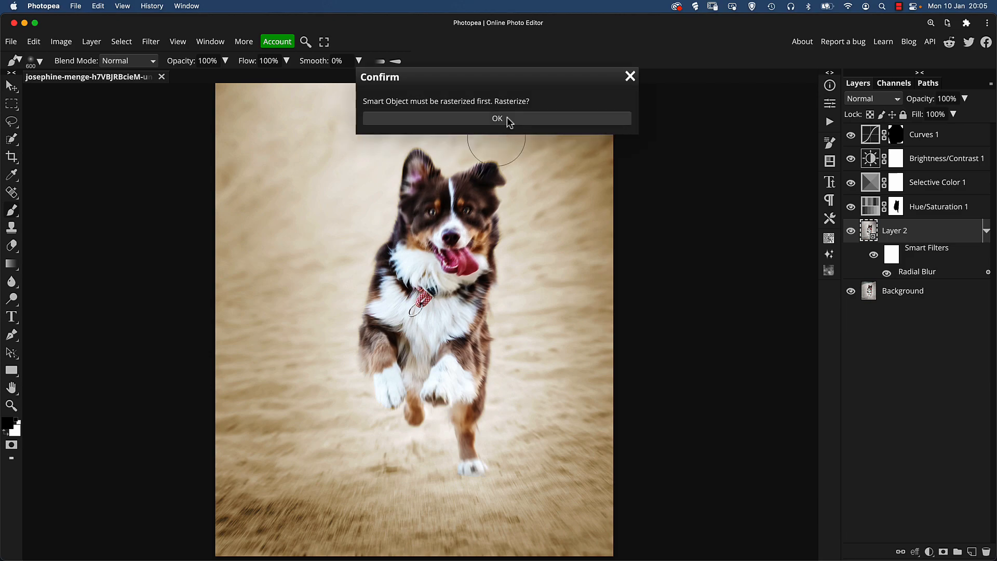
left_click(496, 119)
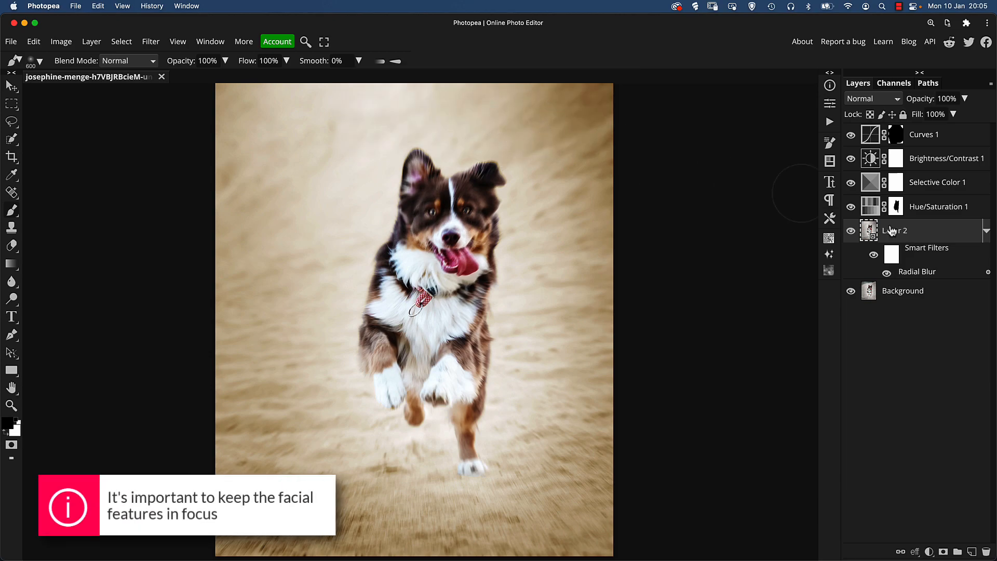